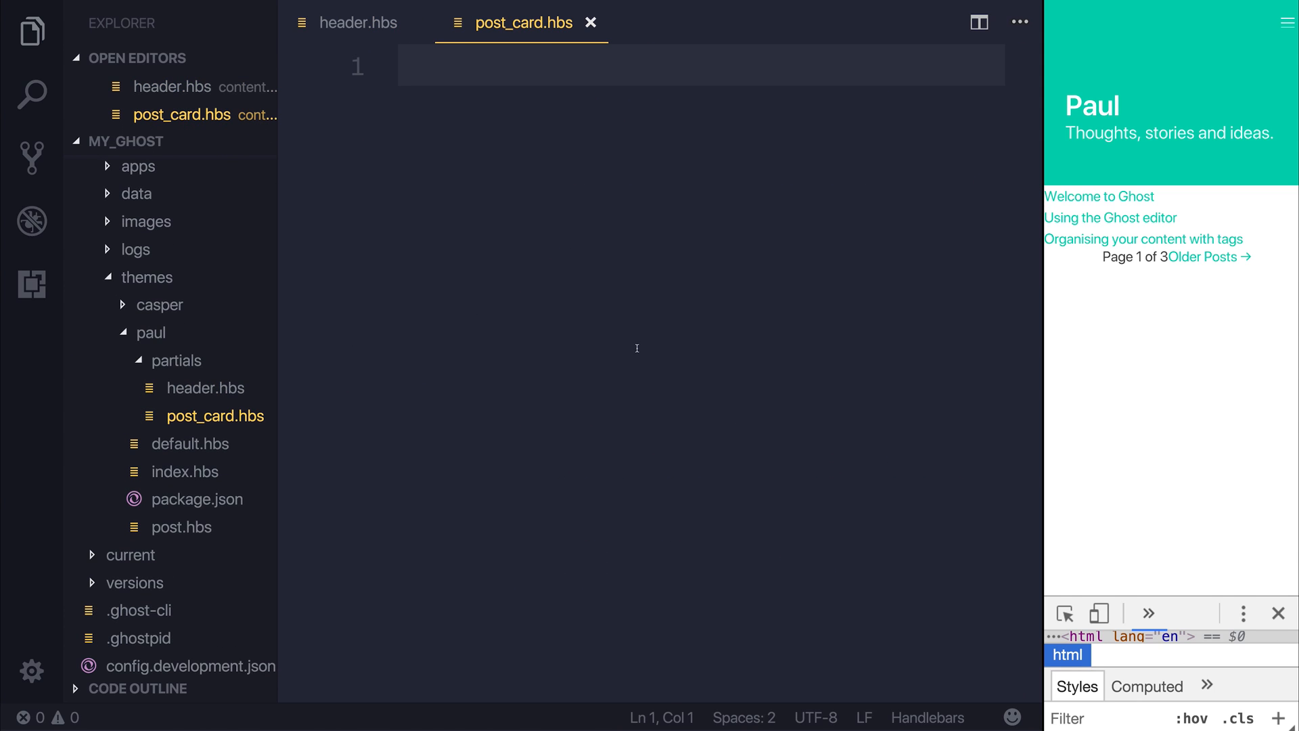
Step: Add an article element wrapping a div.card-image and a div.card-content via Emmet
type("articl")
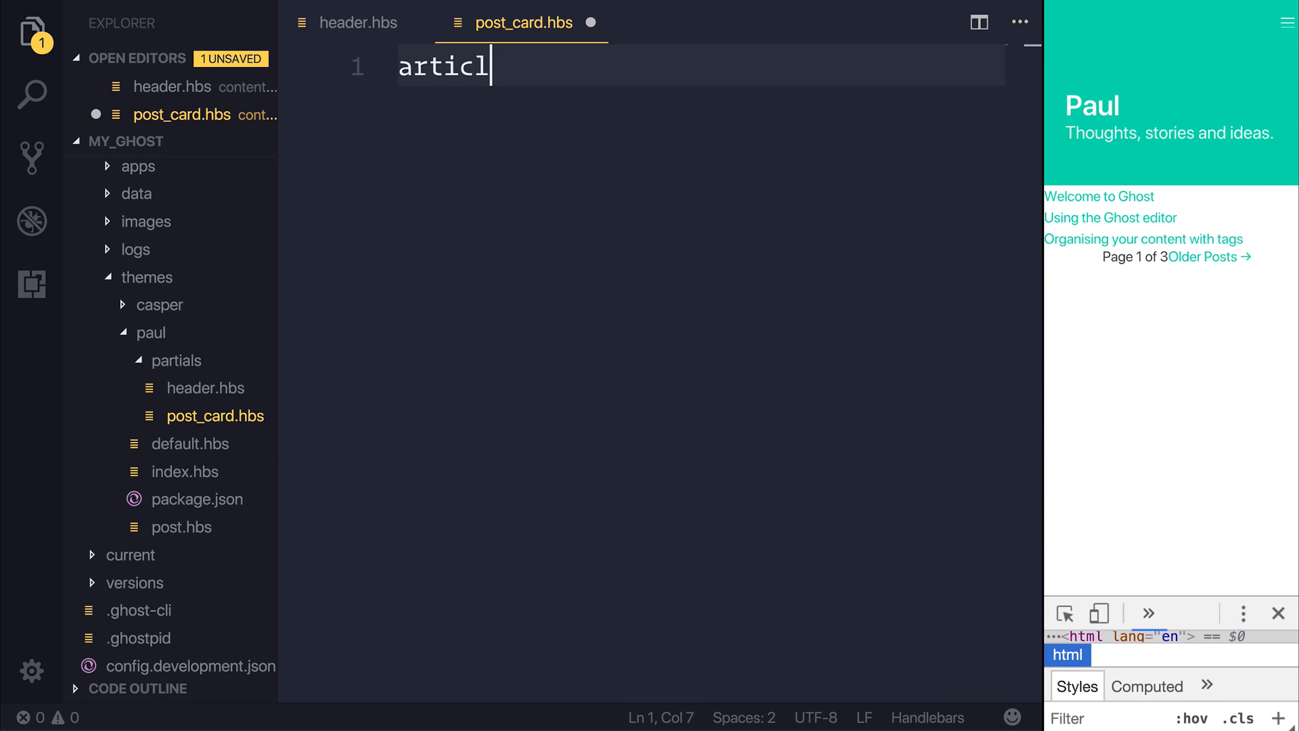
type("e>")
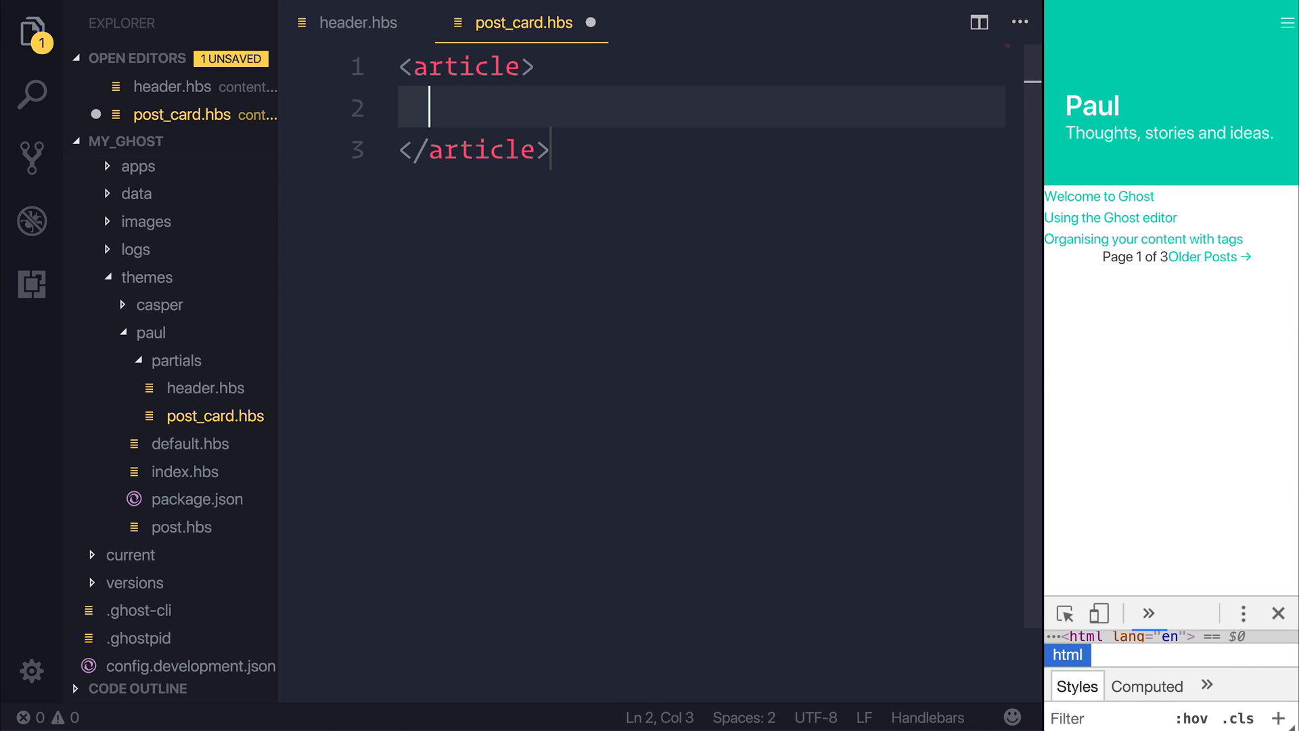
type("div.")
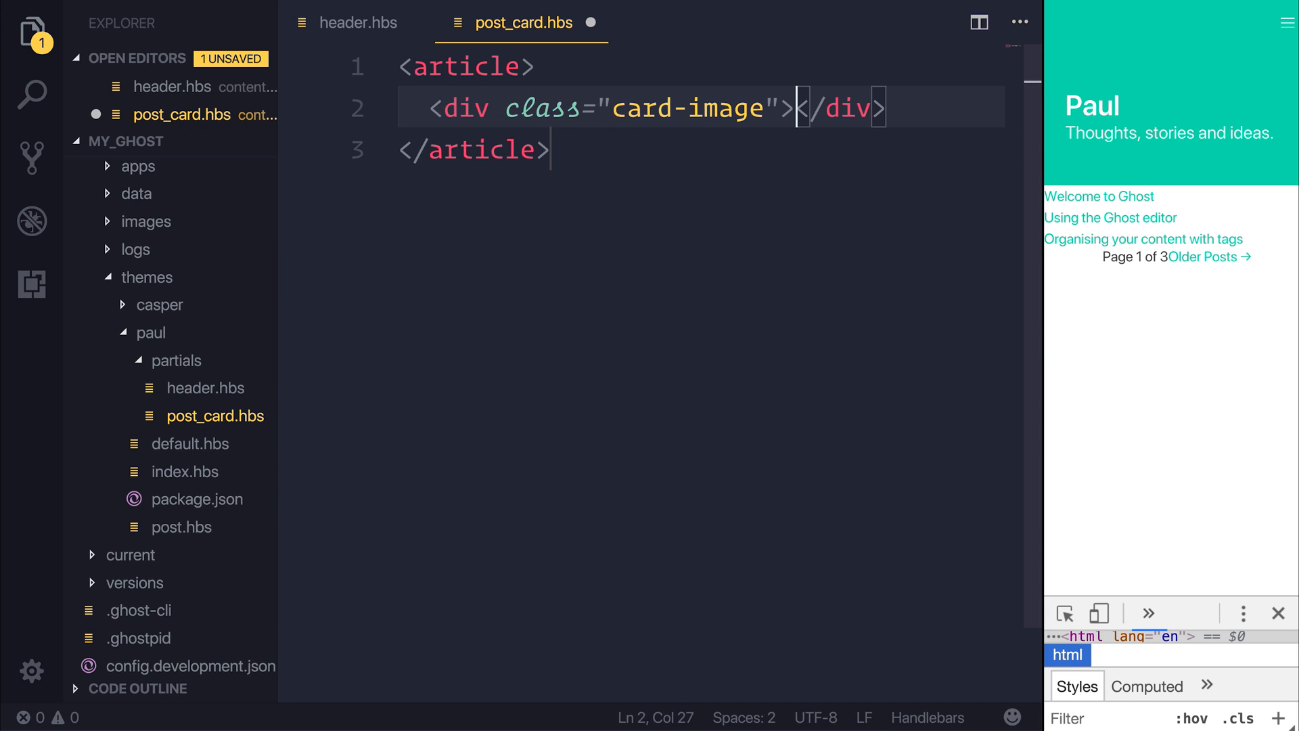
type("div")
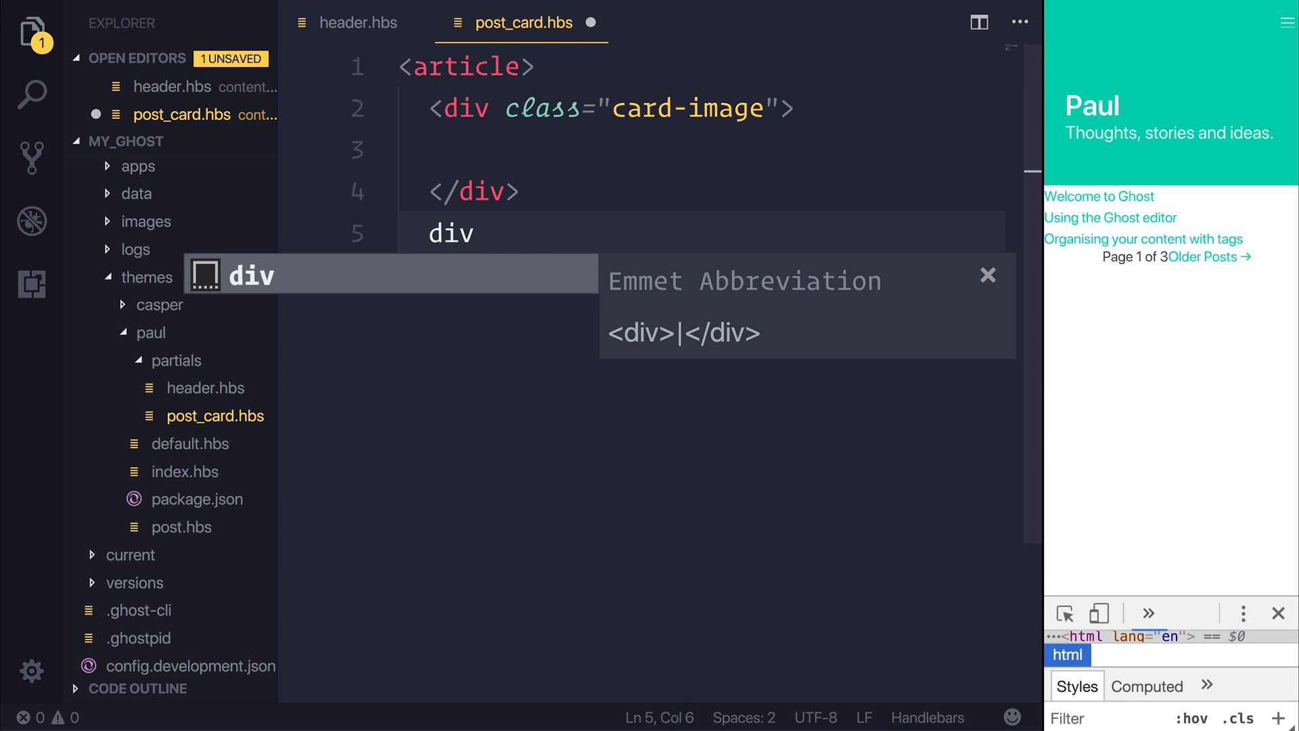
type(".class")
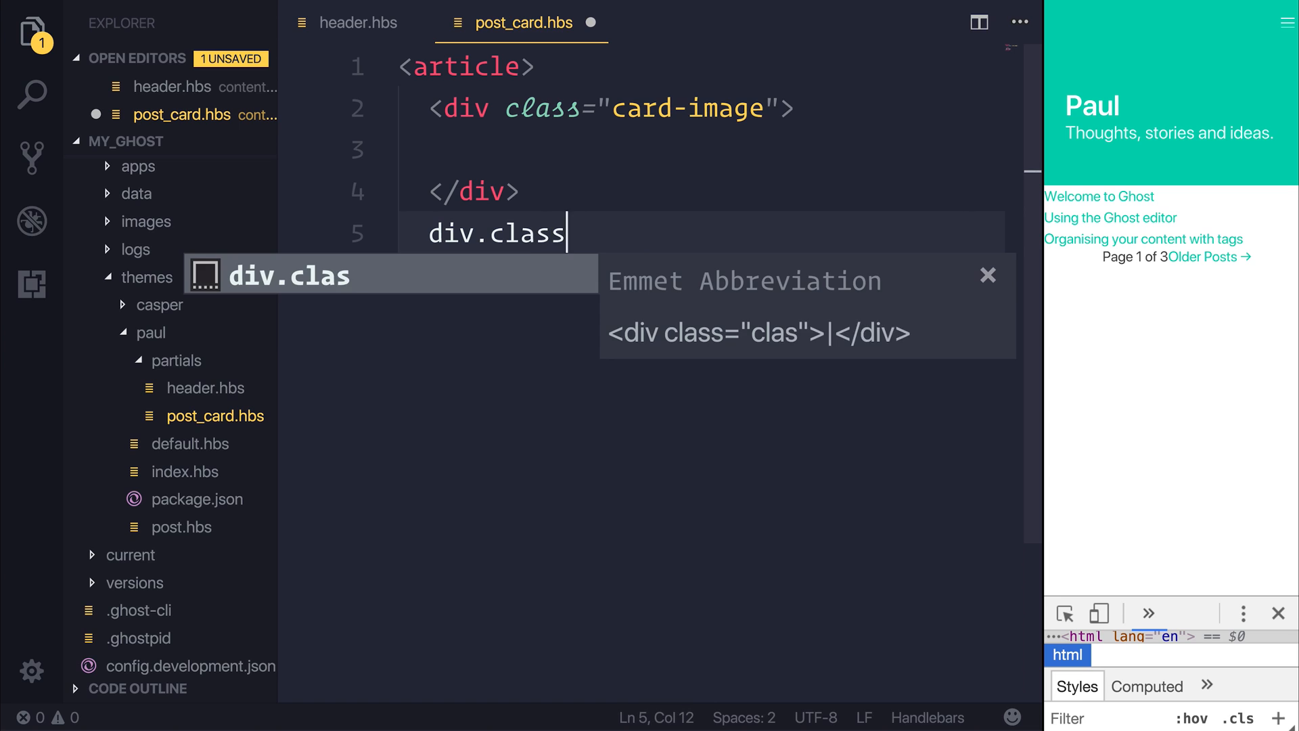
key("Tab")
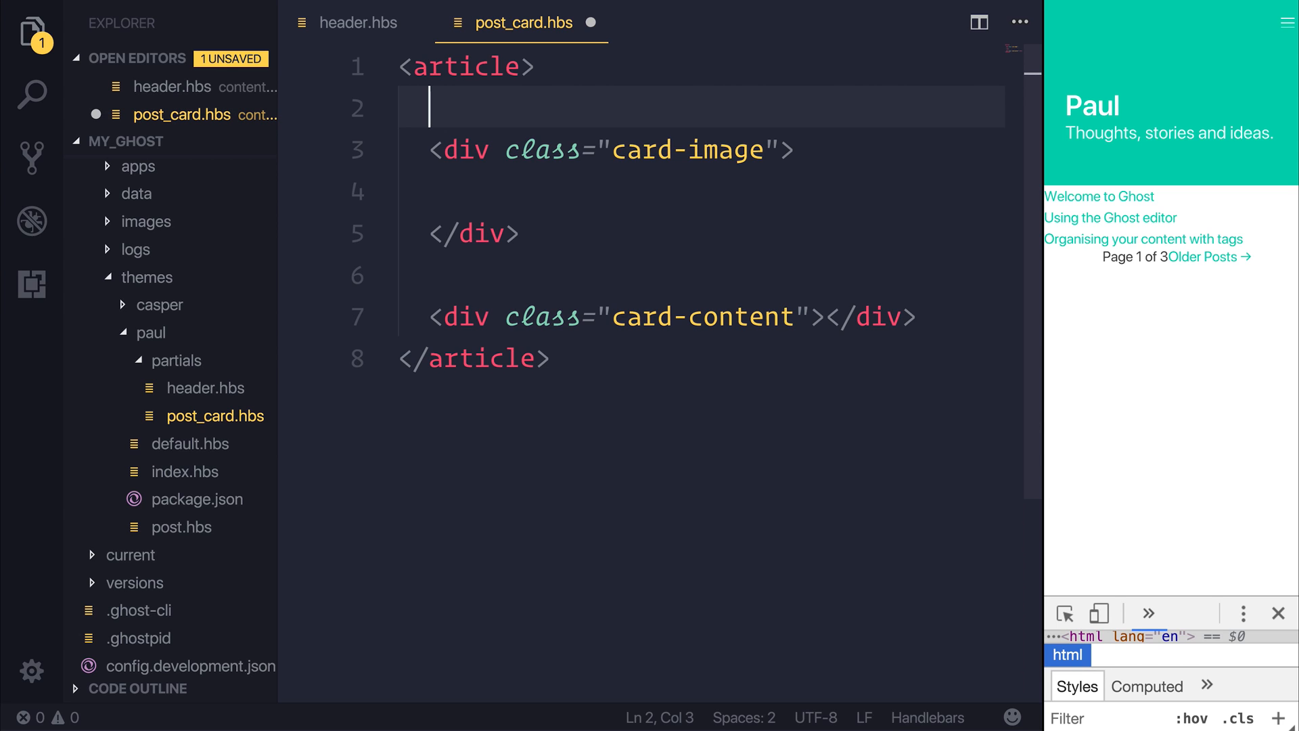
Step: Wrap the card-image div in {{#if feature_image}} … {{/if}}
type("{{}}")
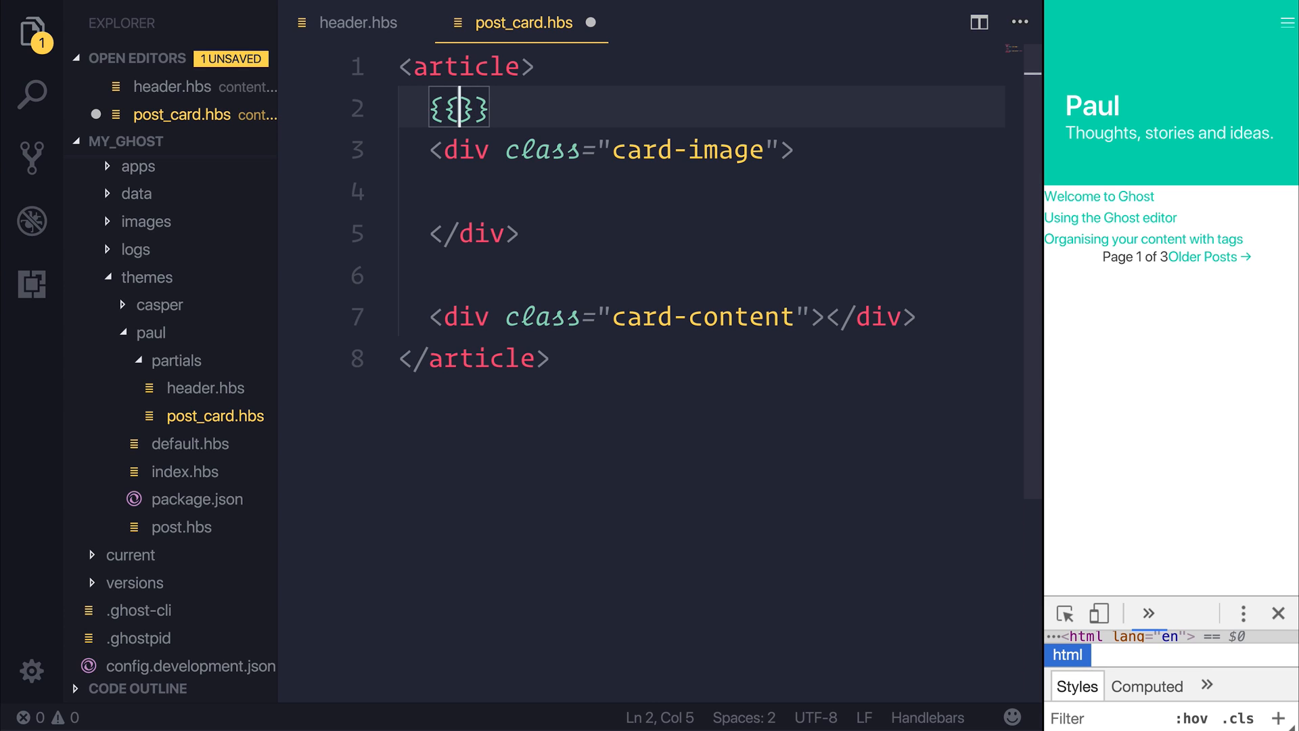
type("#")
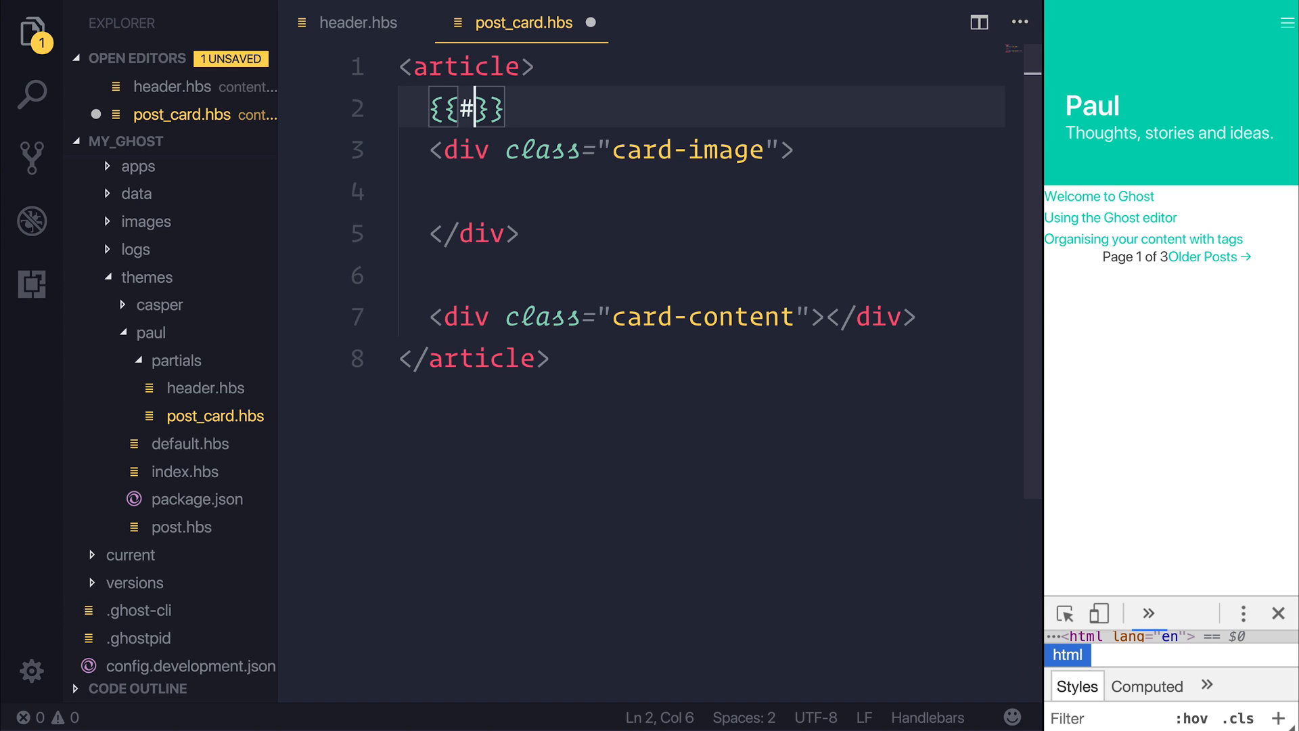
type("if")
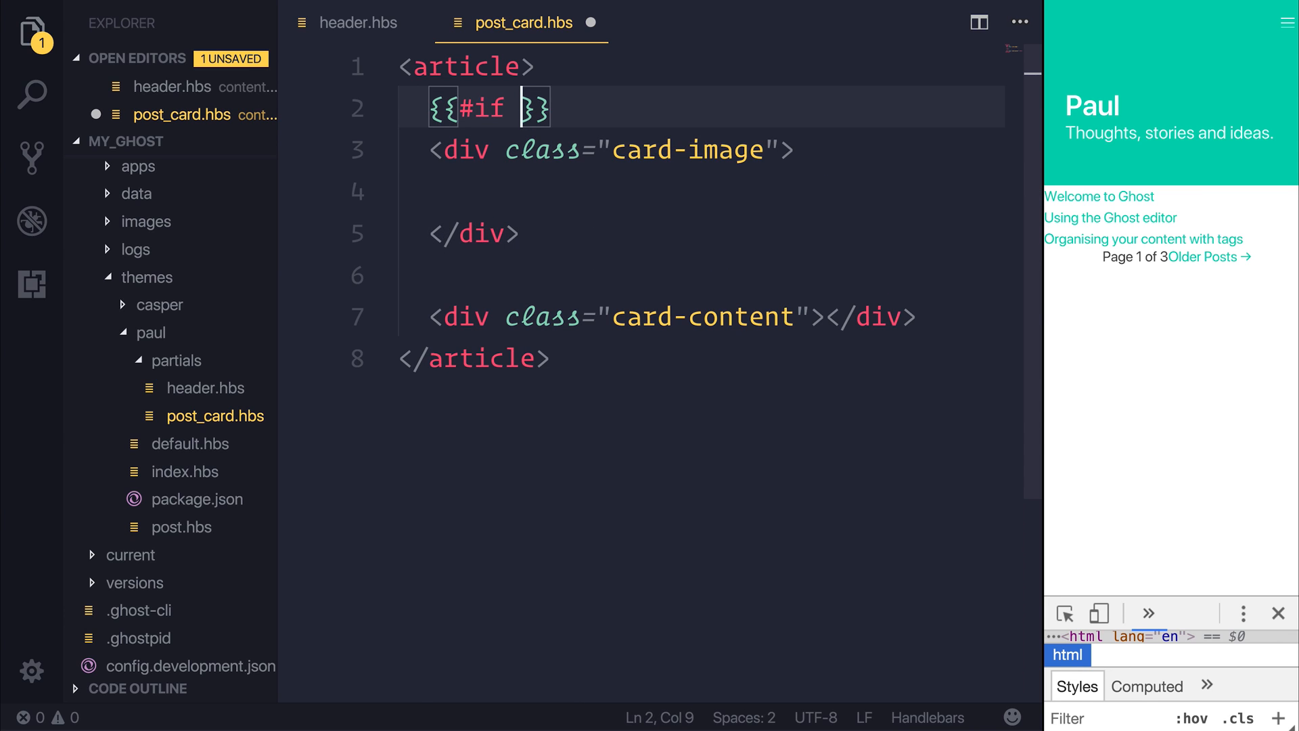
type("featur")
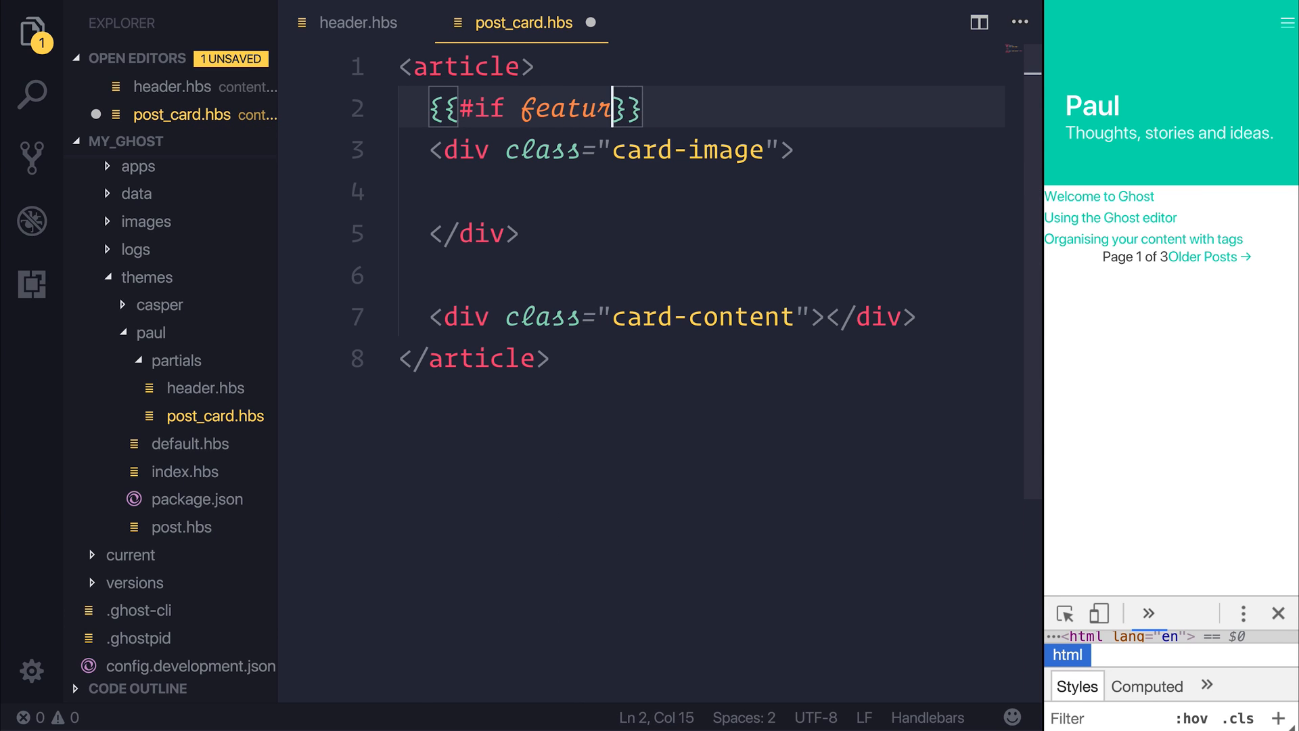
type("e_image")
left_click(701, 276)
type("{{")
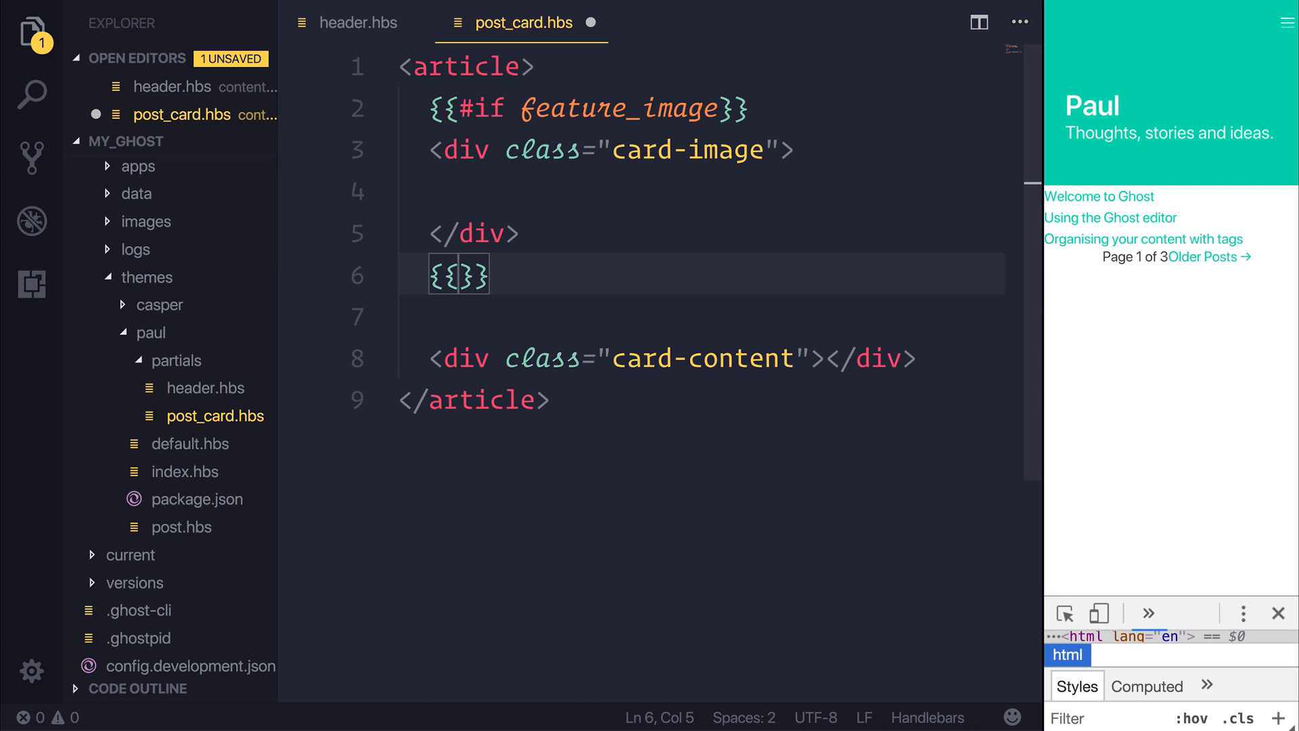
type("/")
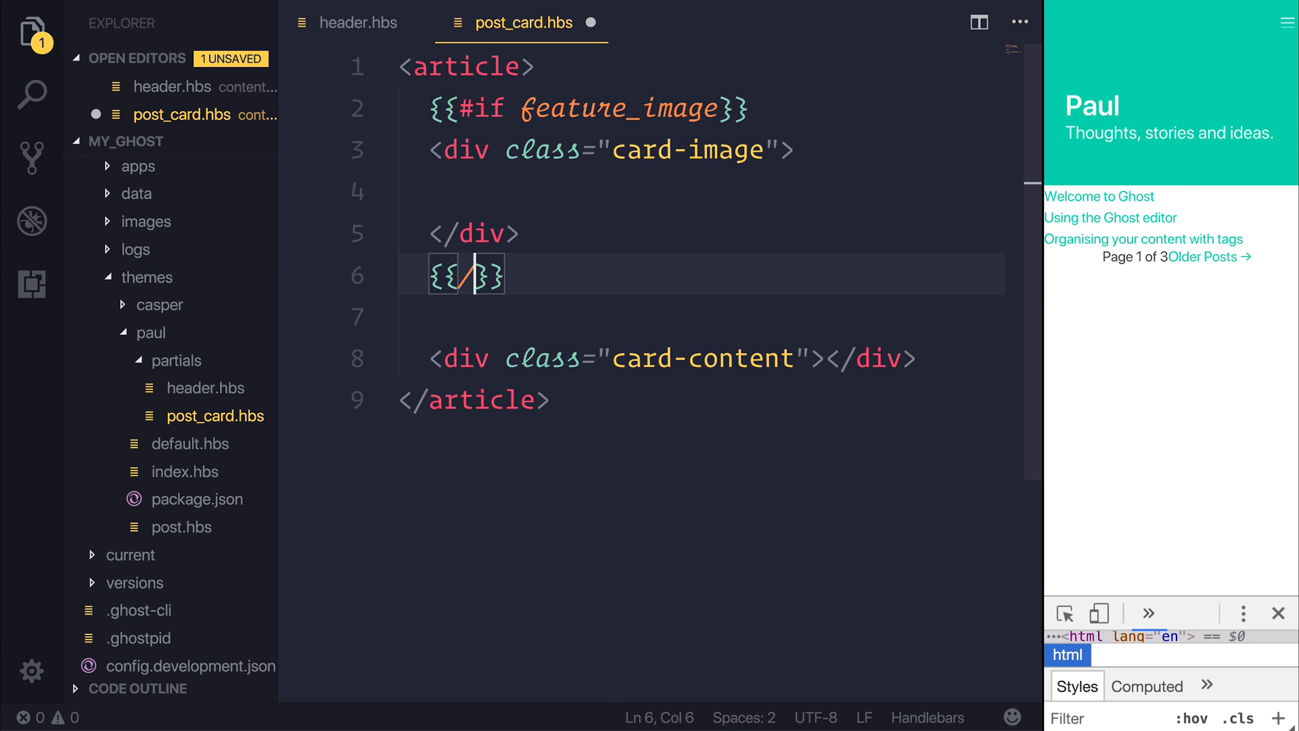
type("if")
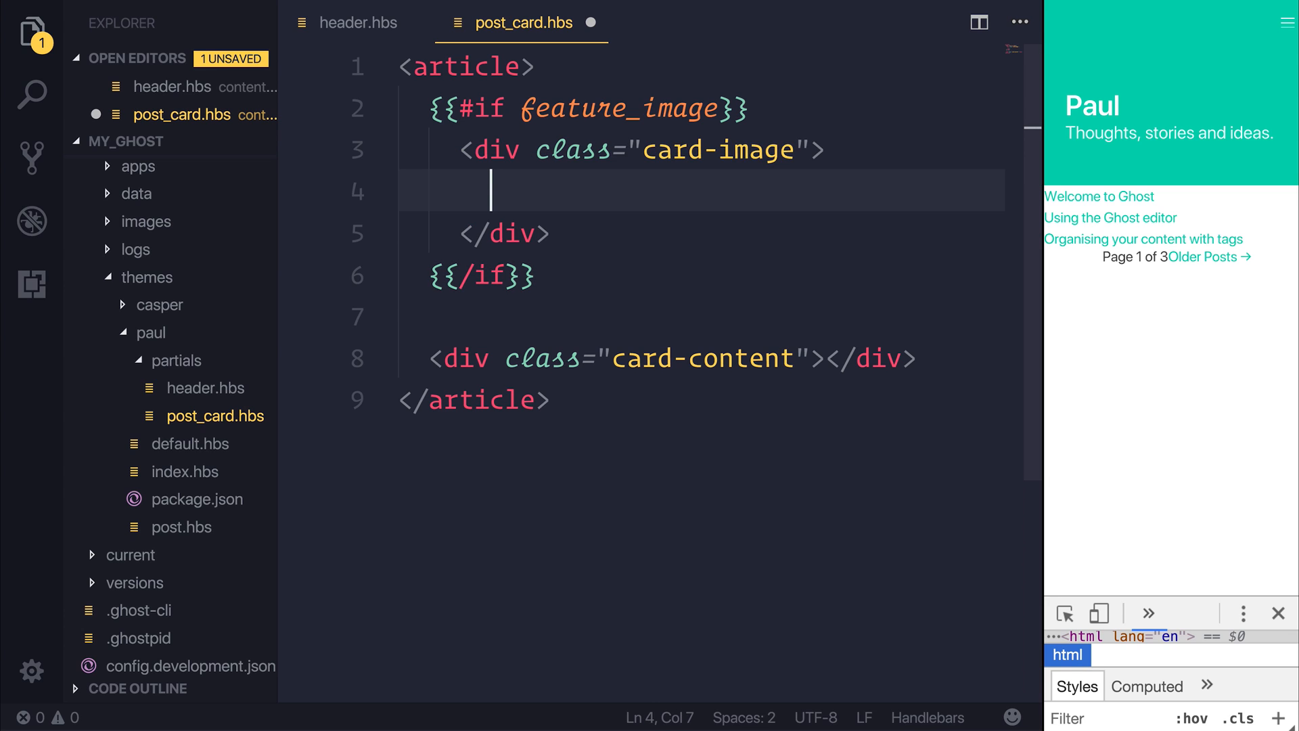
Step: Expand figure.image.is-4by3 inside the card-image div
type("figure")
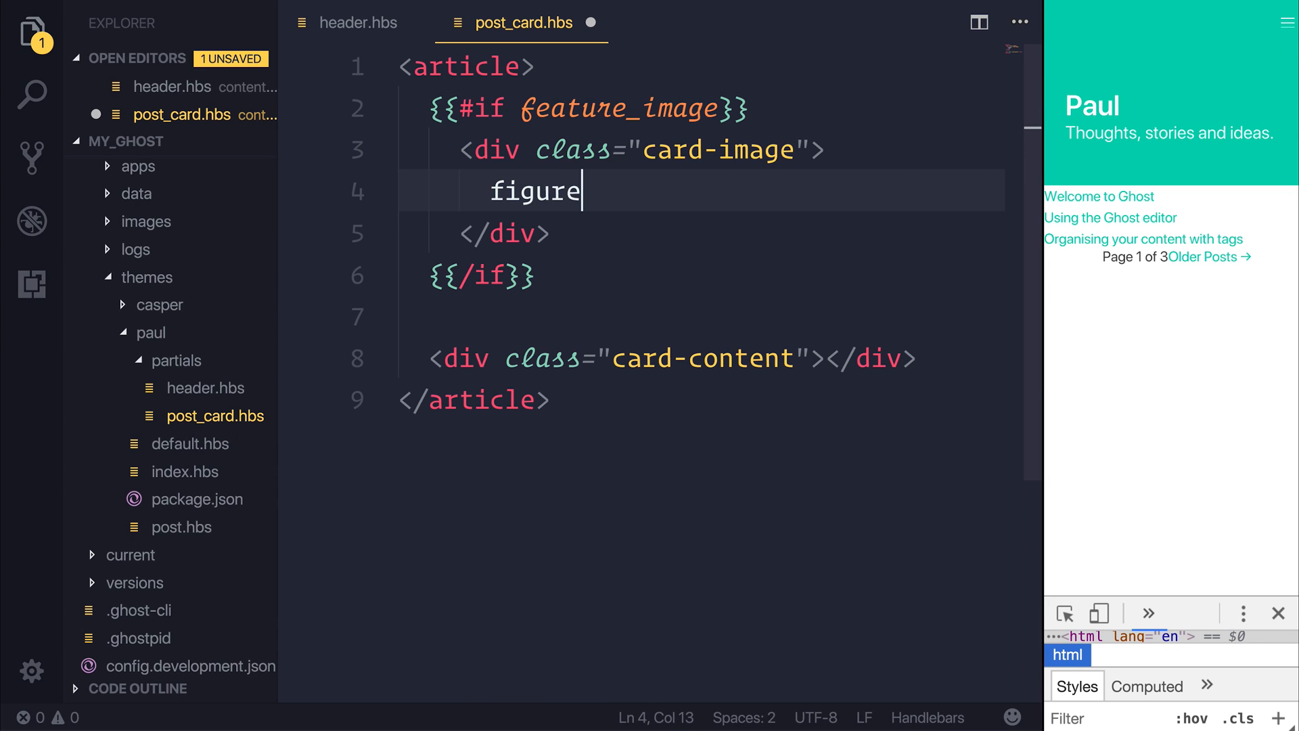
type(".")
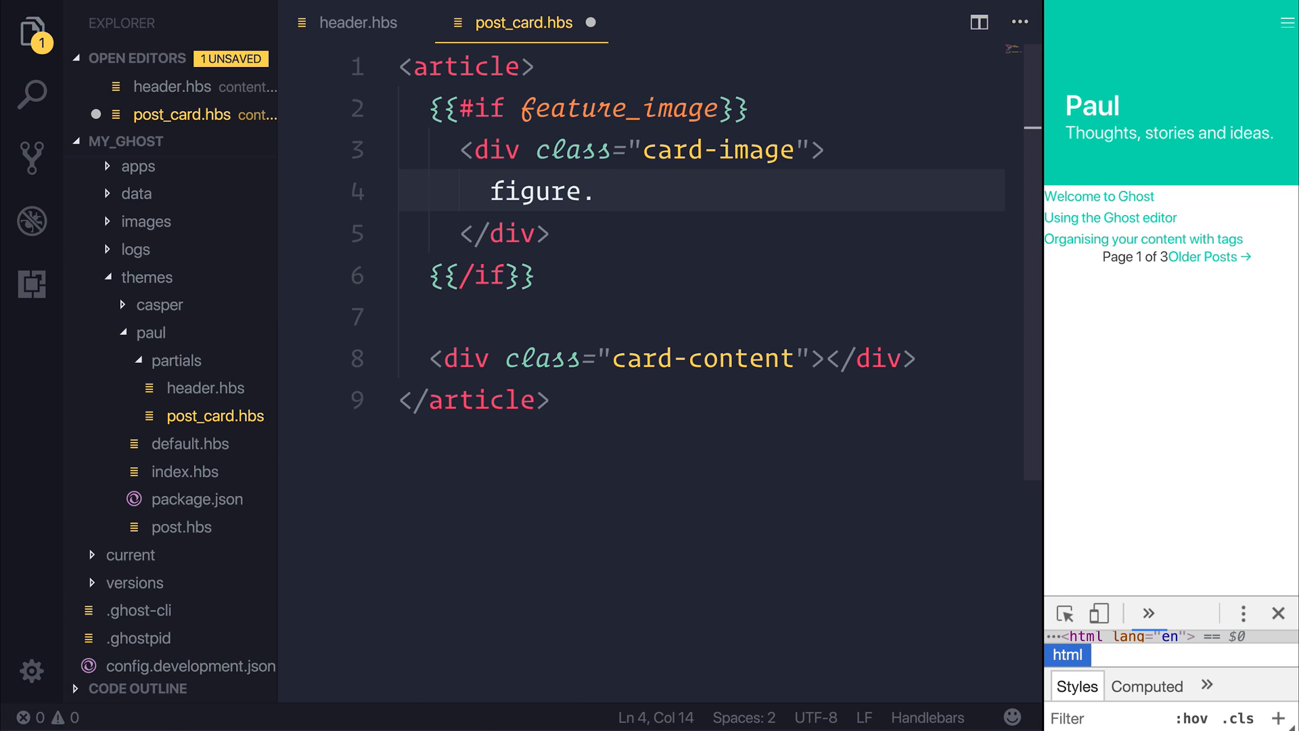
type(".image")
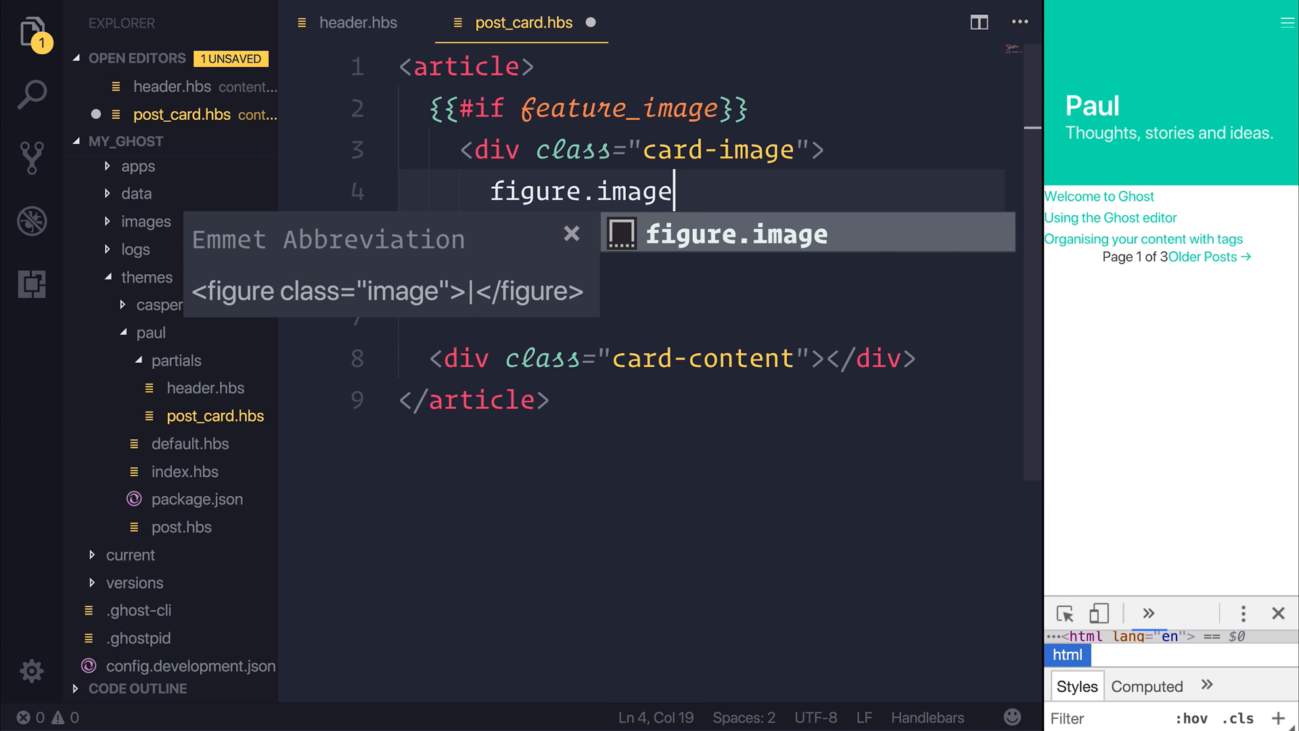
type(".is-")
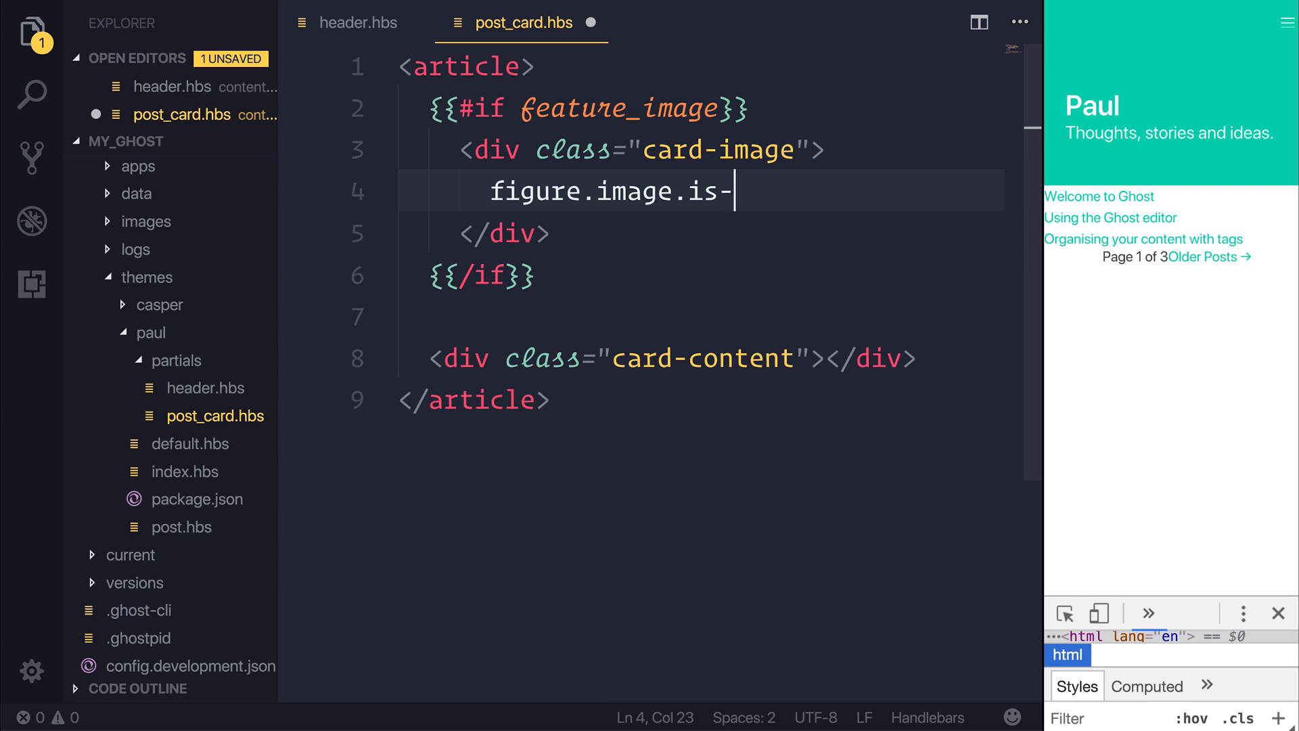
type("4by3")
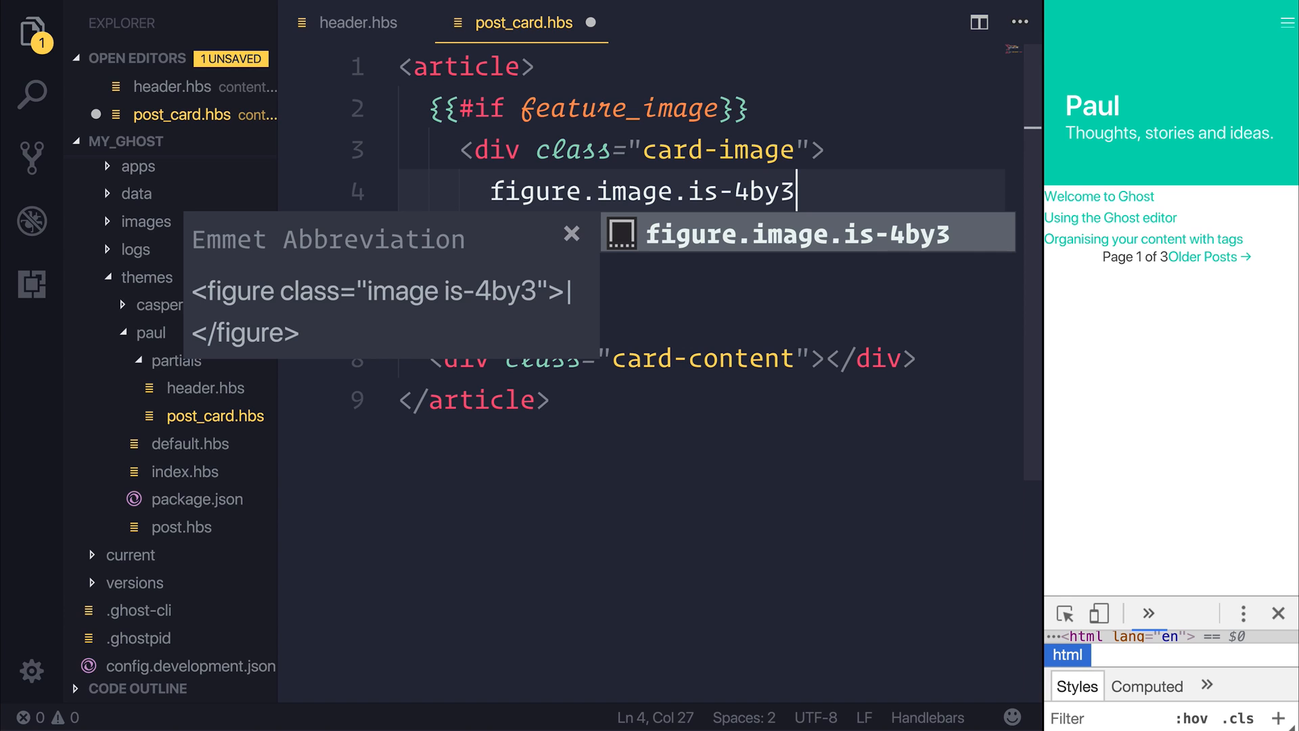
key("Tab")
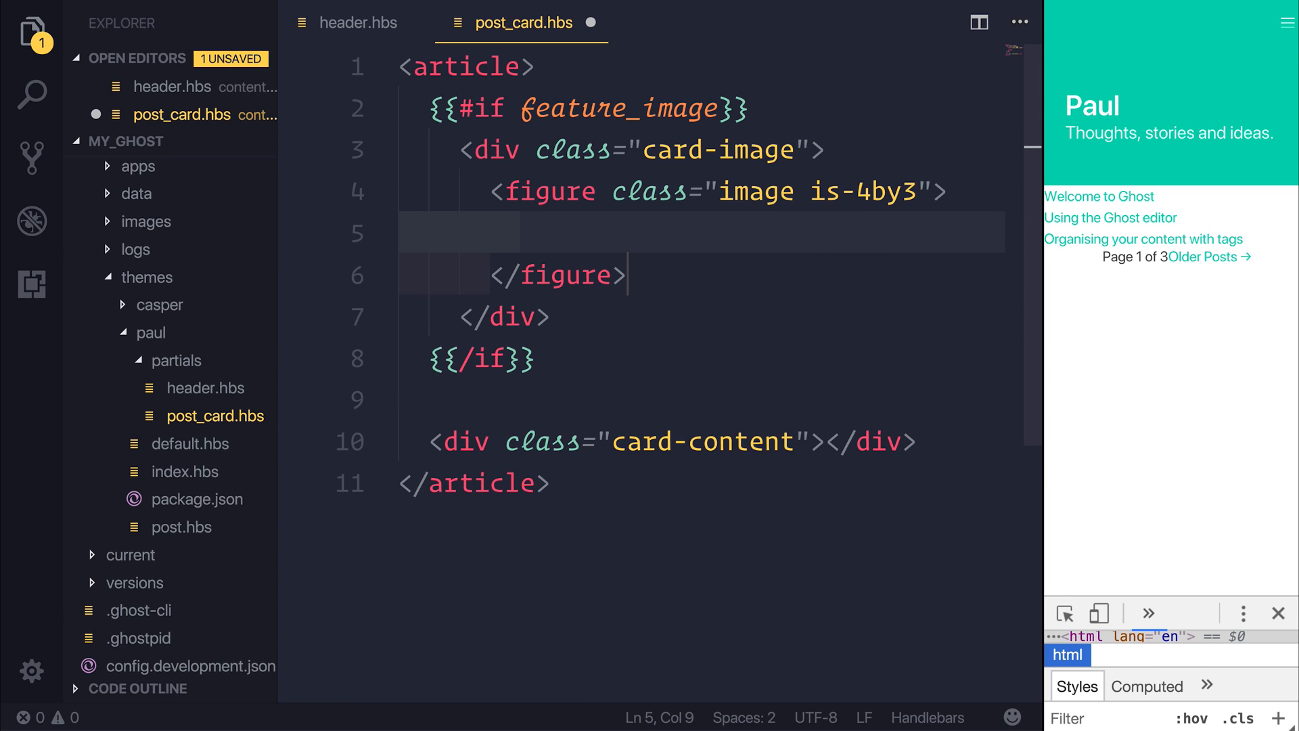
Step: Add an img with src {{feature_image}} and alt {{title}} inside the figure
type("<img src=\"\" alt=\"\">")
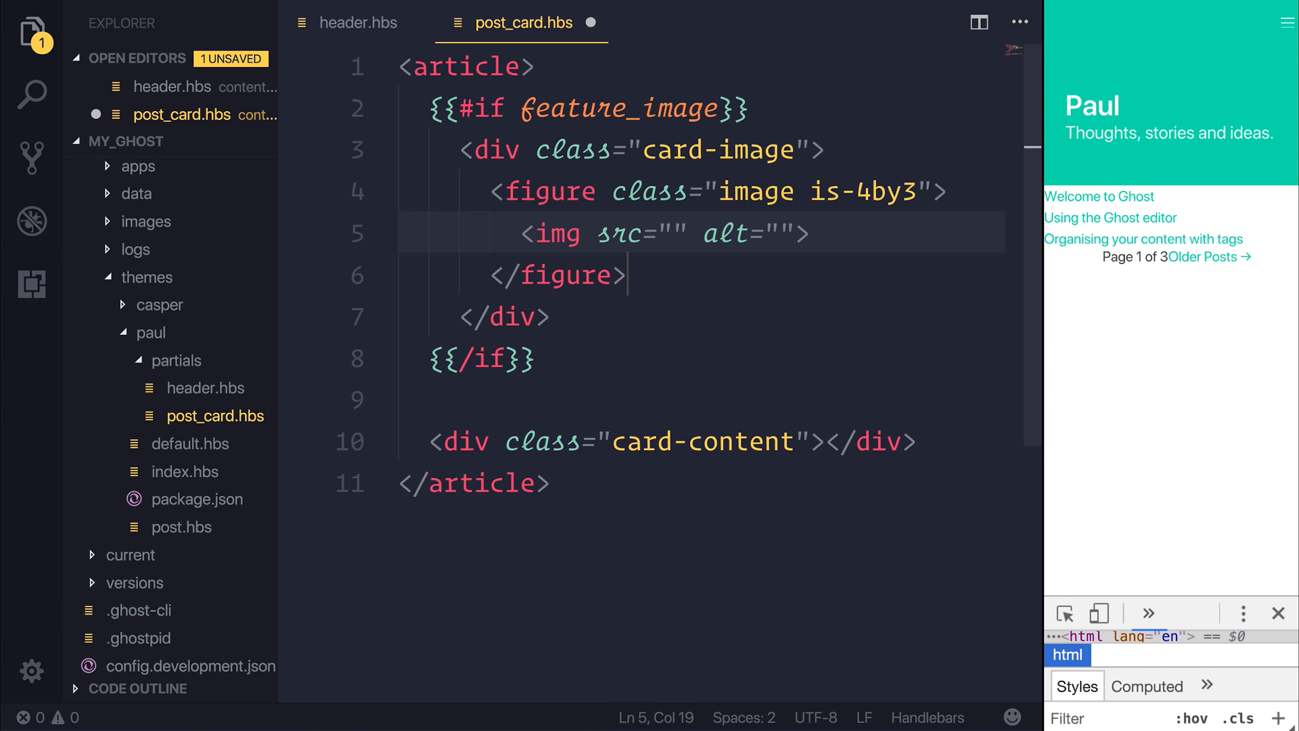
type("{{}}")
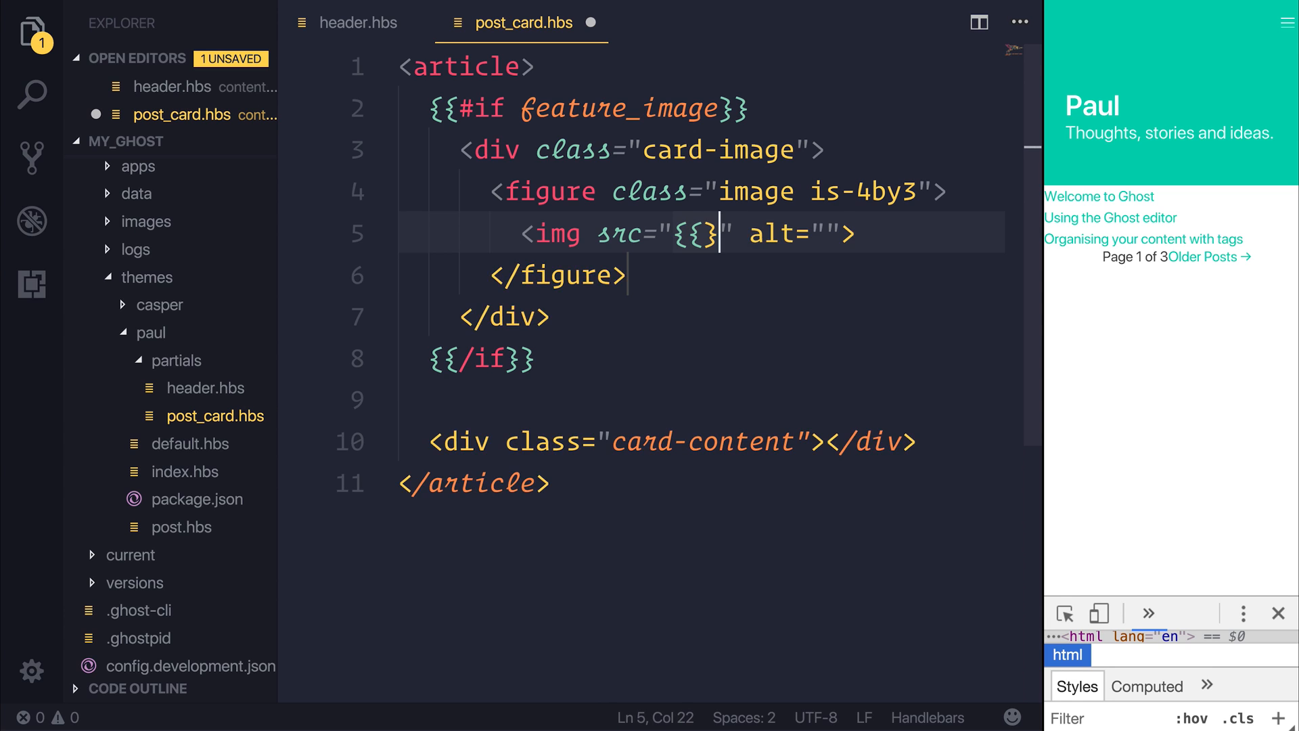
type("feature_image")
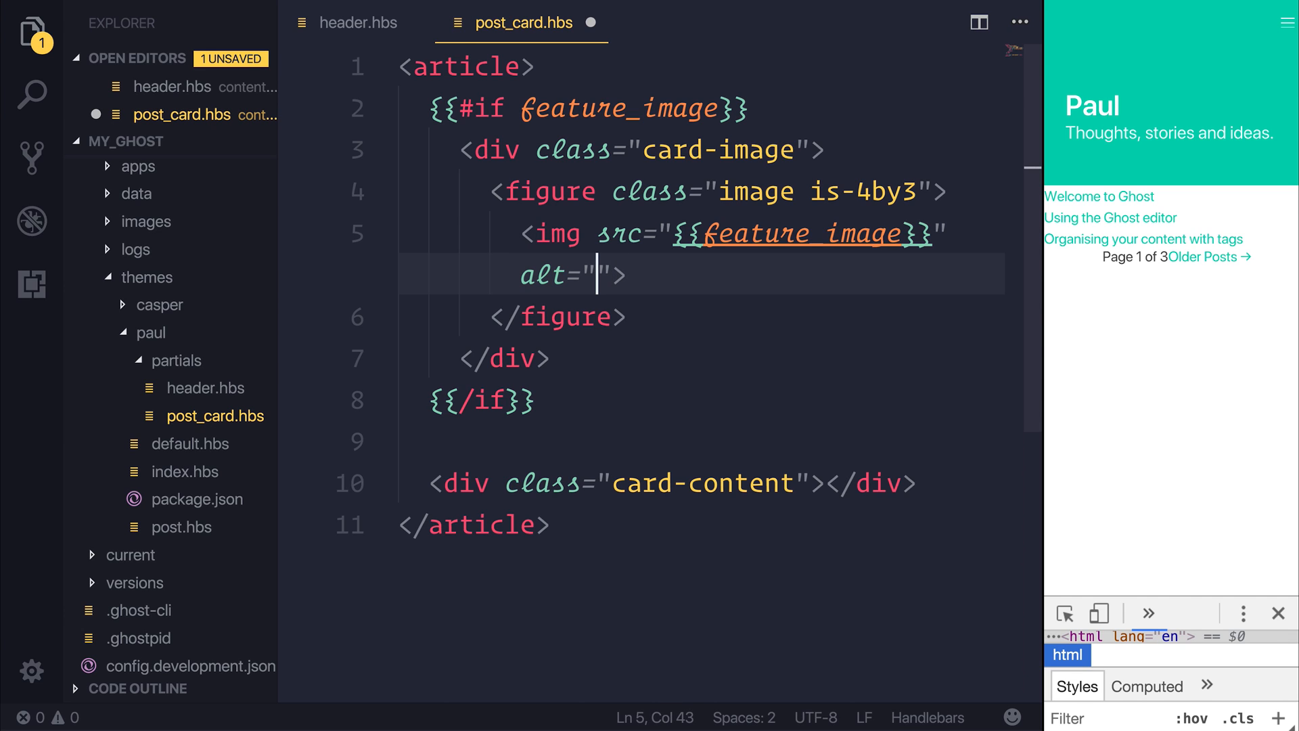
type("{{")
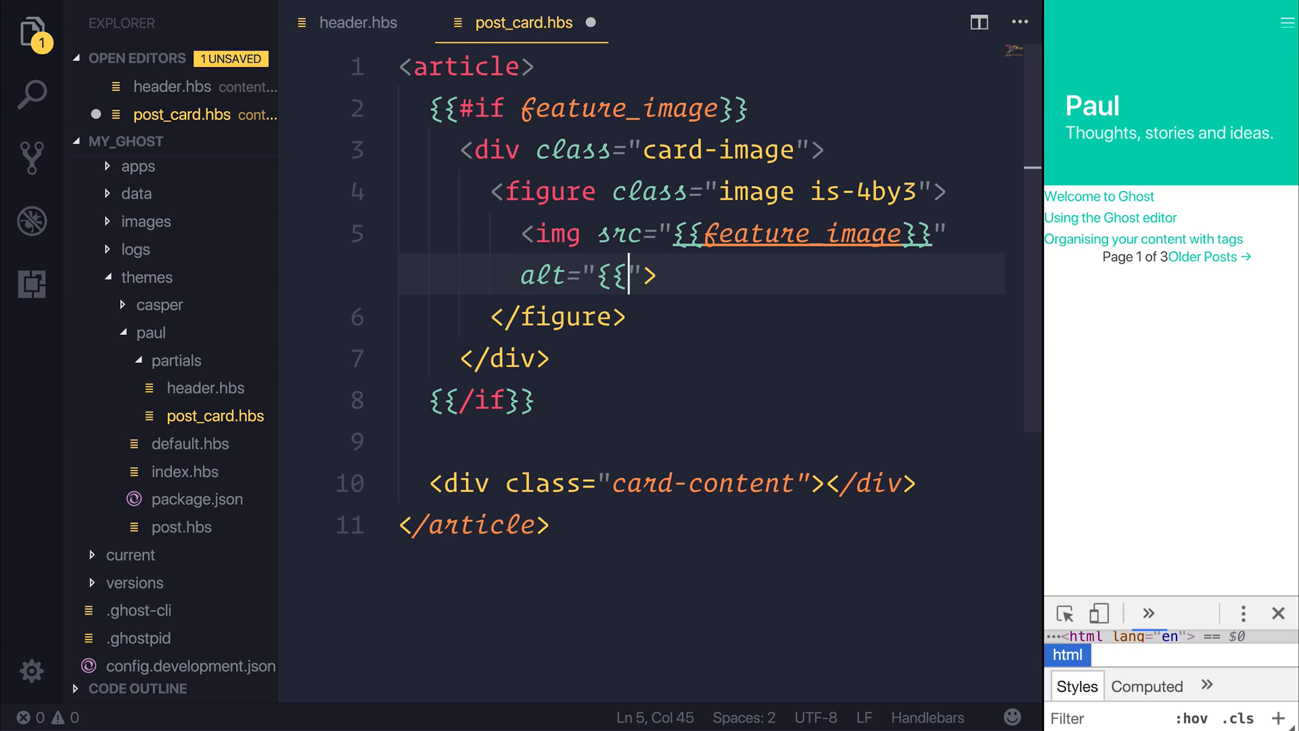
type("title}}")
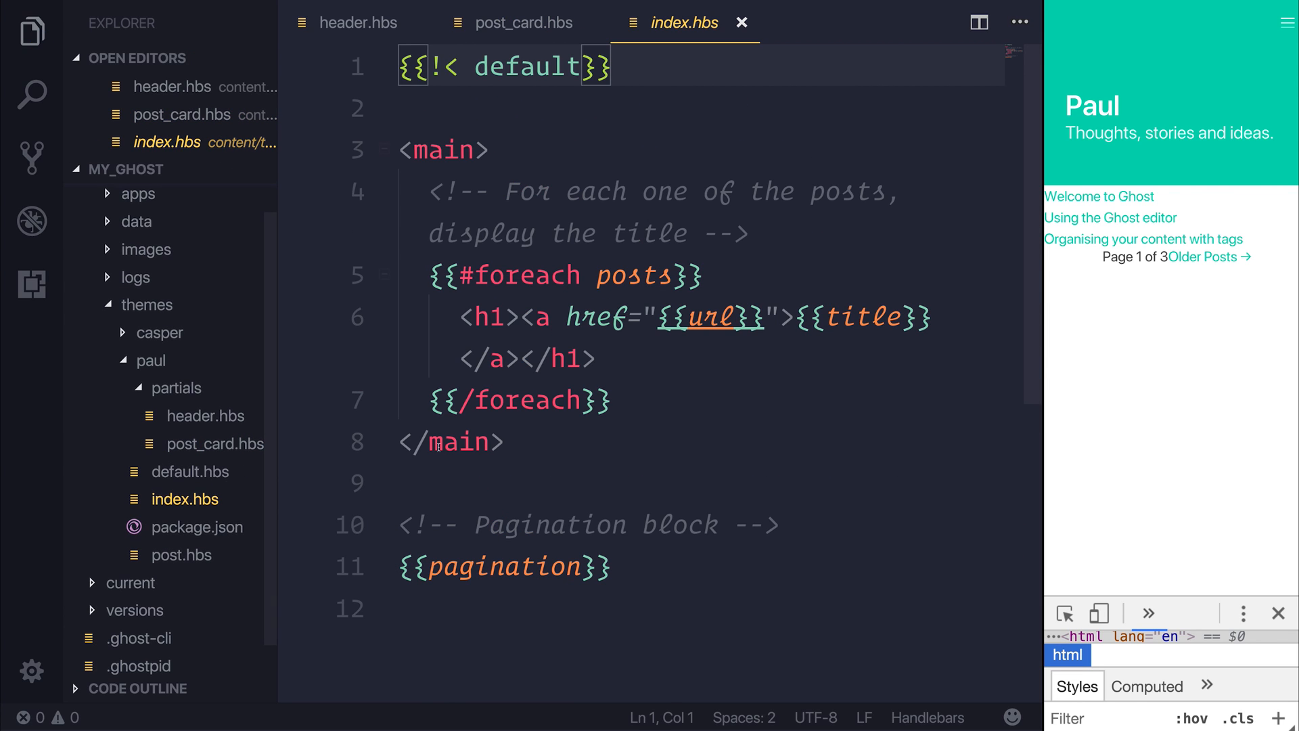
Step: Render {{> post_card}} inside index.hbs's foreach posts loop and save
left_click_drag(452, 317, 595, 359)
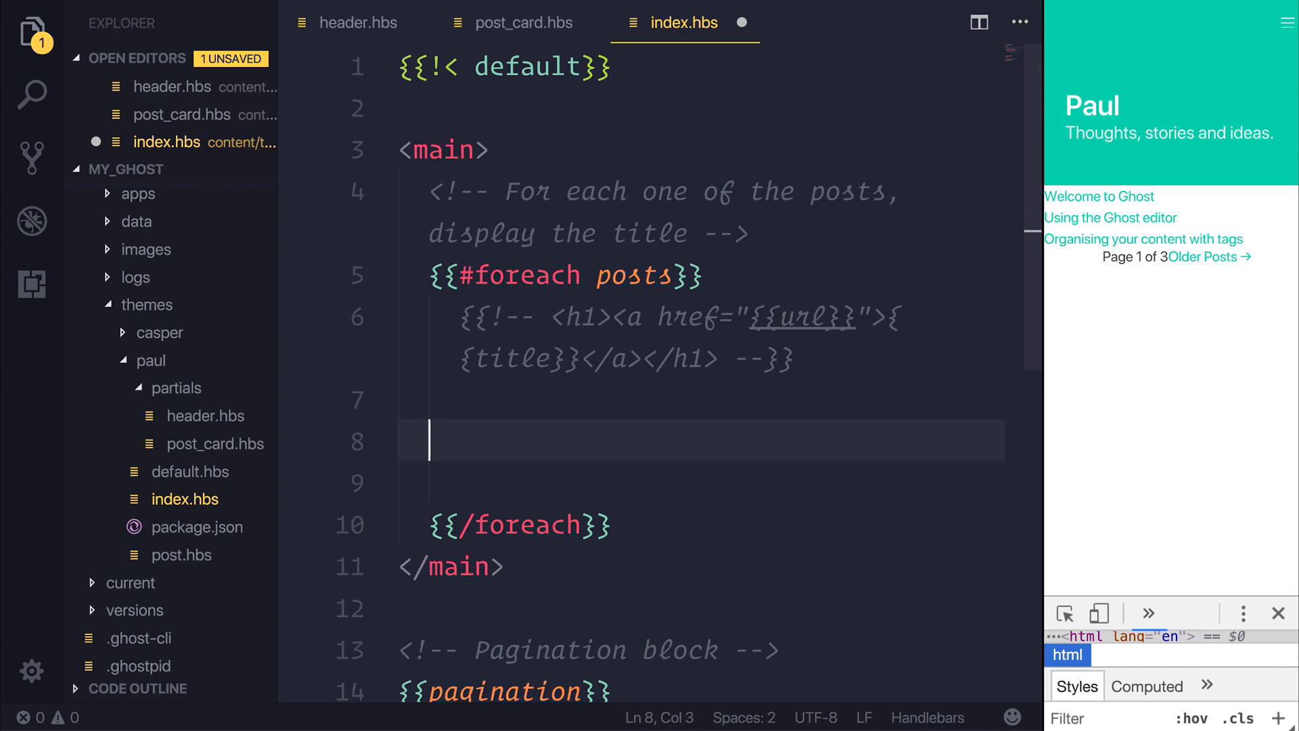
type("{{}}")
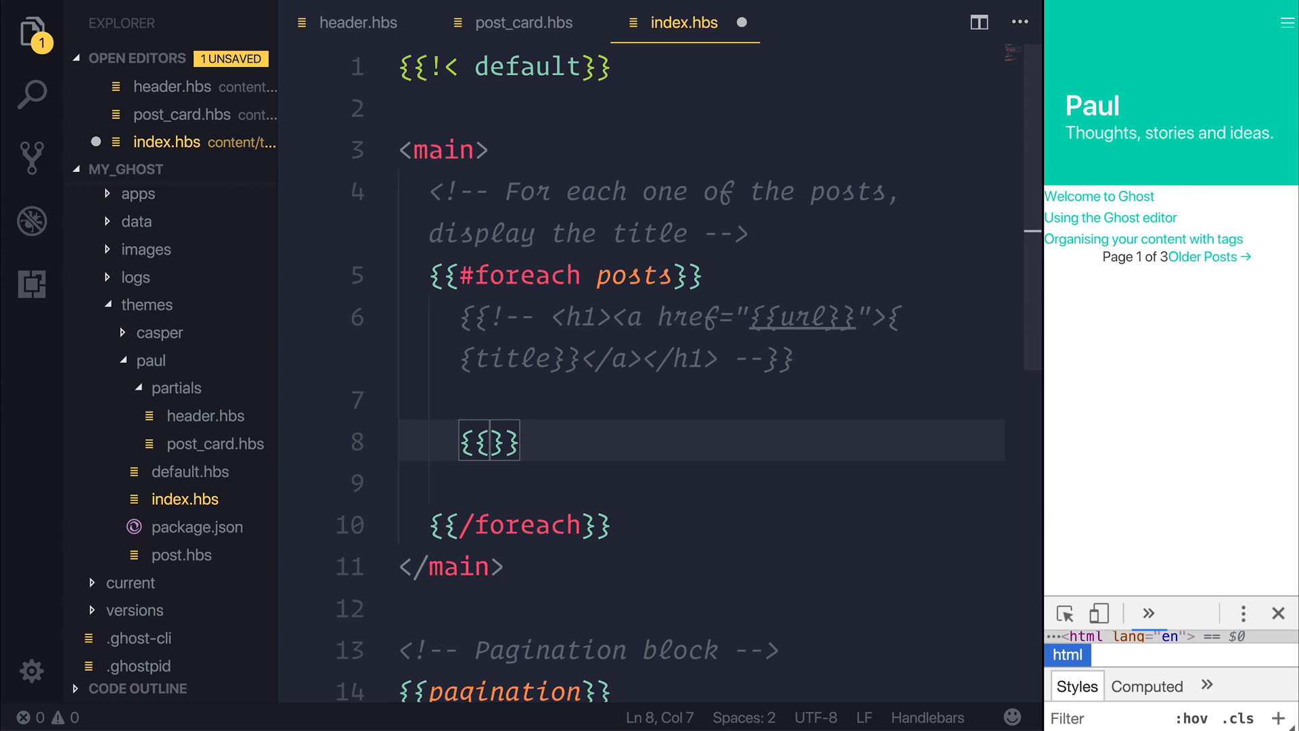
type("> p")
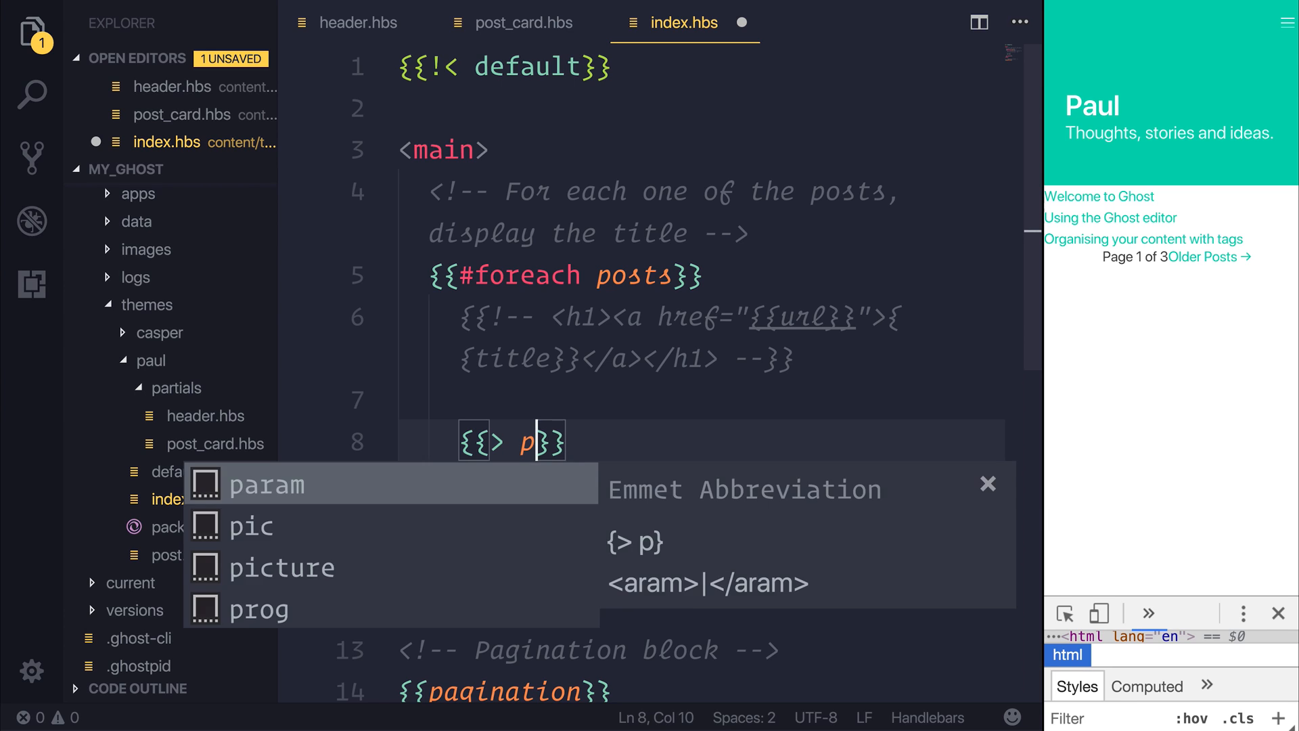
type("ost_card")
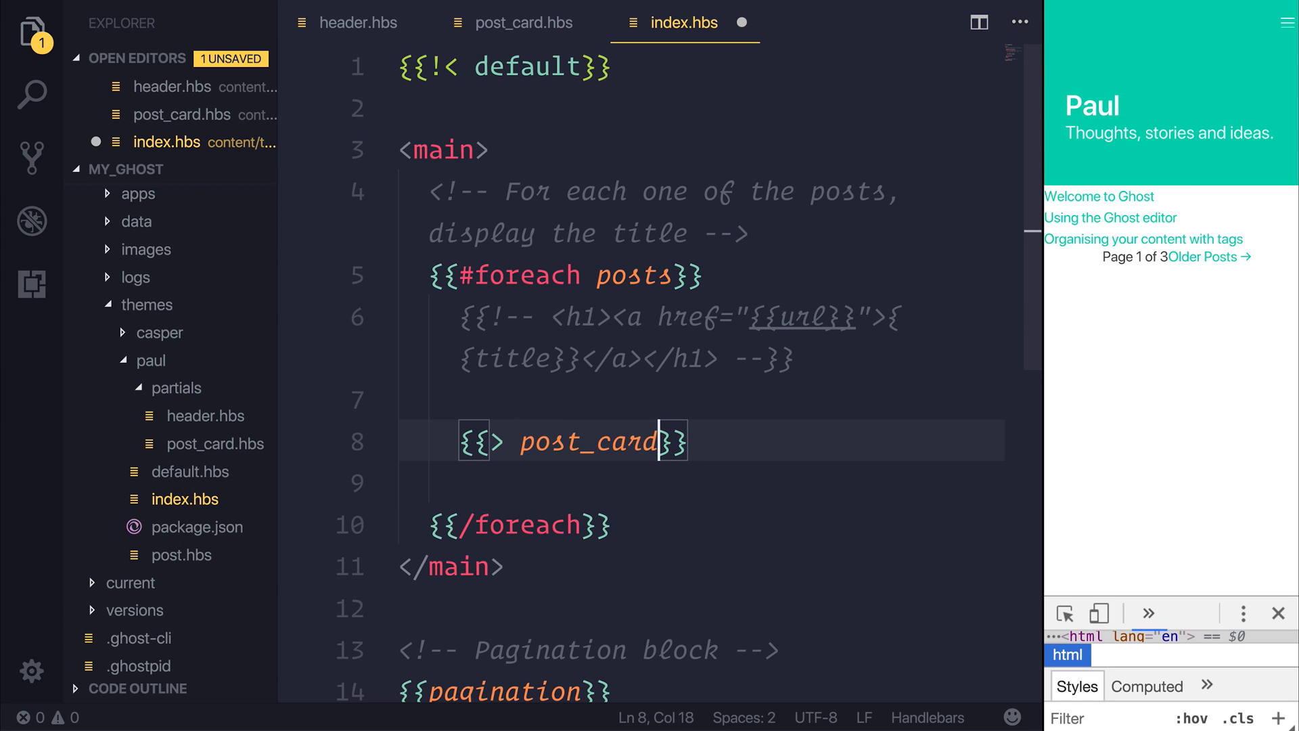
key("ctrl+s")
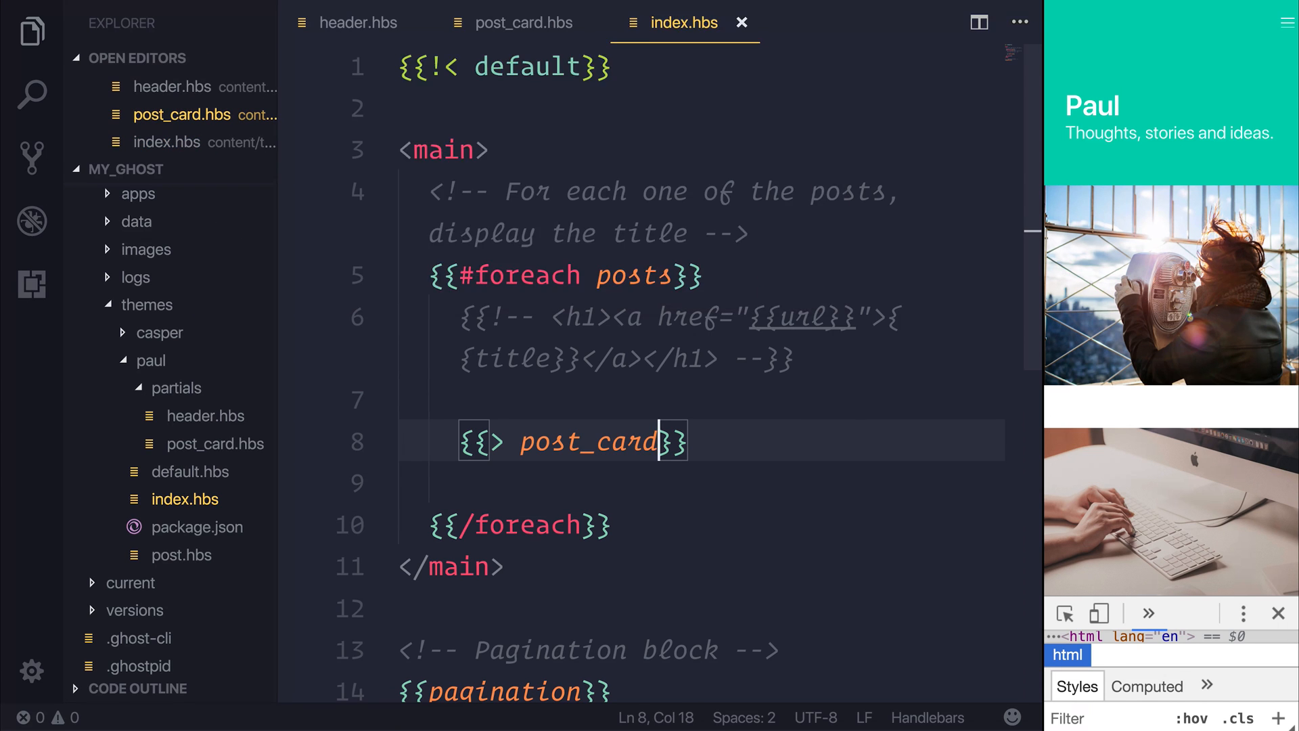
Step: In card-content, add {{#if author.profile_image}} with media and media-left divs
left_click(518, 23)
type("{{#if")
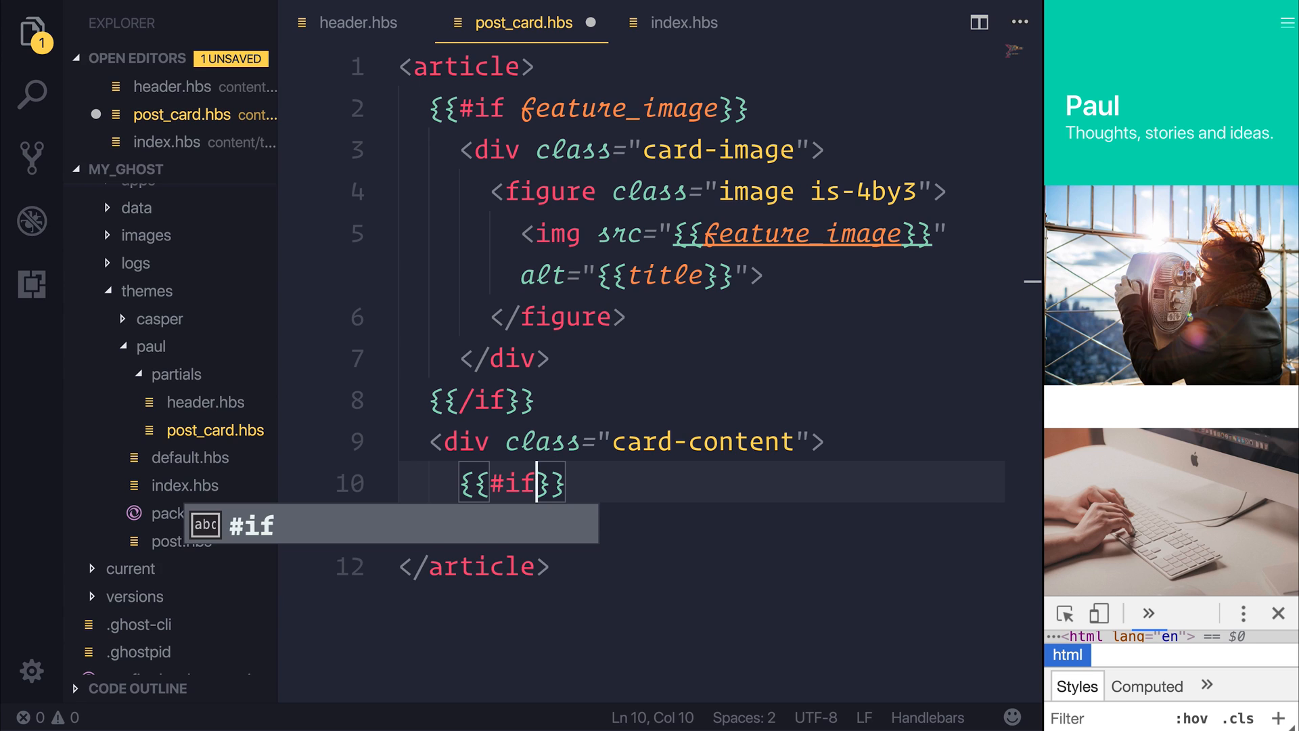
type("author.profile_image")
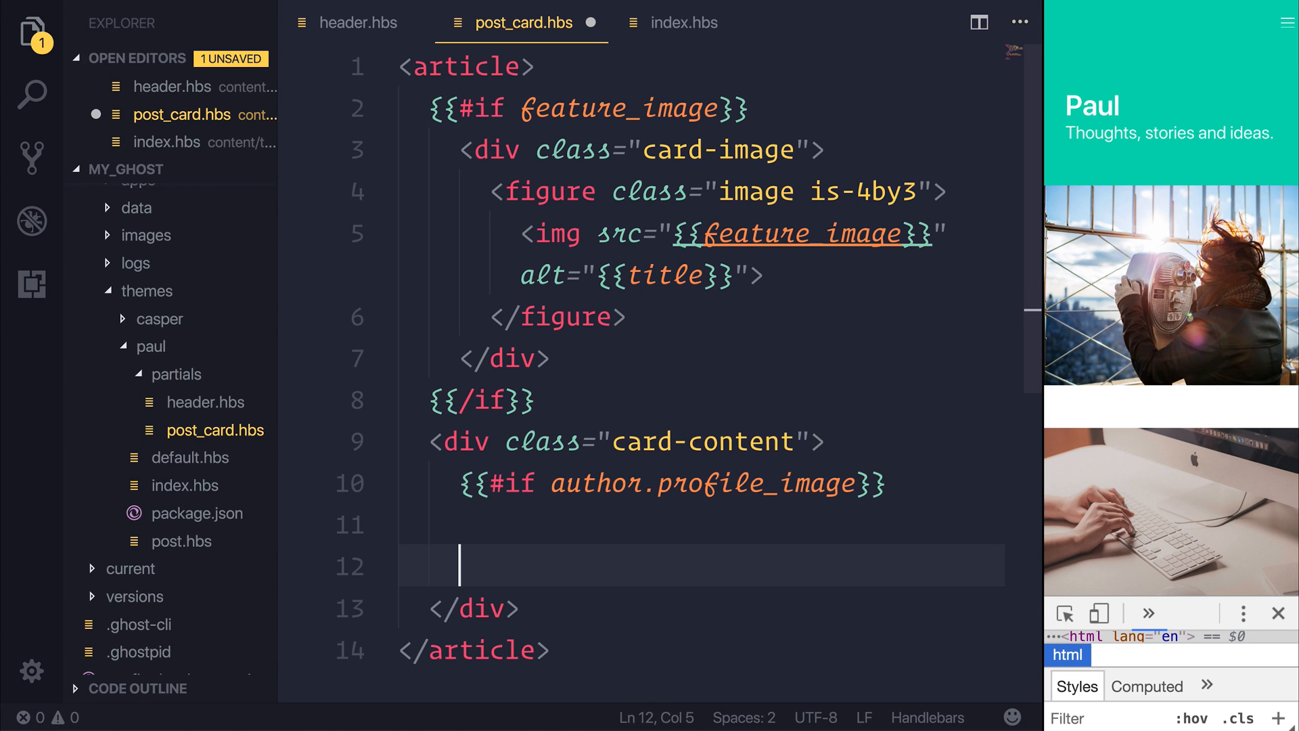
type("{{/if}}")
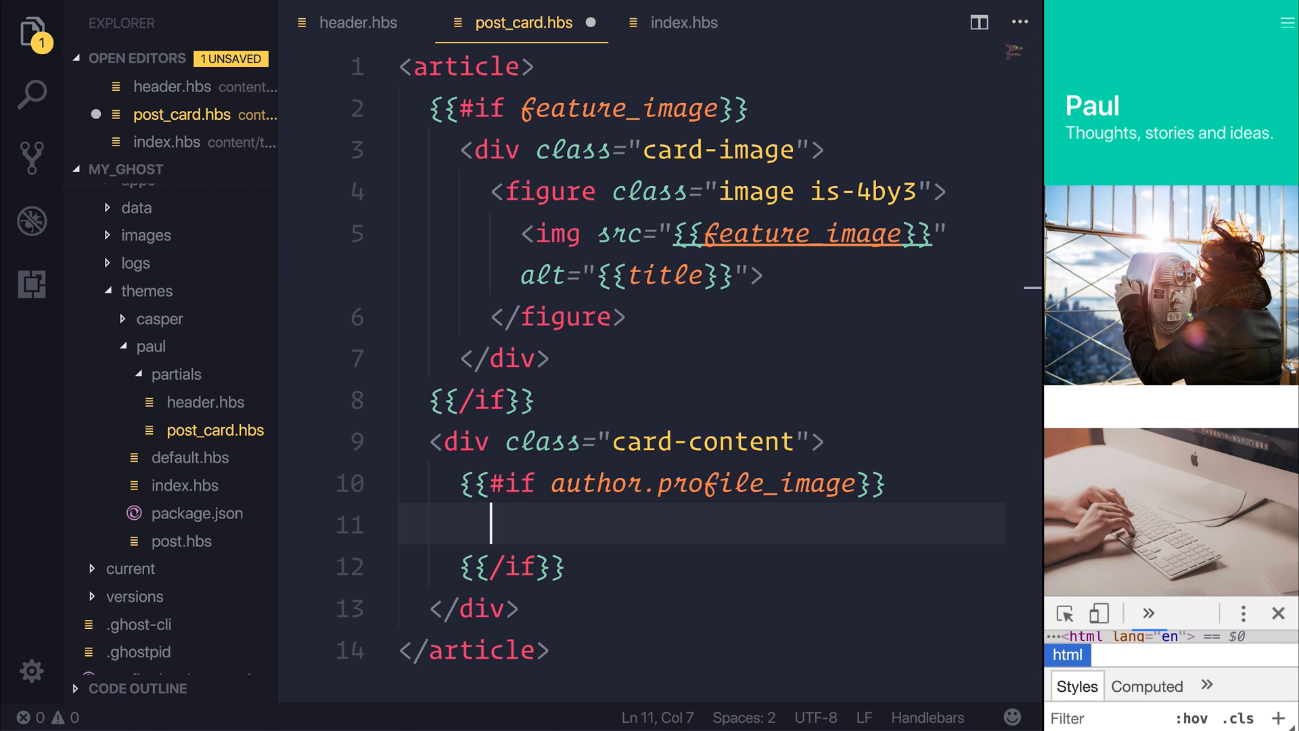
type("div")
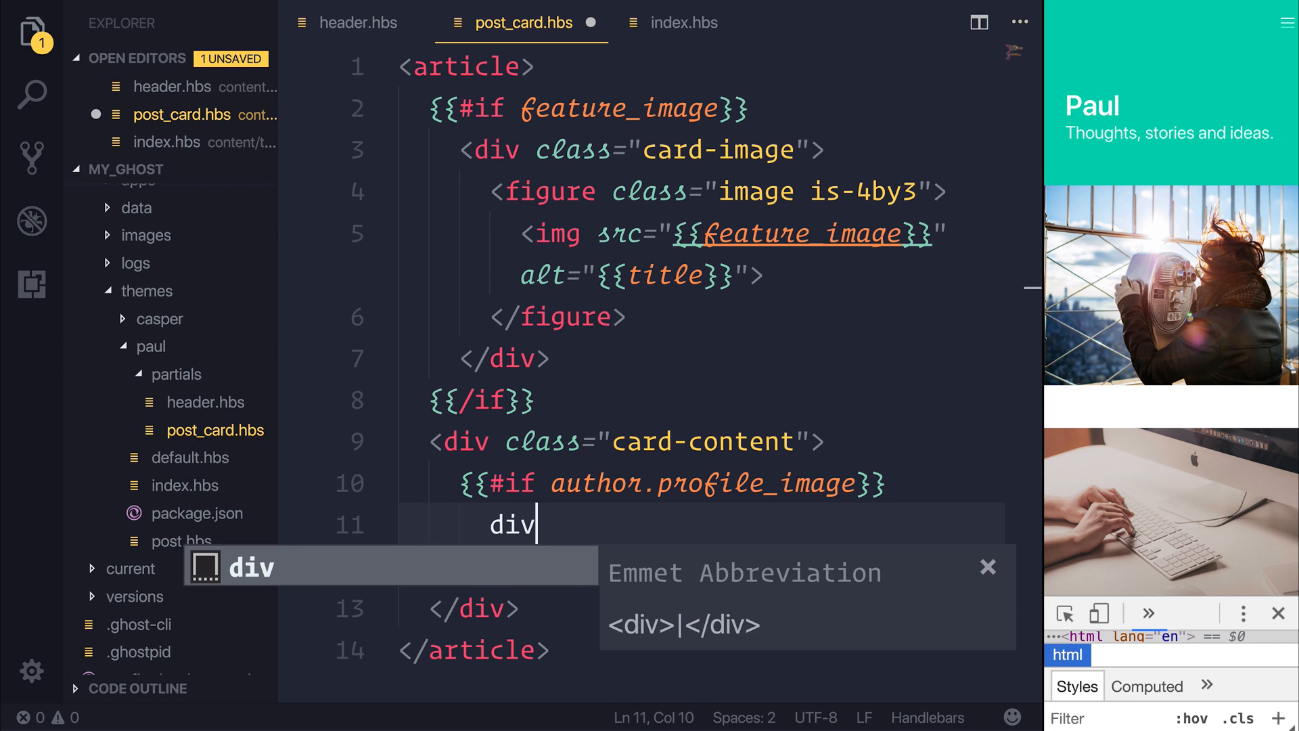
key("Tab")
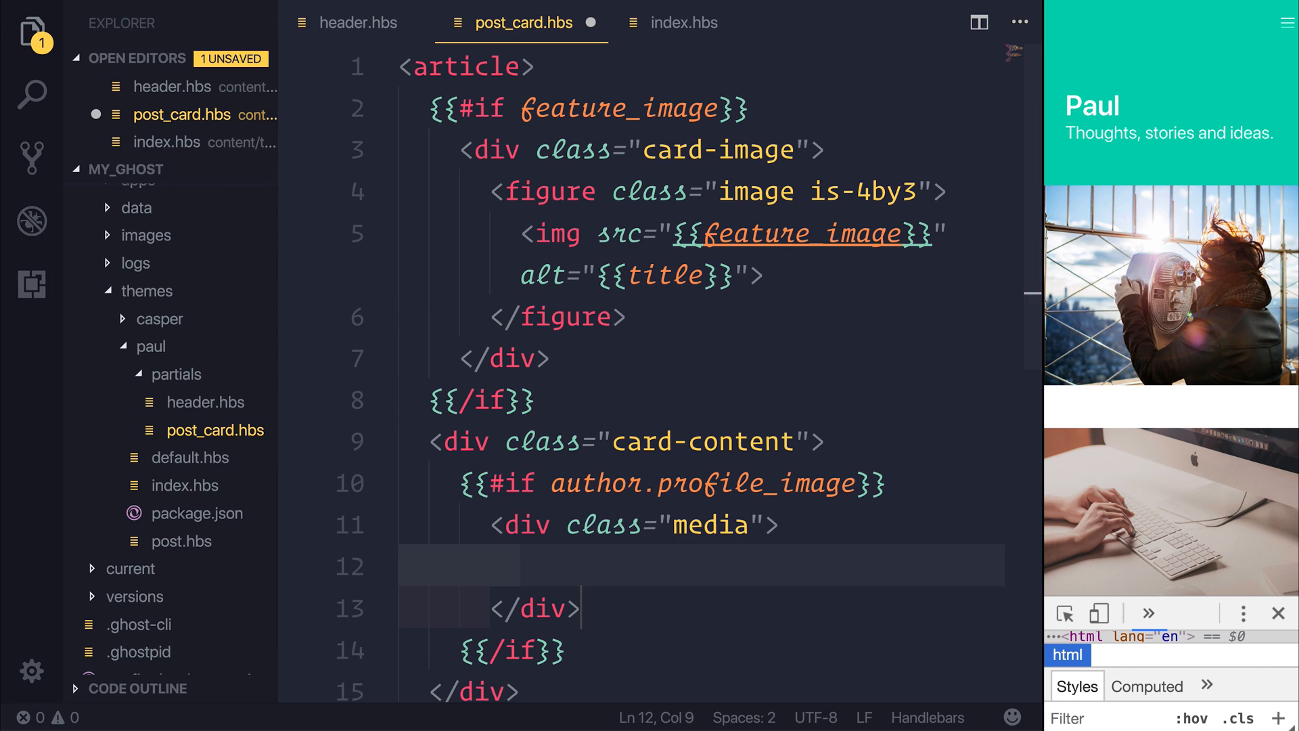
type("div.")
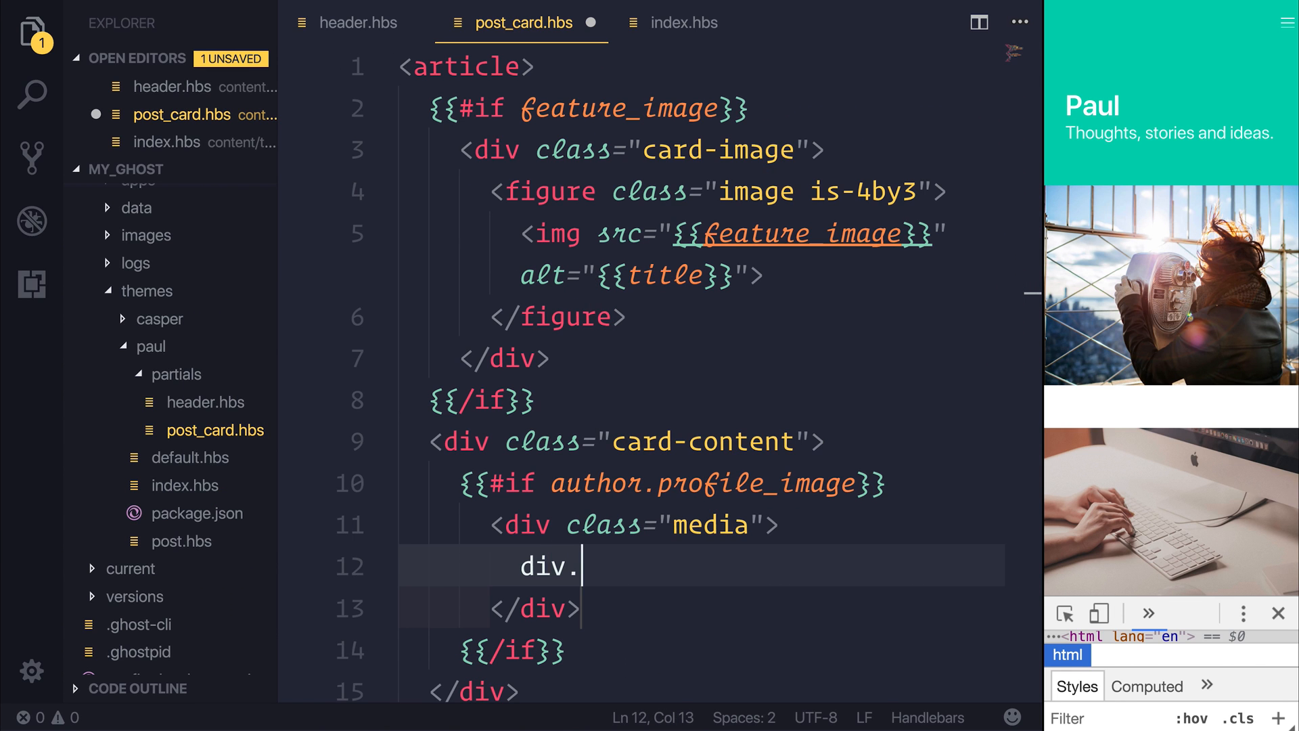
type("media-left")
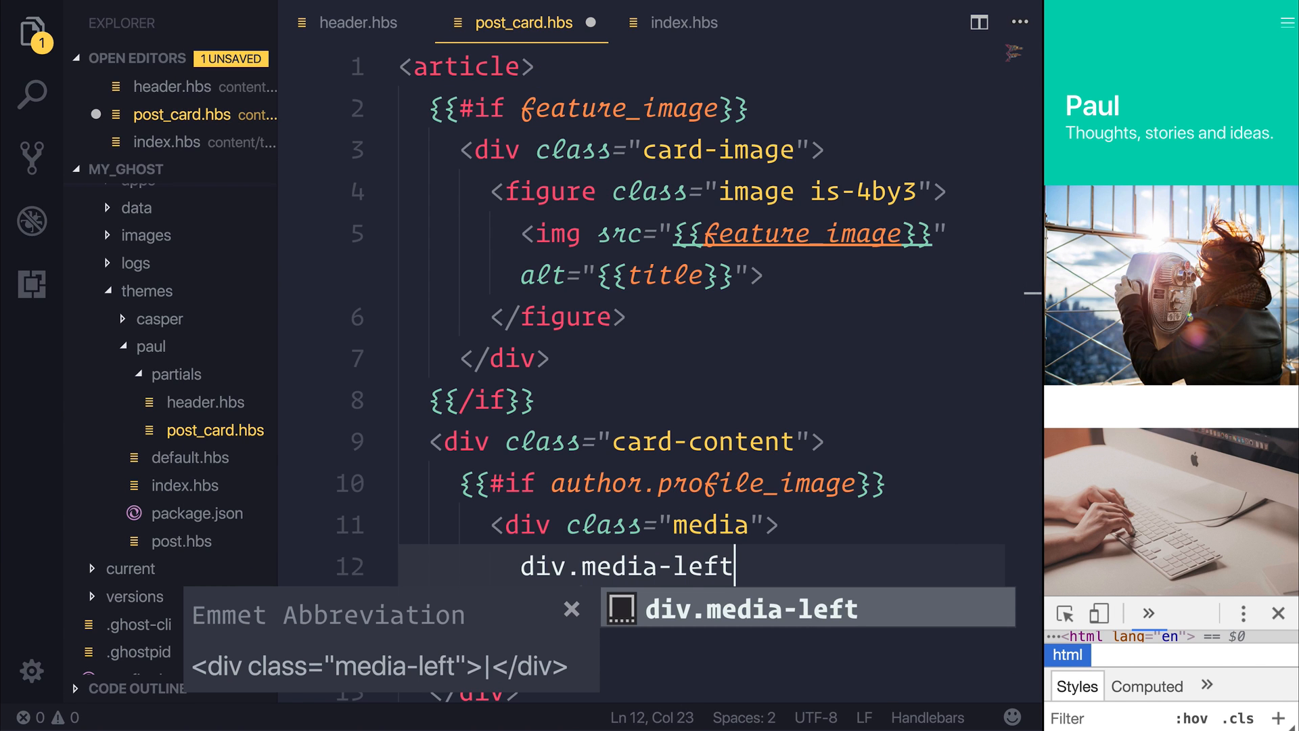
key("Tab")
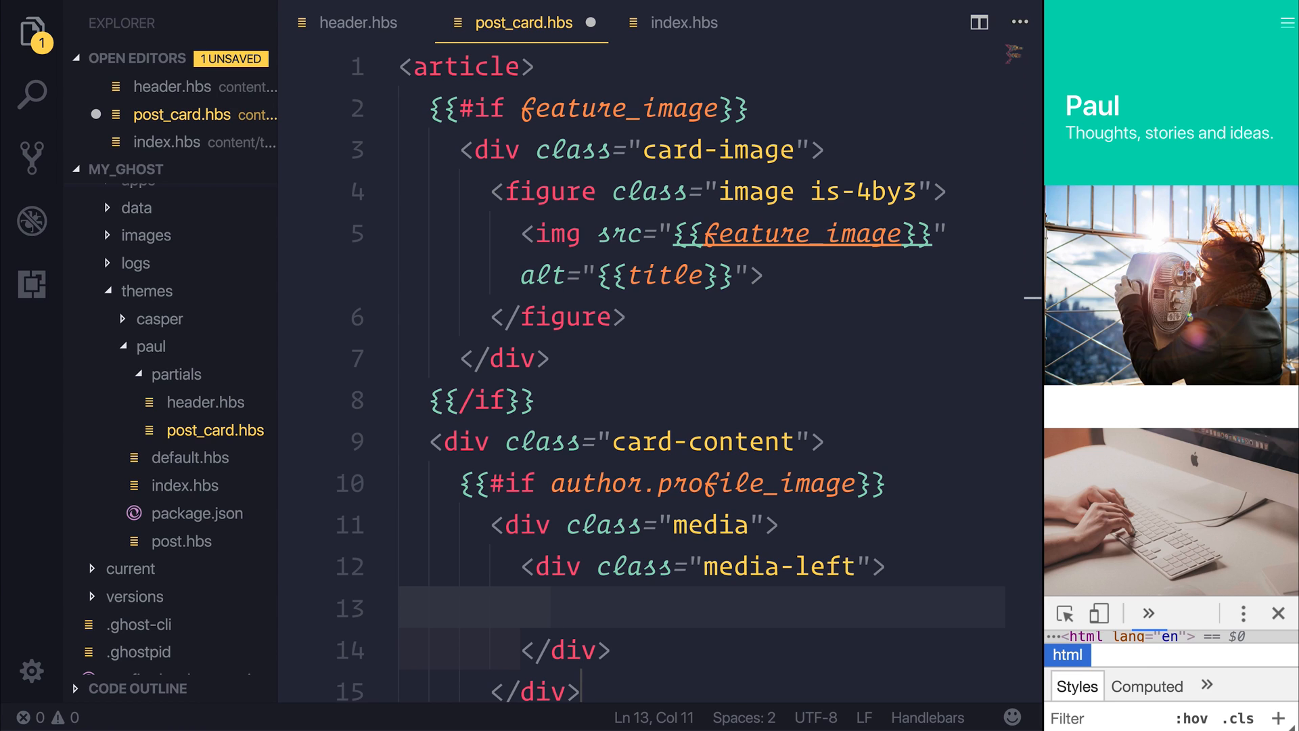
Step: Add a figure.image.is-48x48 with an img alt "Profile Image" inside media-left
type("figure")
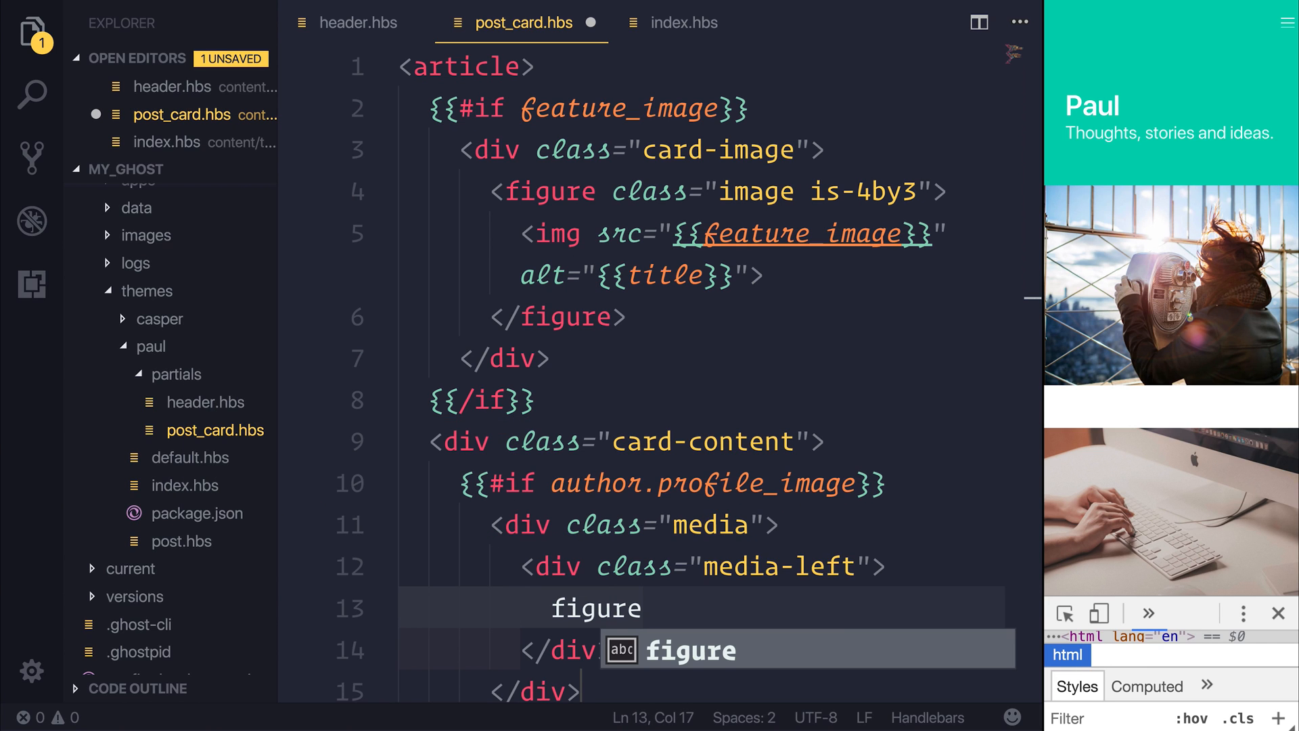
type(".image")
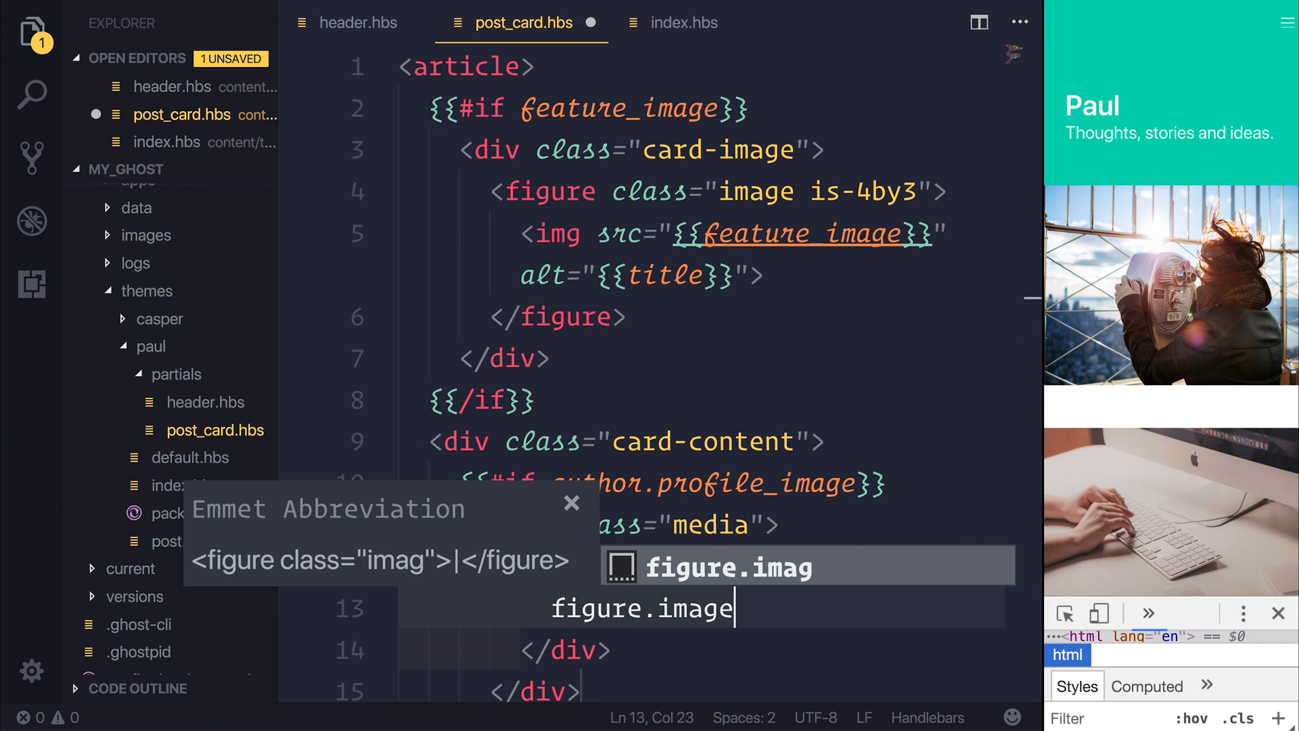
type(".")
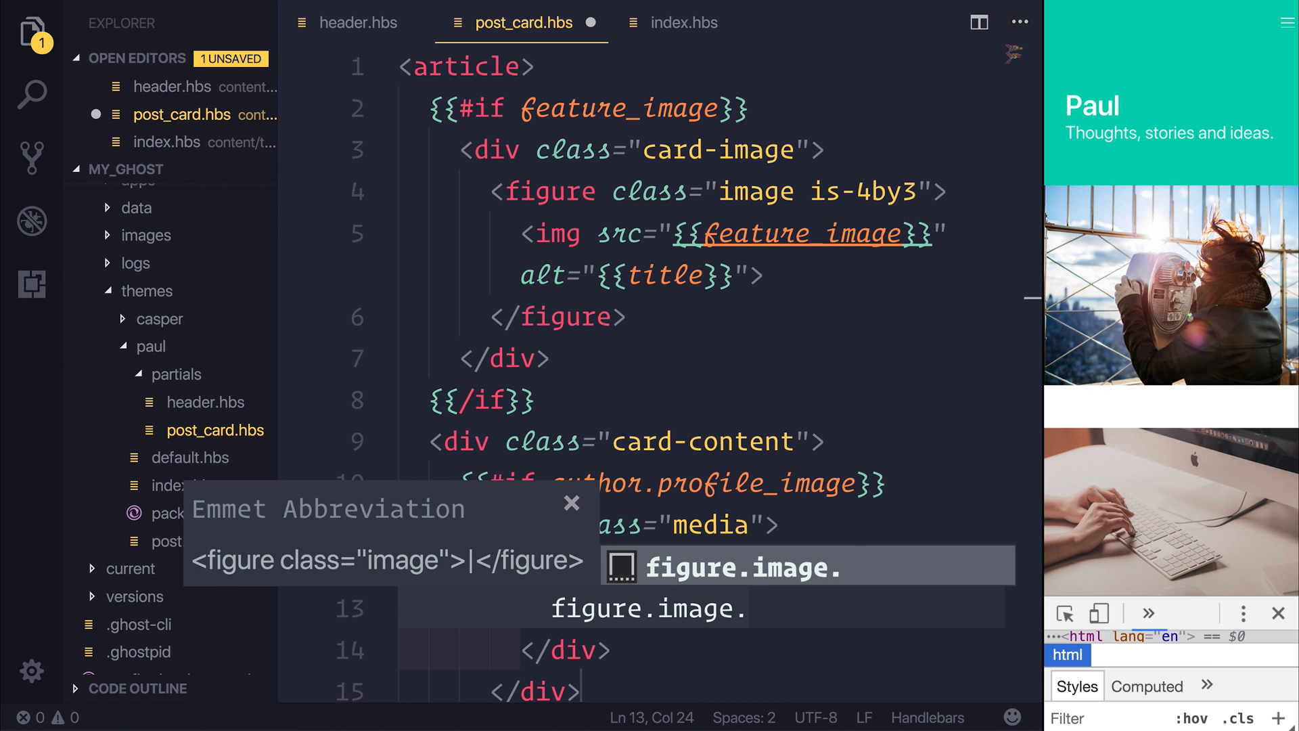
type("is-48")
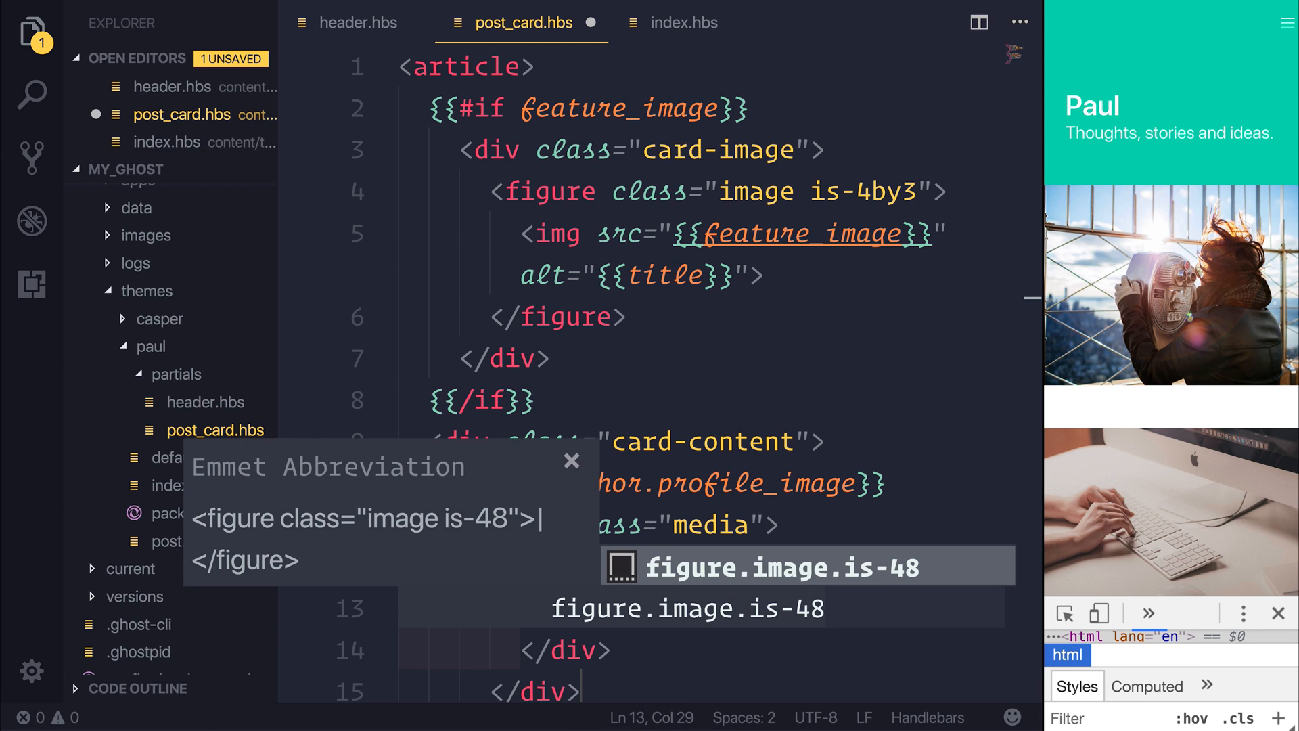
type("x48")
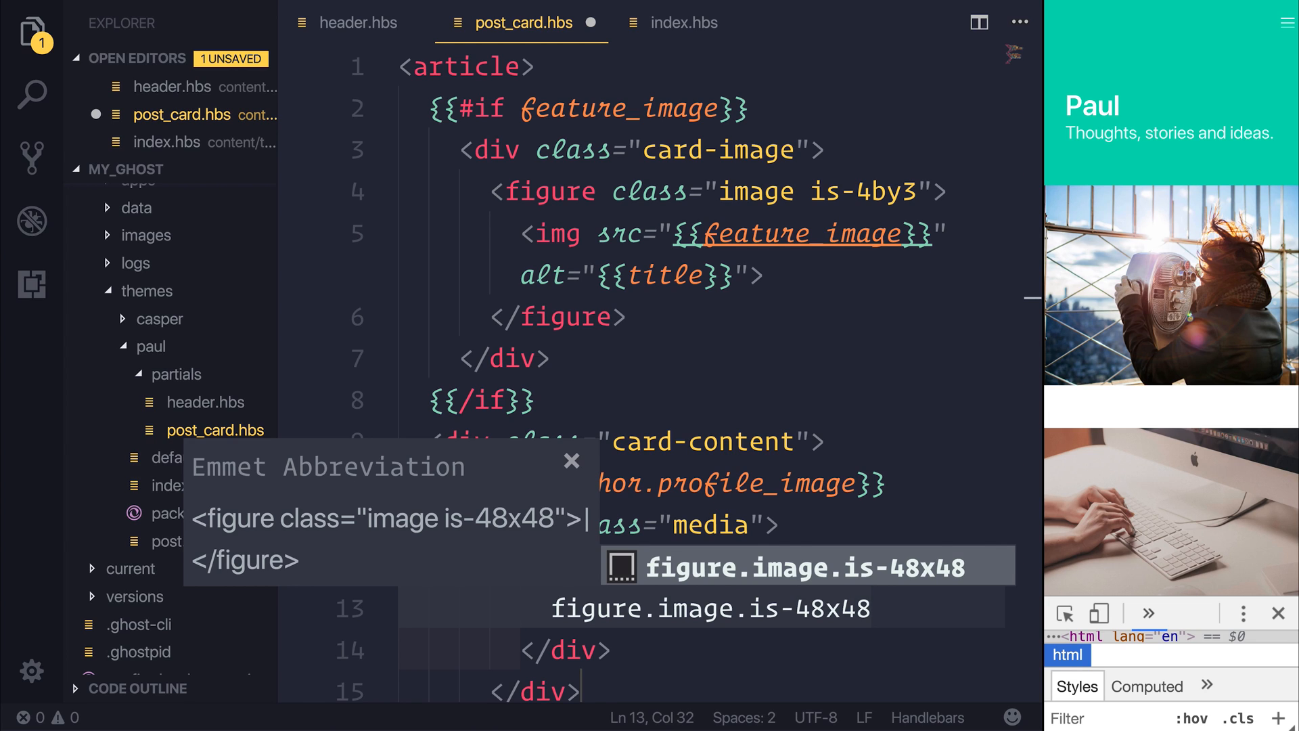
type("im")
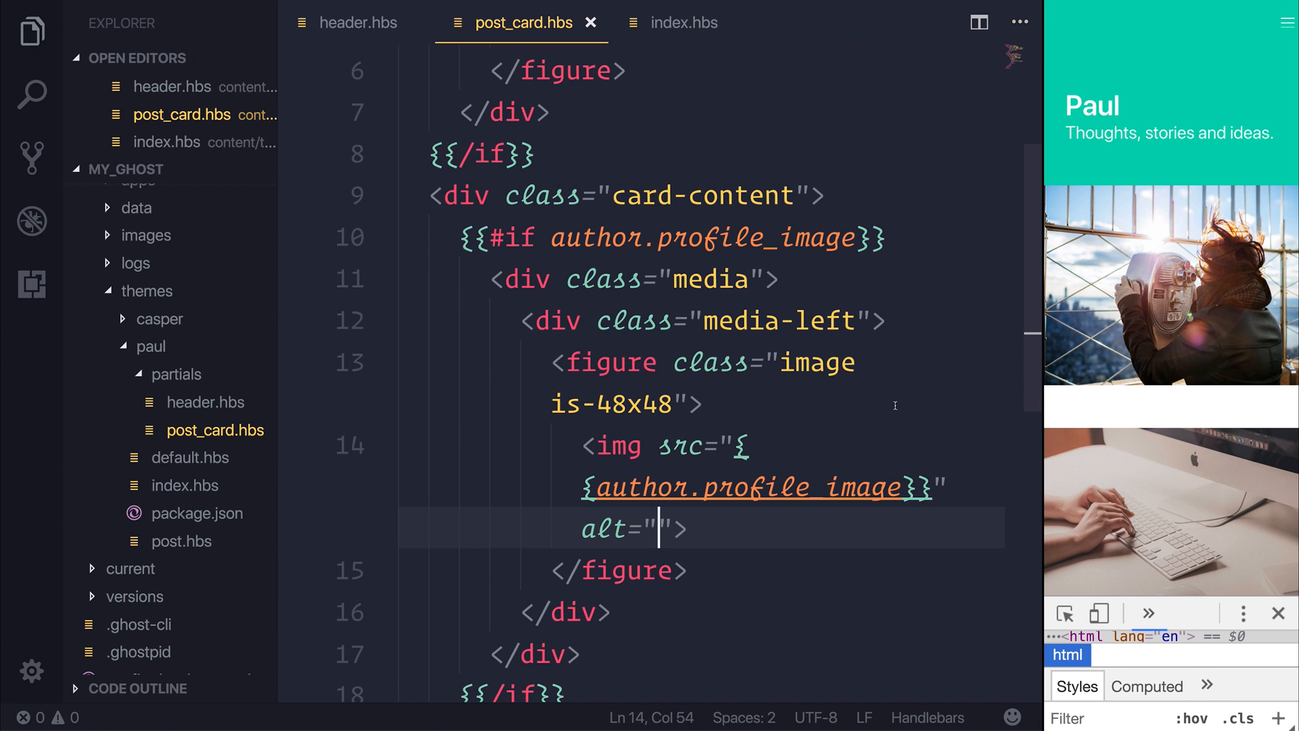
type("Profile Image")
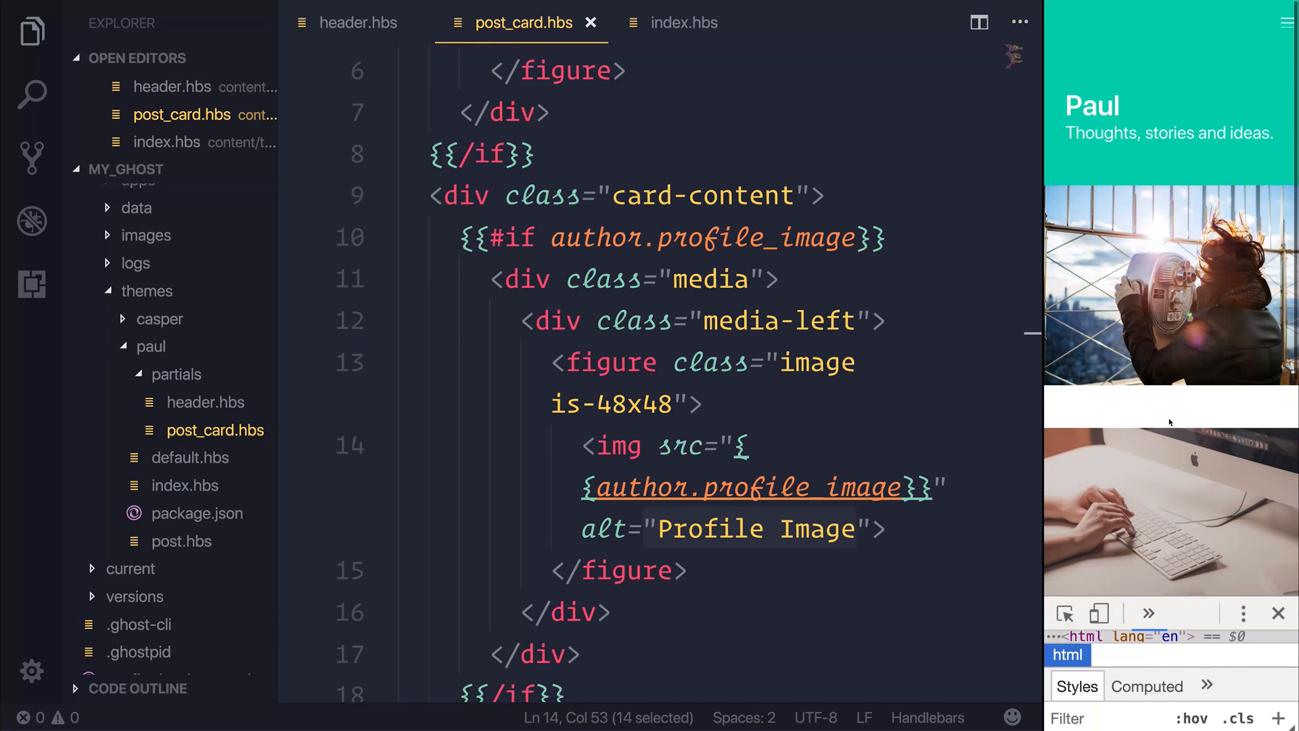
scroll("down", 3)
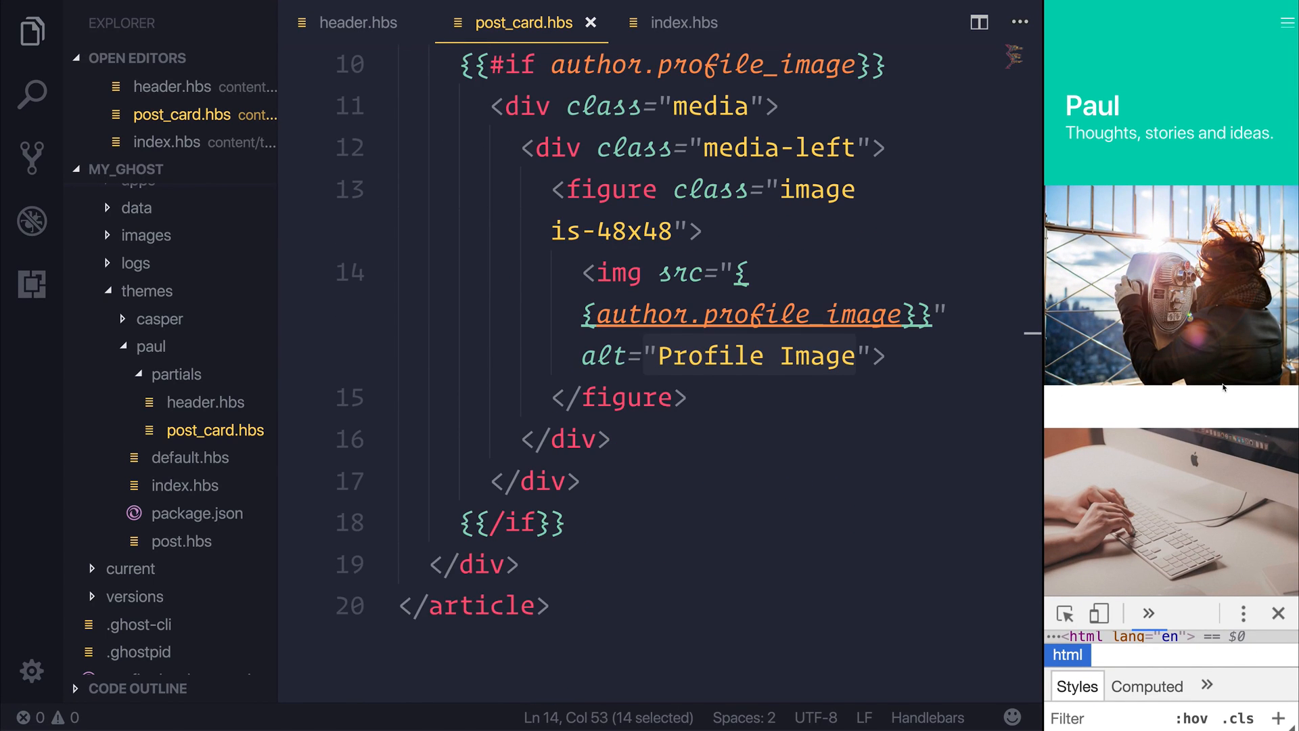
Step: Switch to Ghost Admin and open the Team members list
left_click(1143, 27)
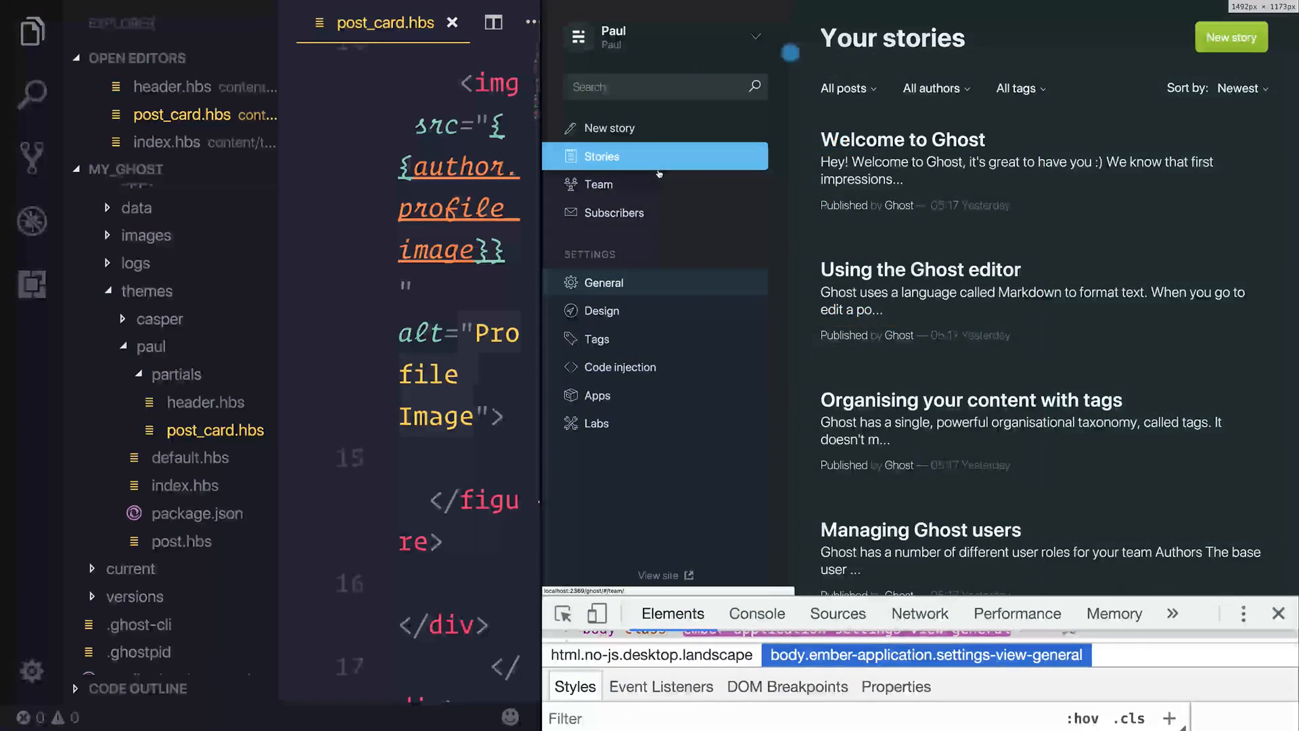
left_click(600, 184)
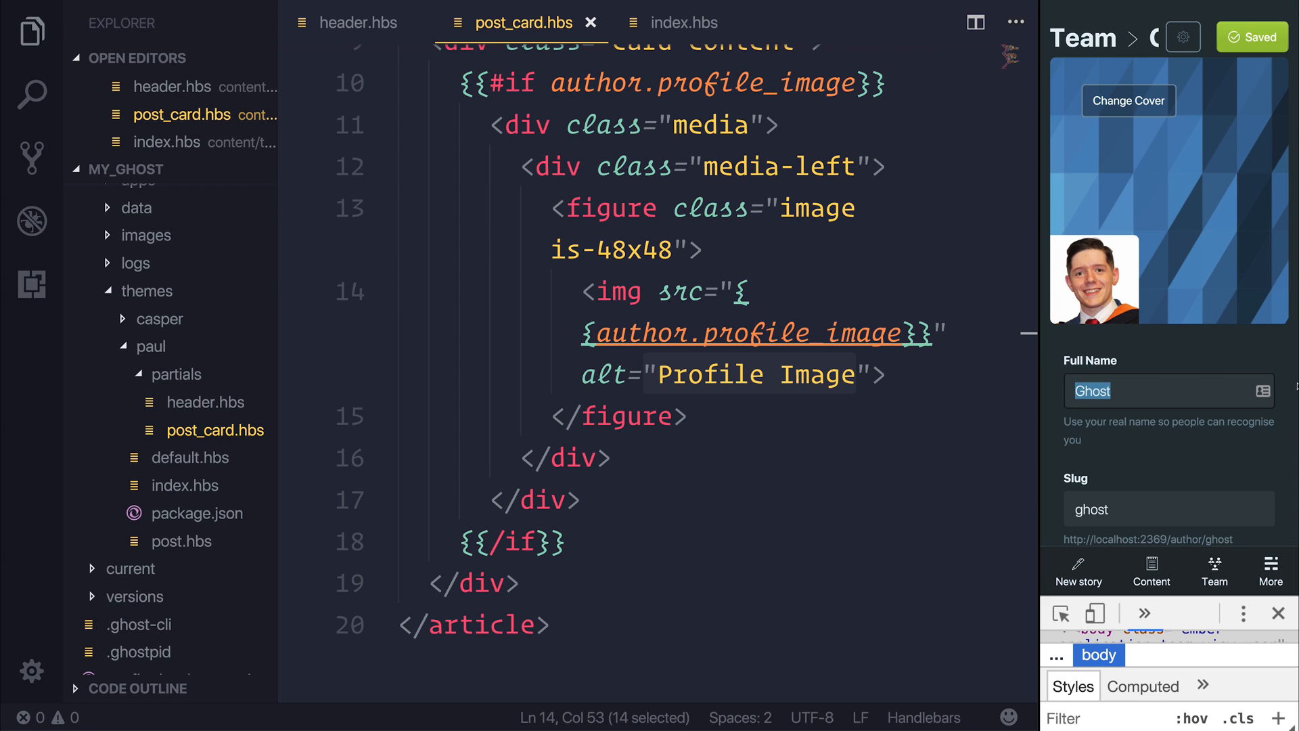
mouse_move(1155, 448)
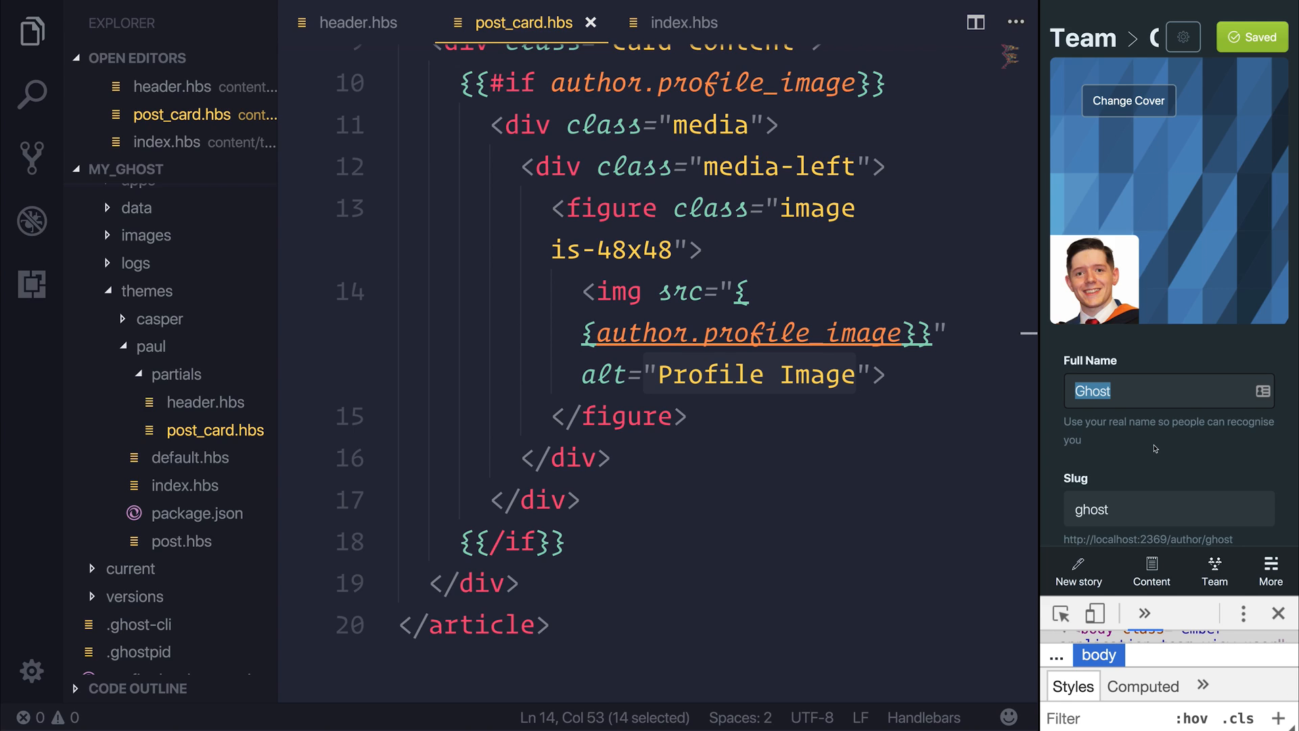
mouse_move(1183, 256)
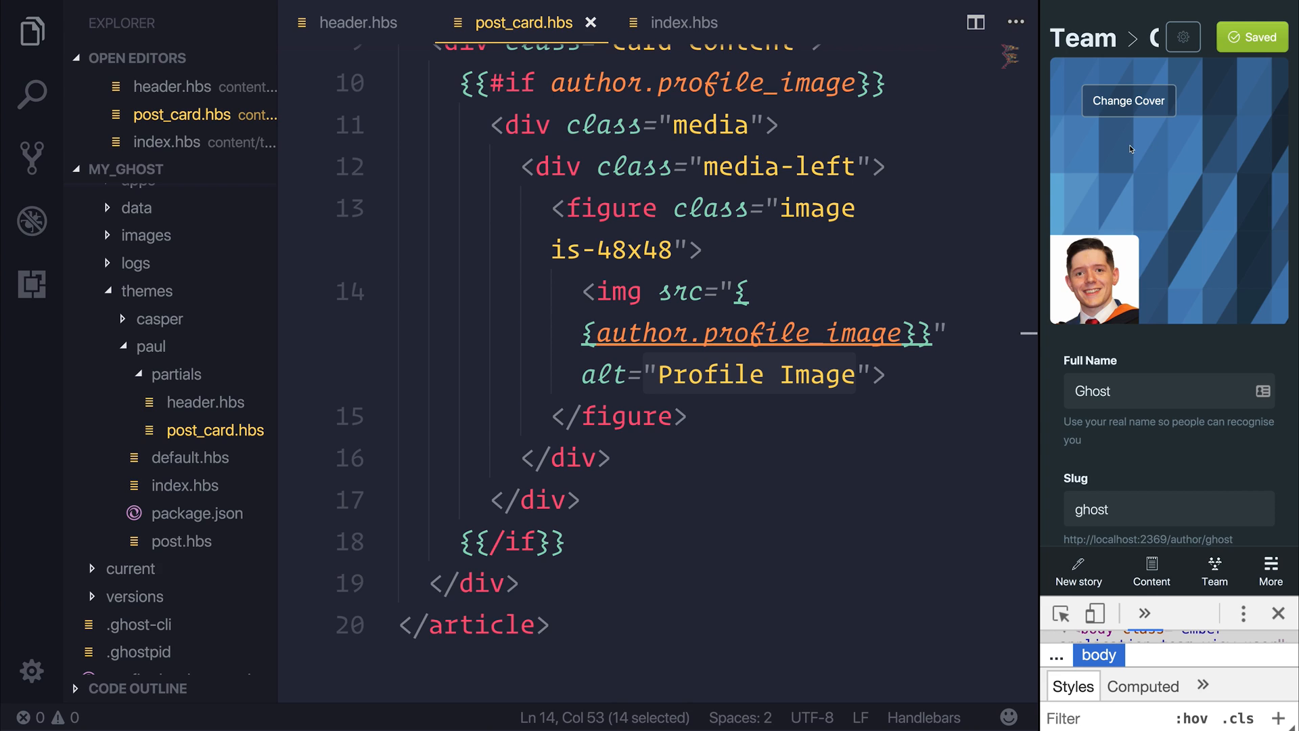
mouse_move(1144, 160)
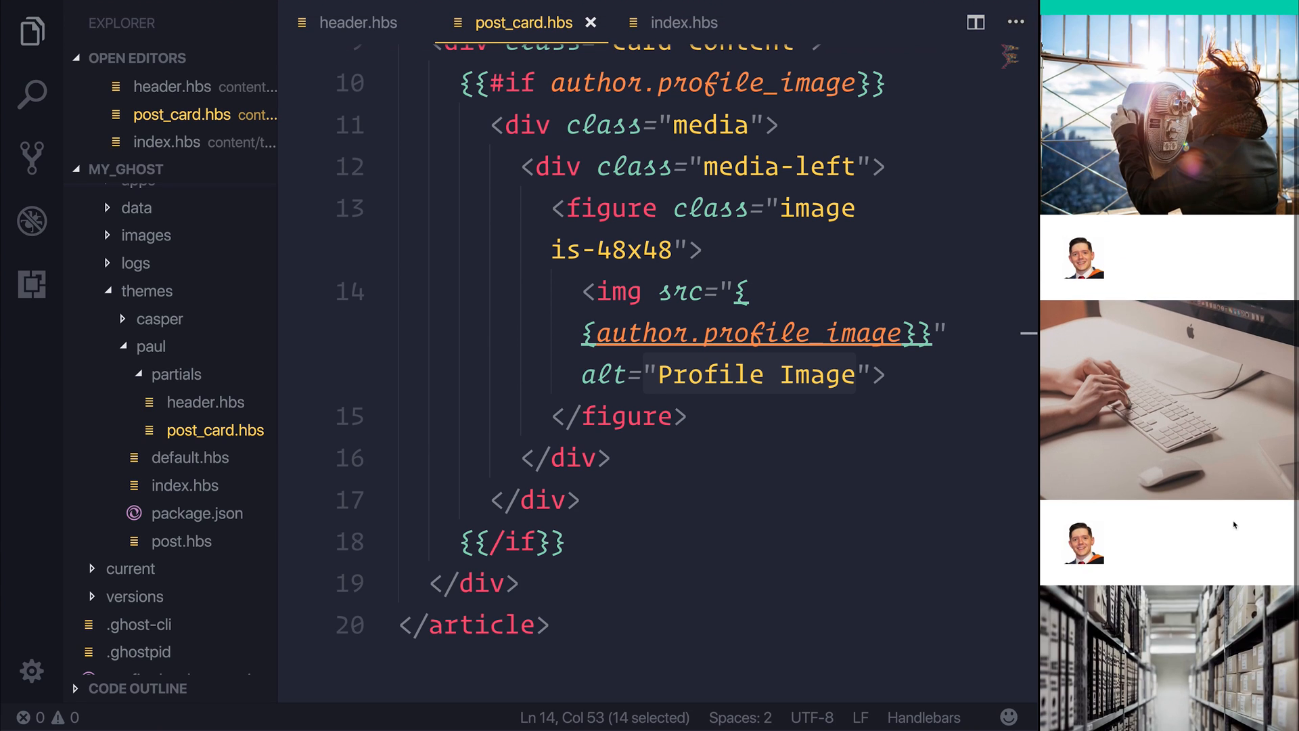
scroll("down", 3)
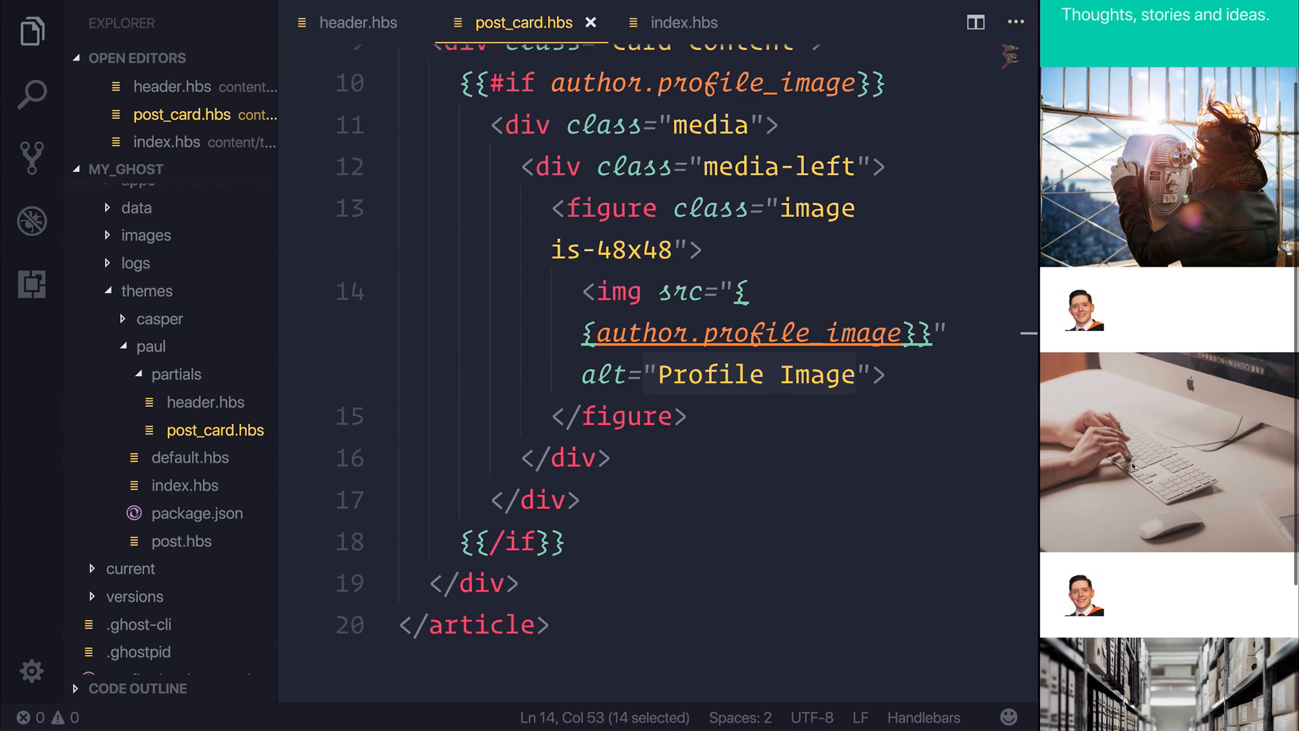
scroll("down", 3)
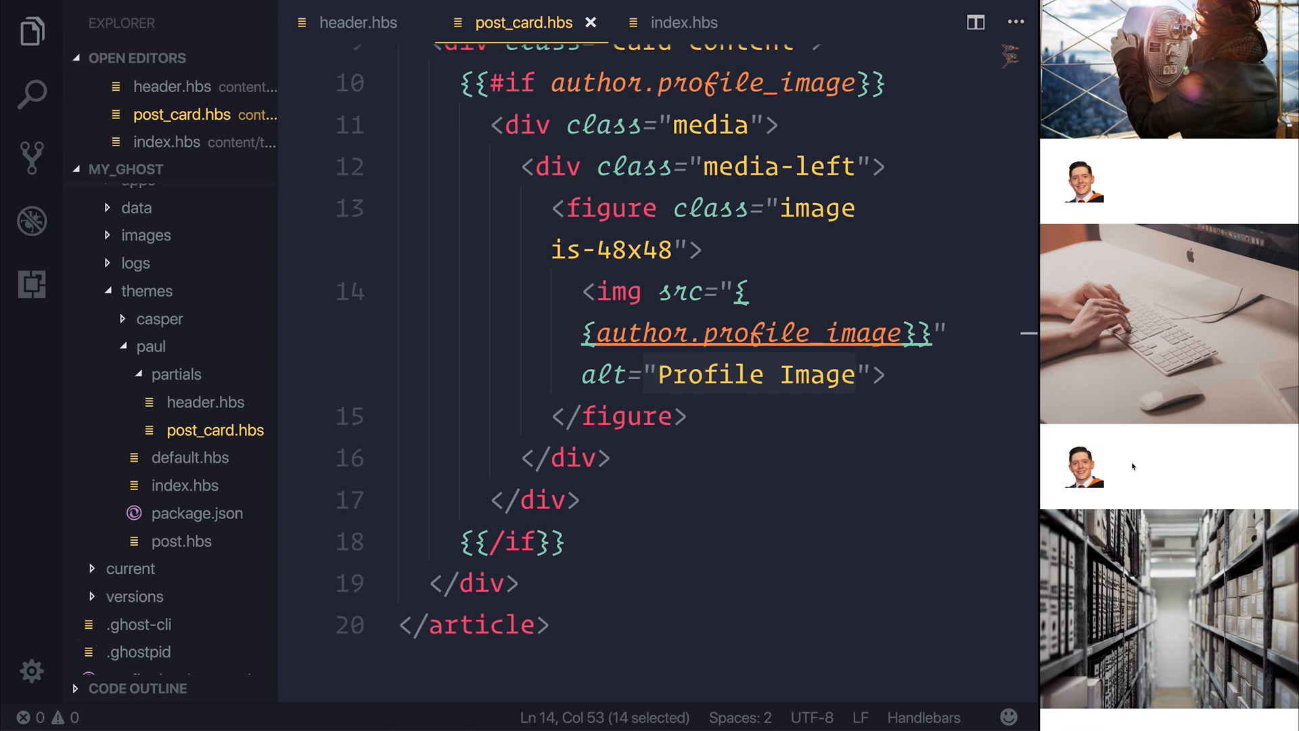
mouse_move(1131, 465)
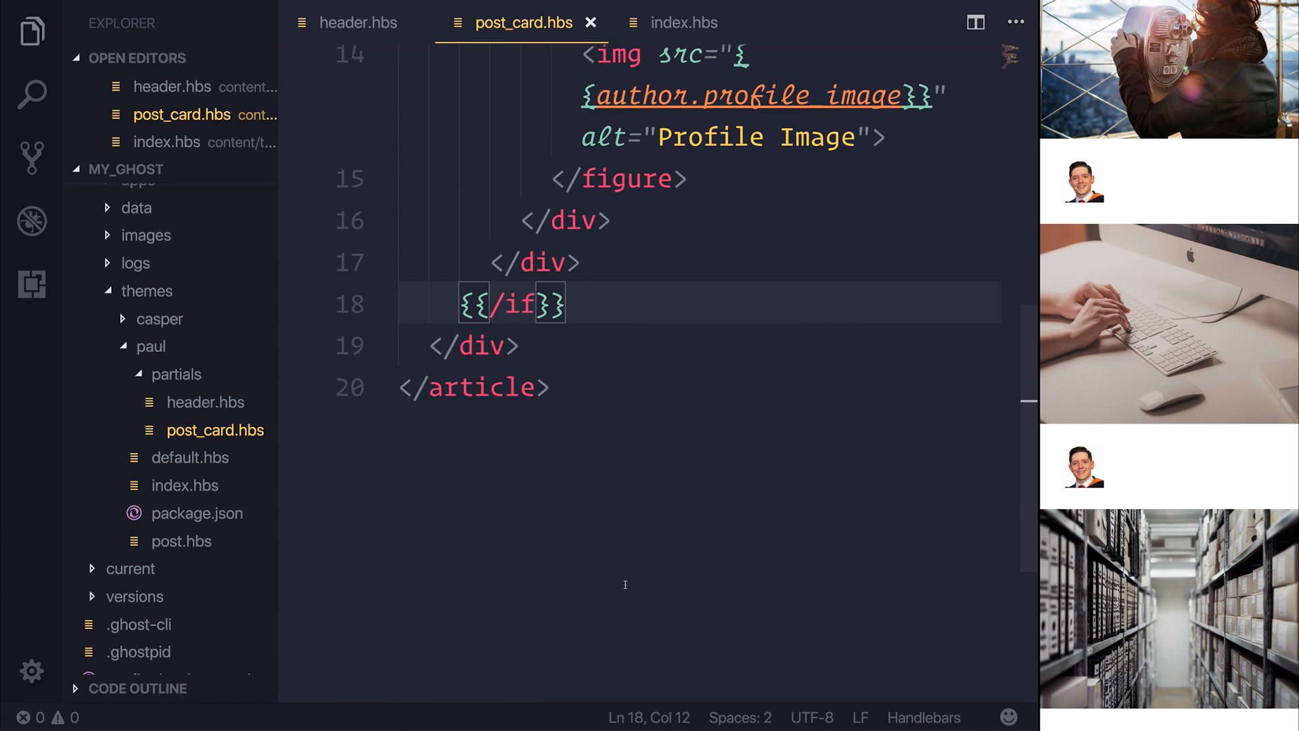
Step: Add div.content>p with {{#if meta_description}} rendering {{meta_description}}
type("div.co")
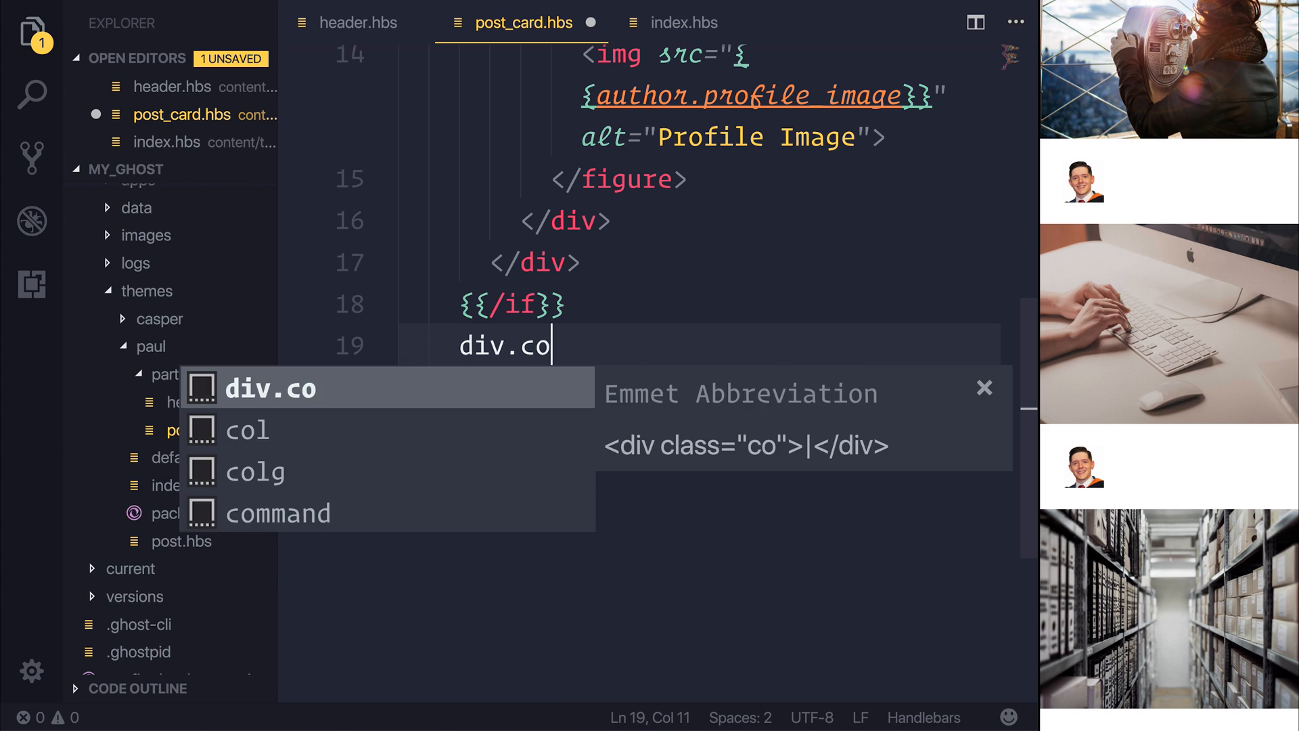
key("Tab")
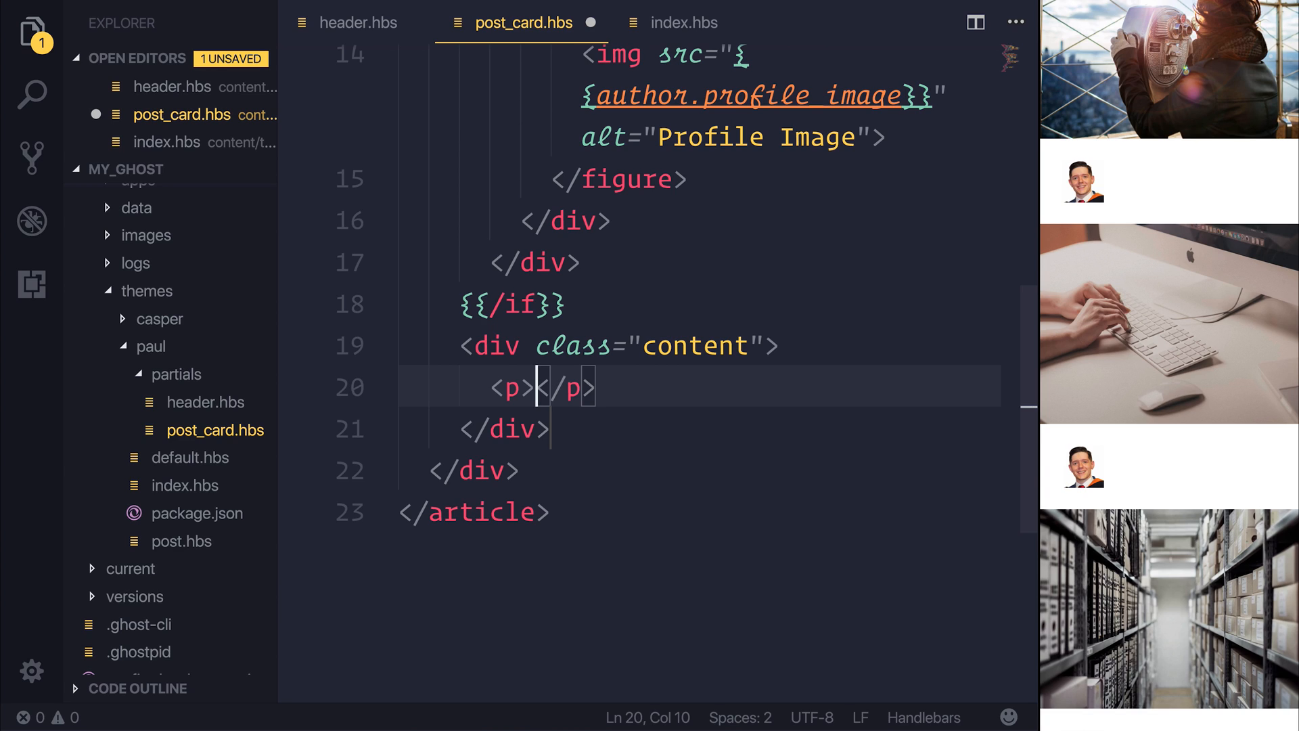
type("{{}}")
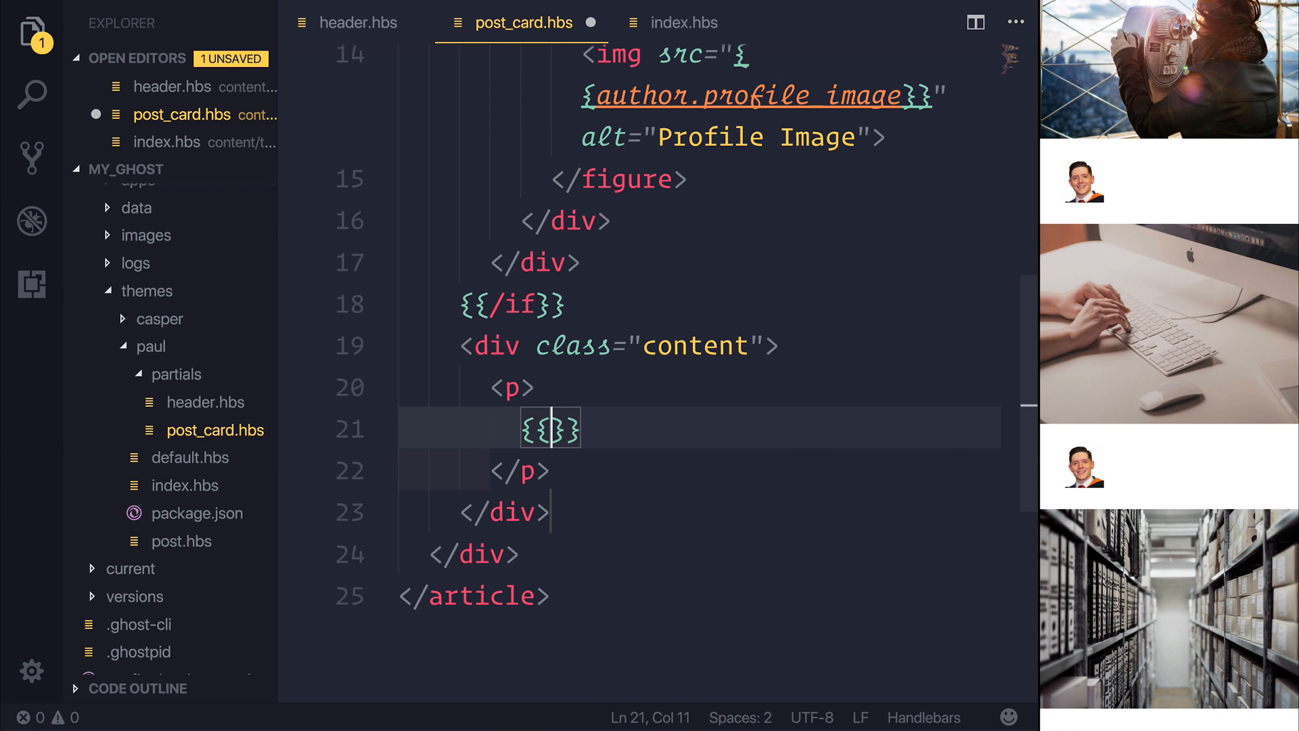
type("#")
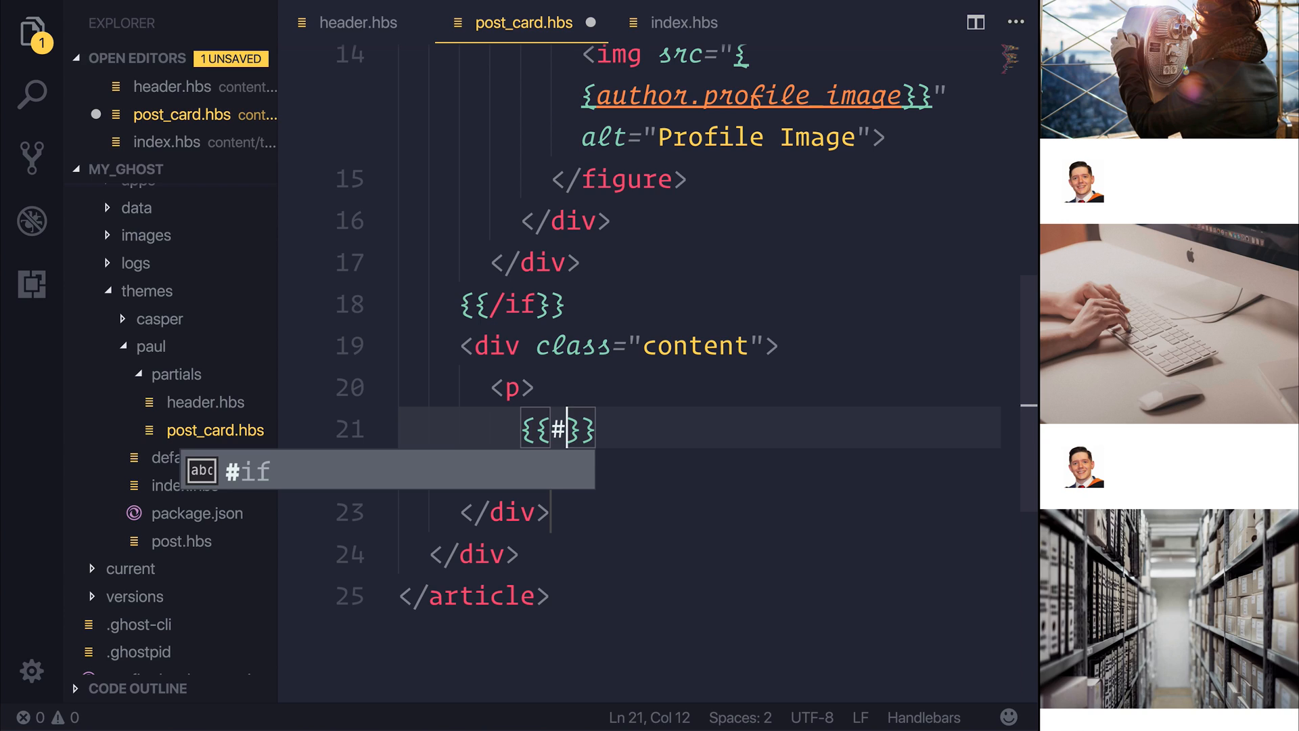
mouse_move(1175, 449)
type("if ")
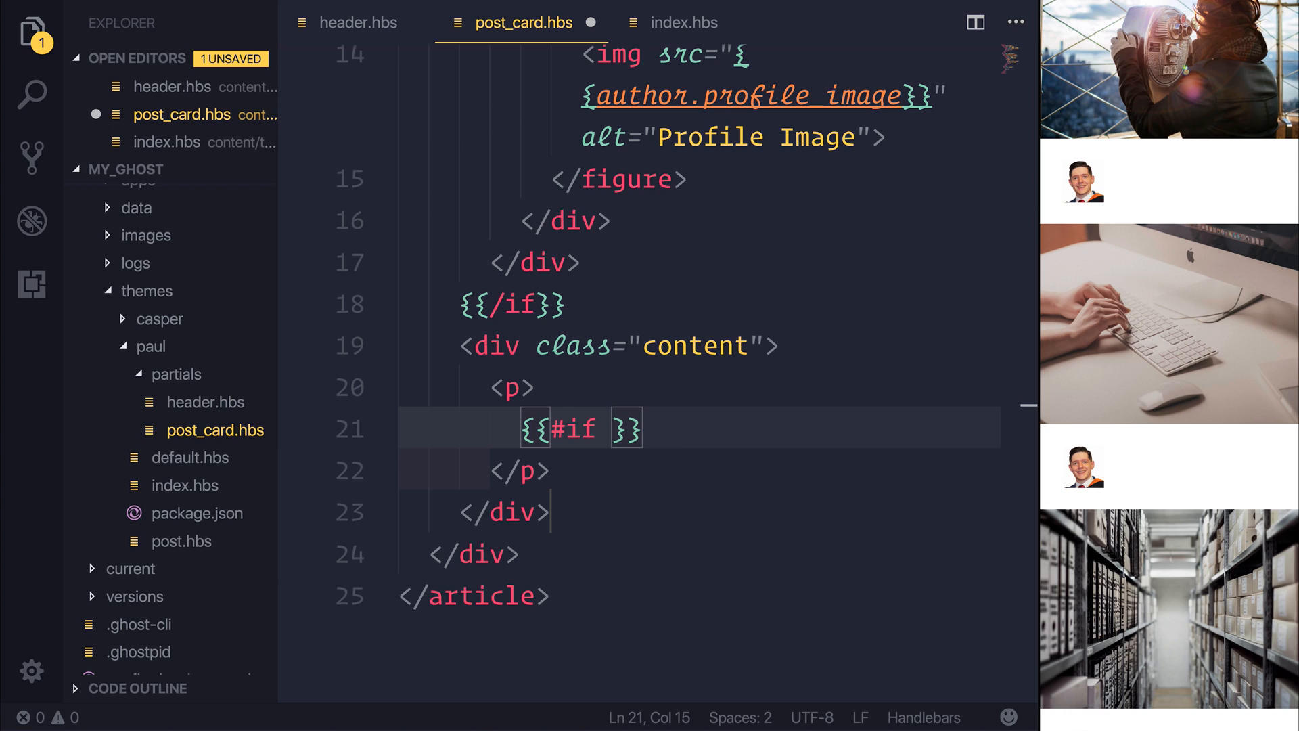
type("meta_descri")
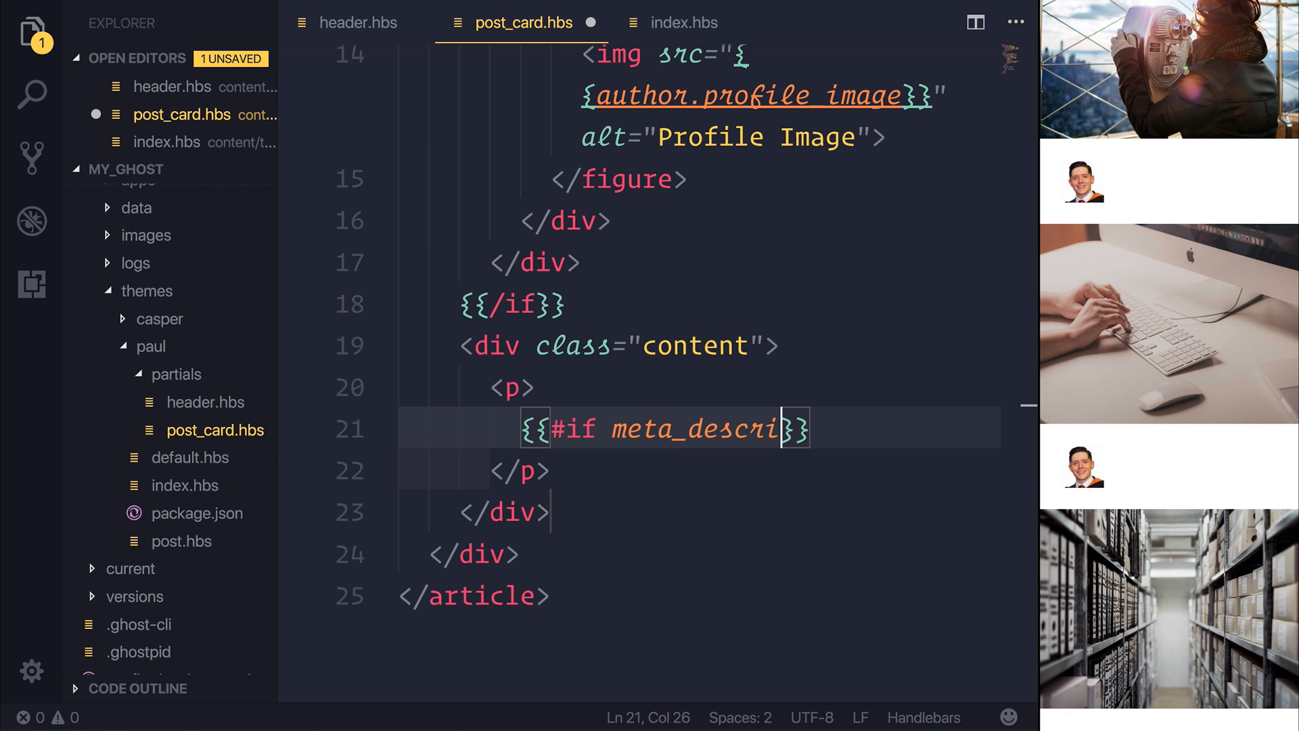
type("ption")
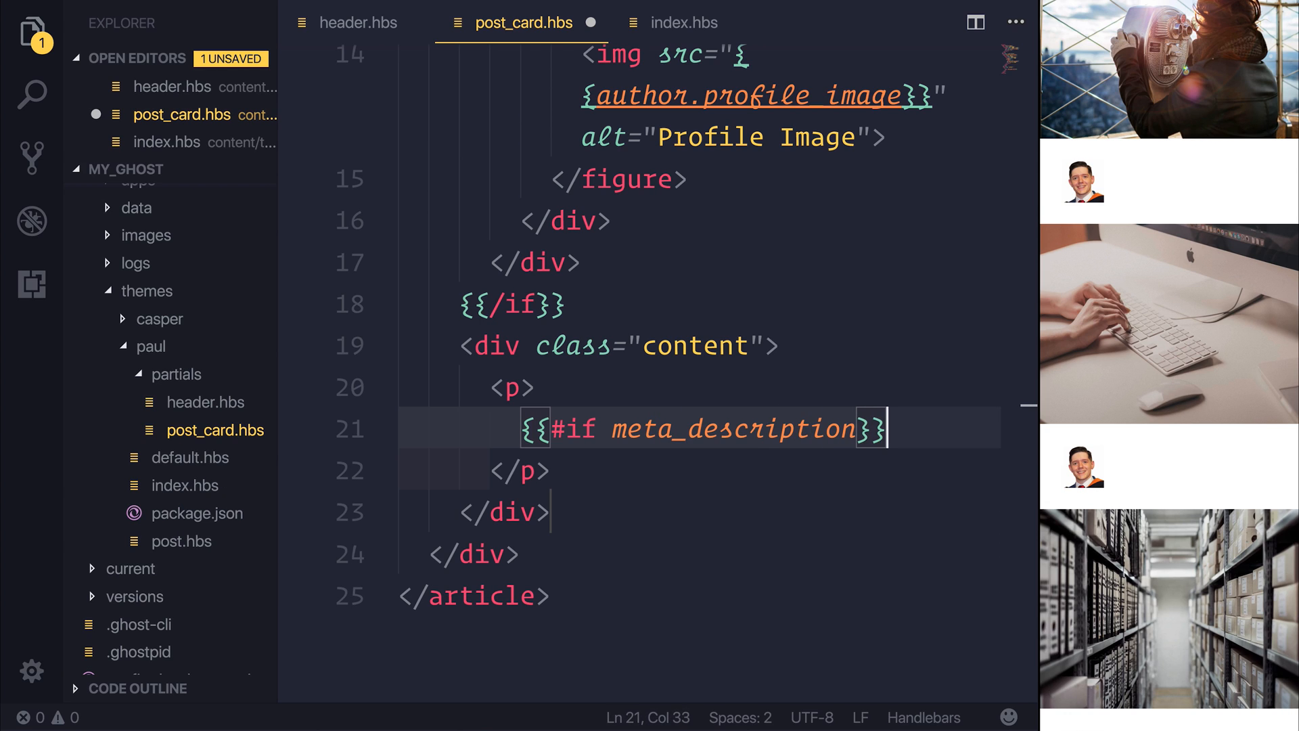
key("Enter")
type("{{")
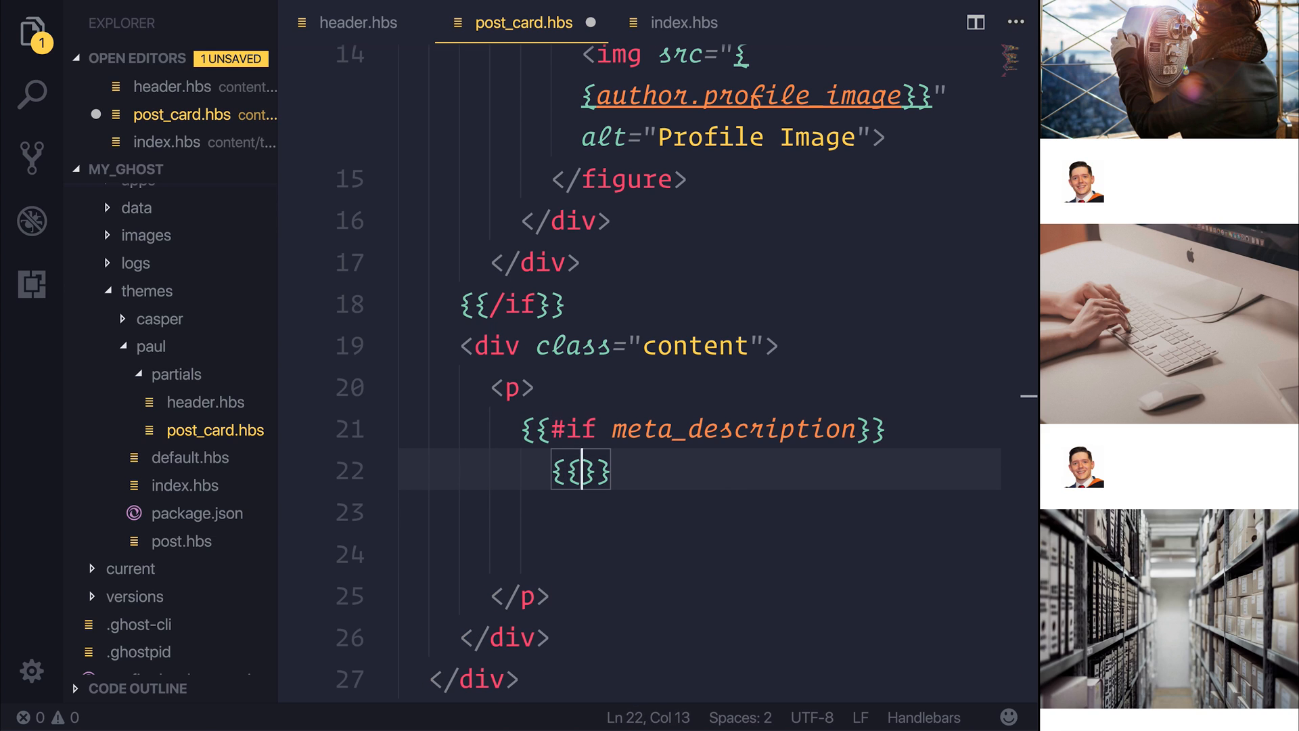
type("meta_descr")
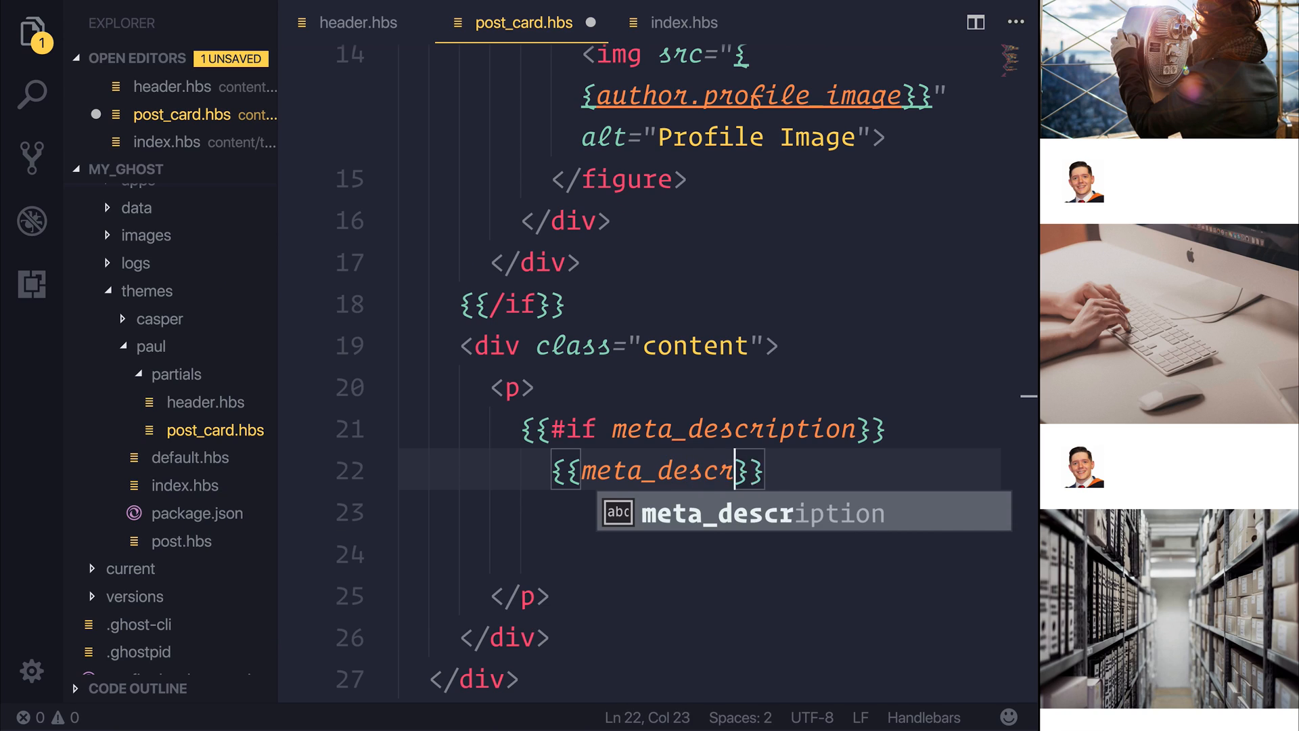
key("Enter")
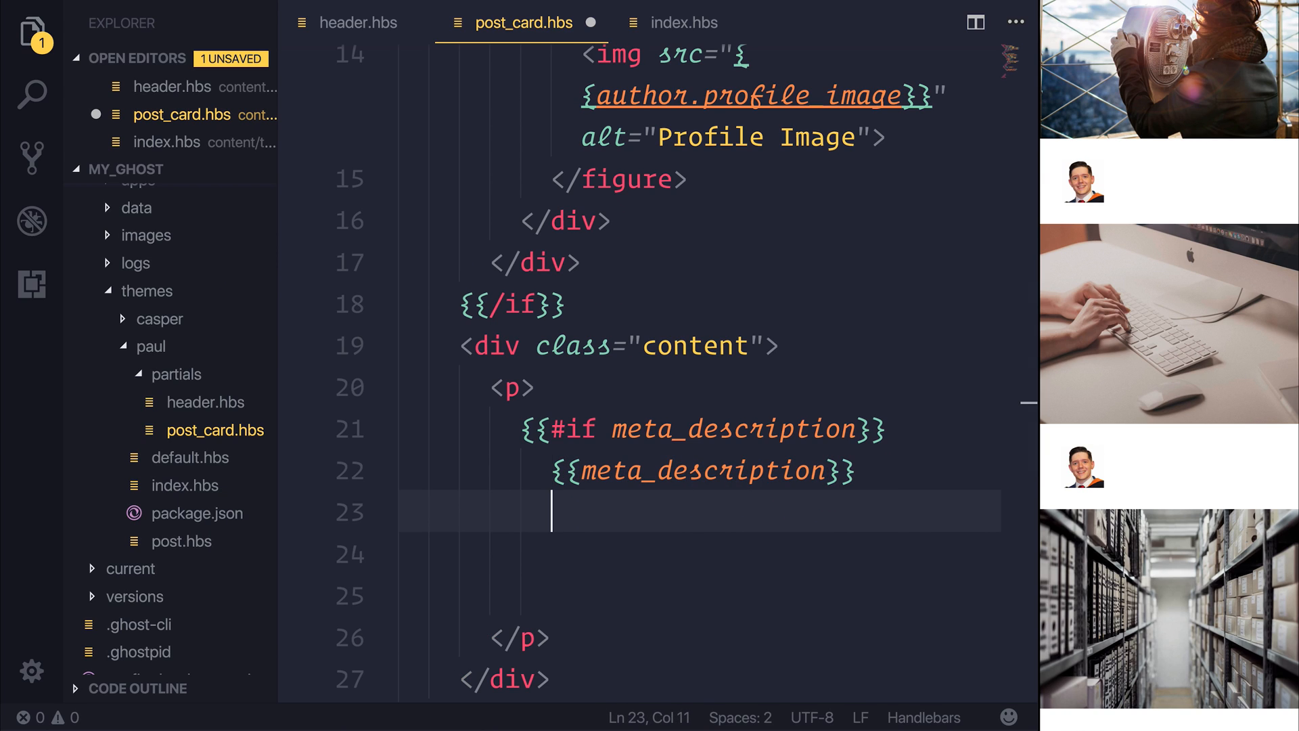
key("Left")
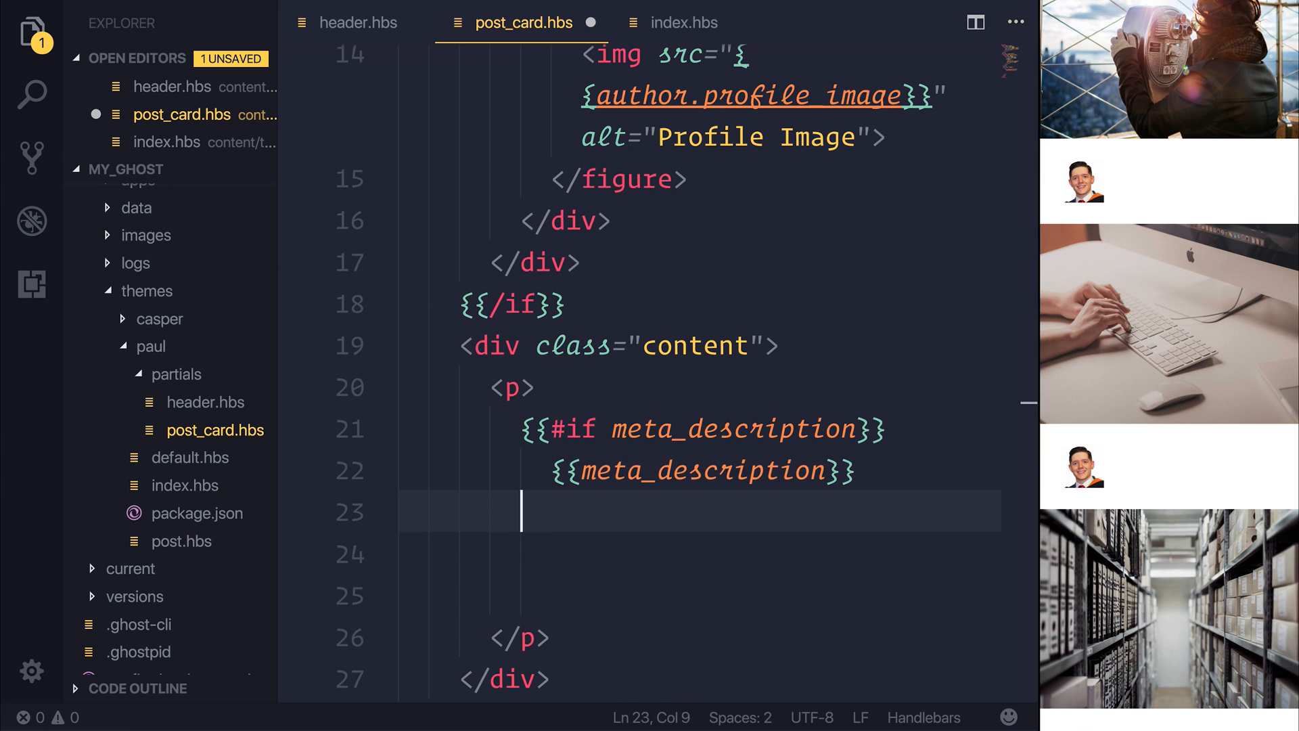
Step: Add {{else}} showing {{excerpt words="40"}}... and close with {{/if}}
type("{{else}}")
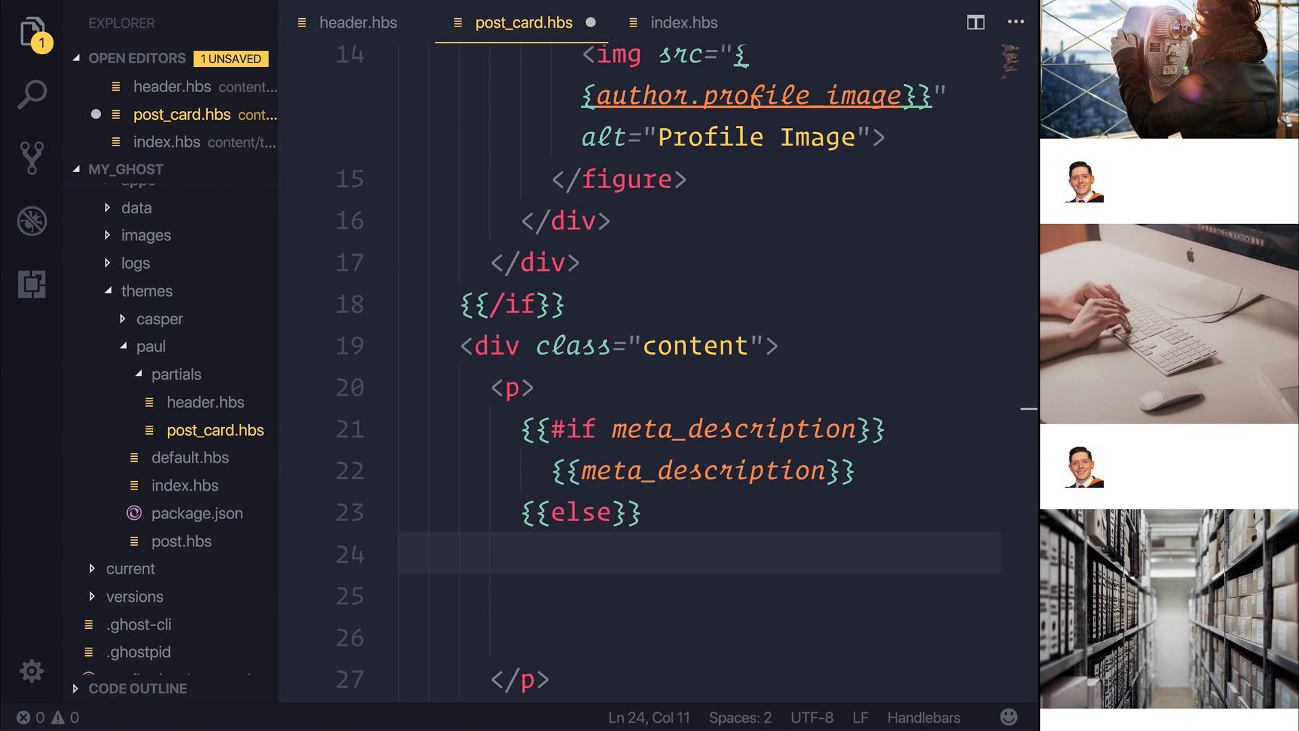
type("{{}}")
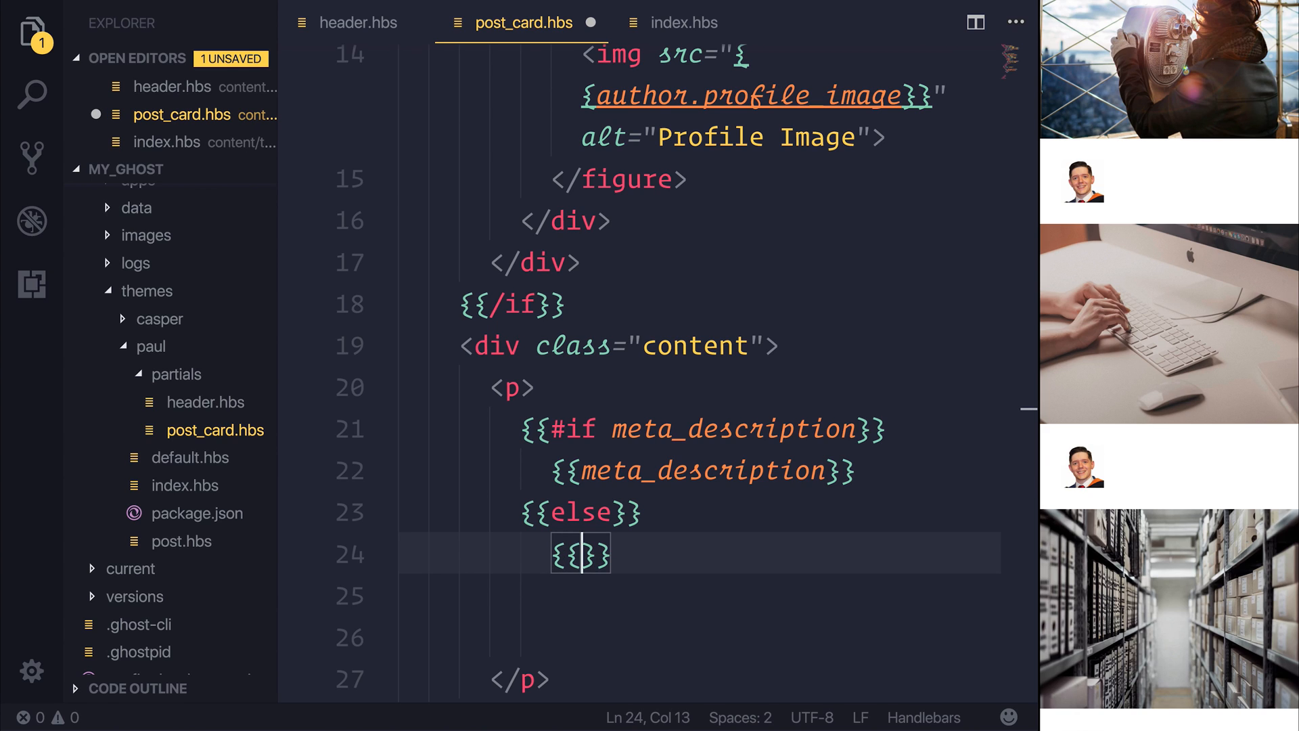
type("excerpt words")
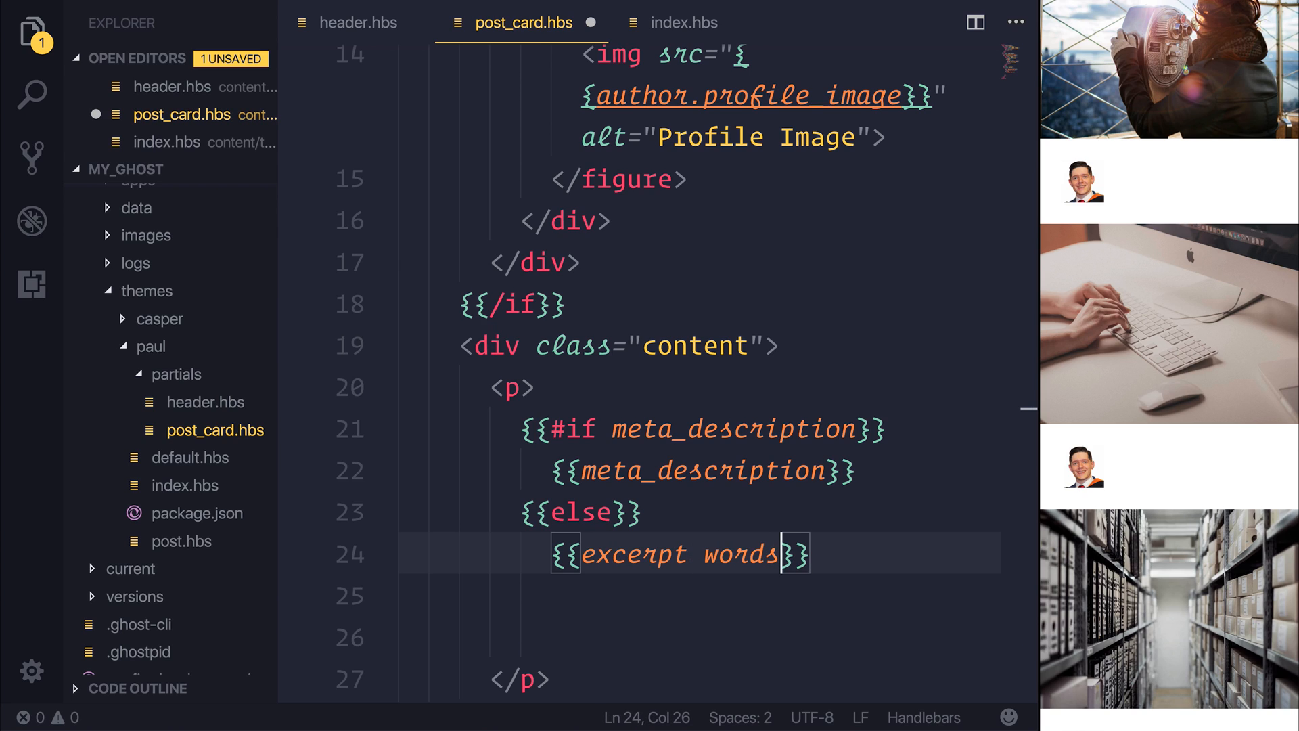
type("=\"40\"")
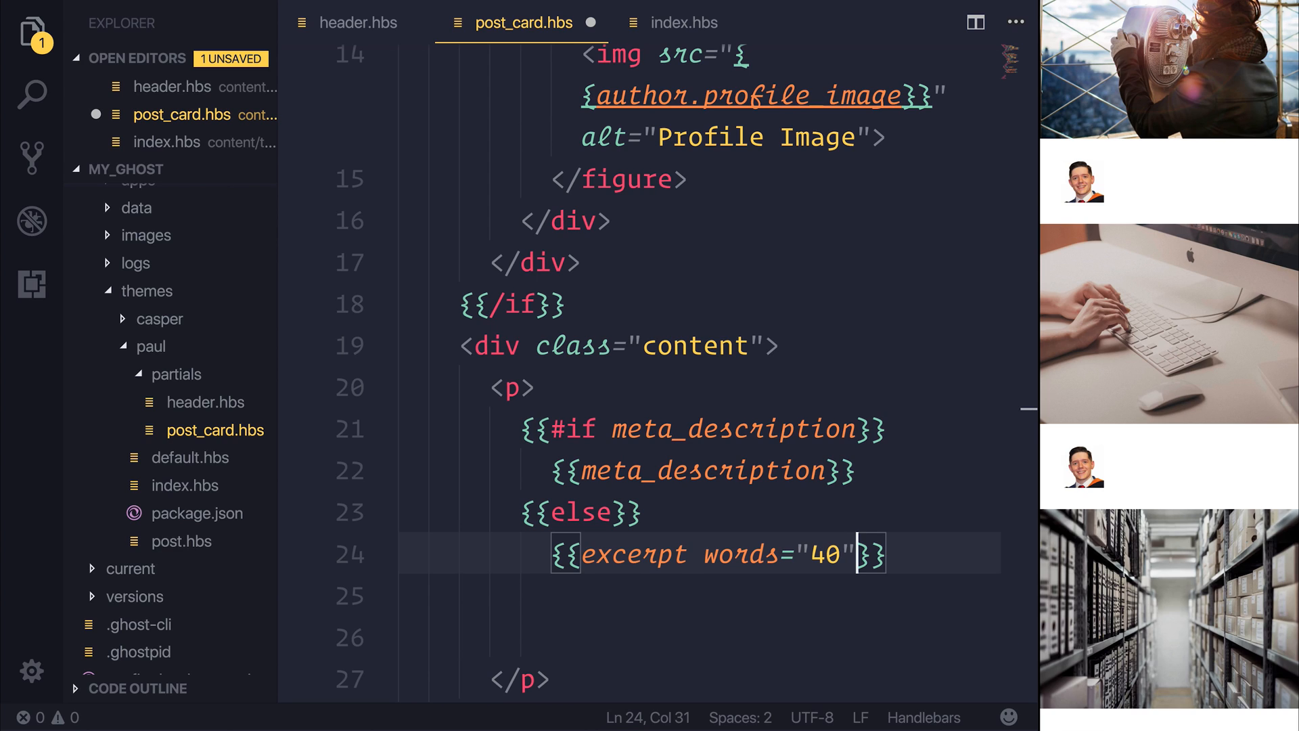
key("Right")
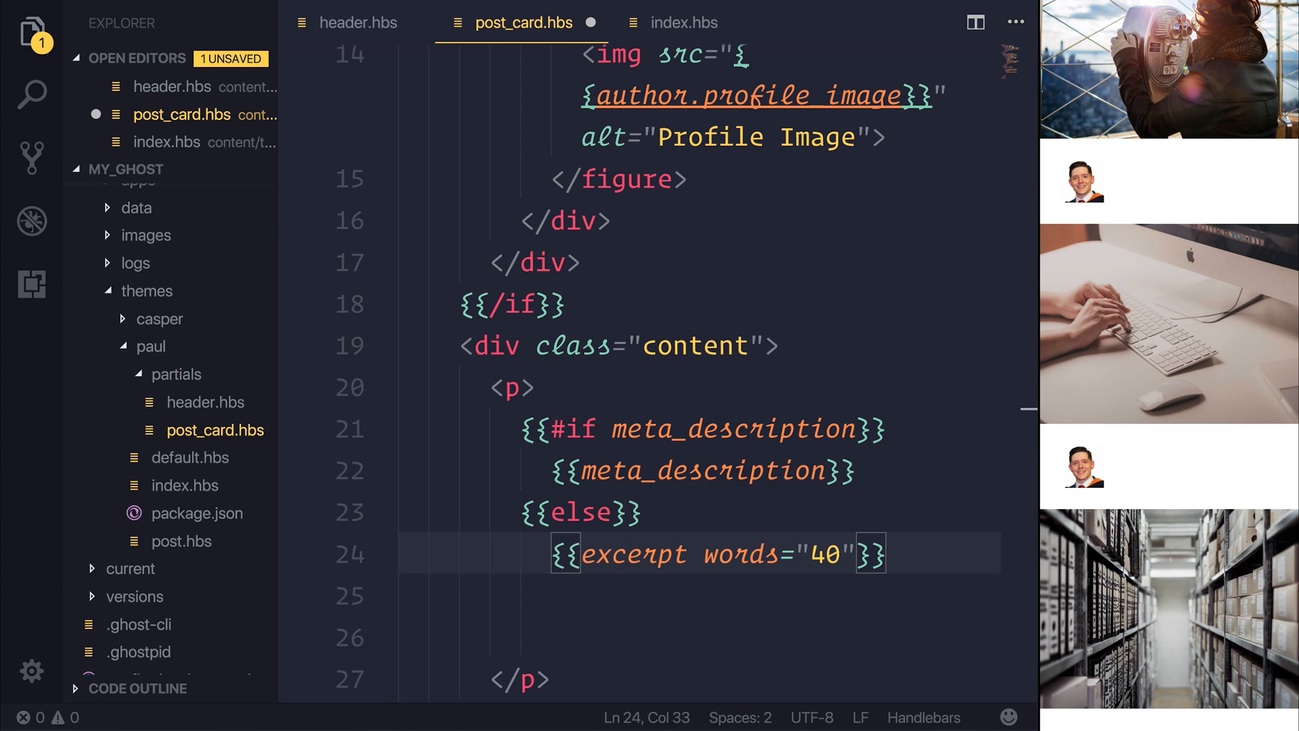
type(".")
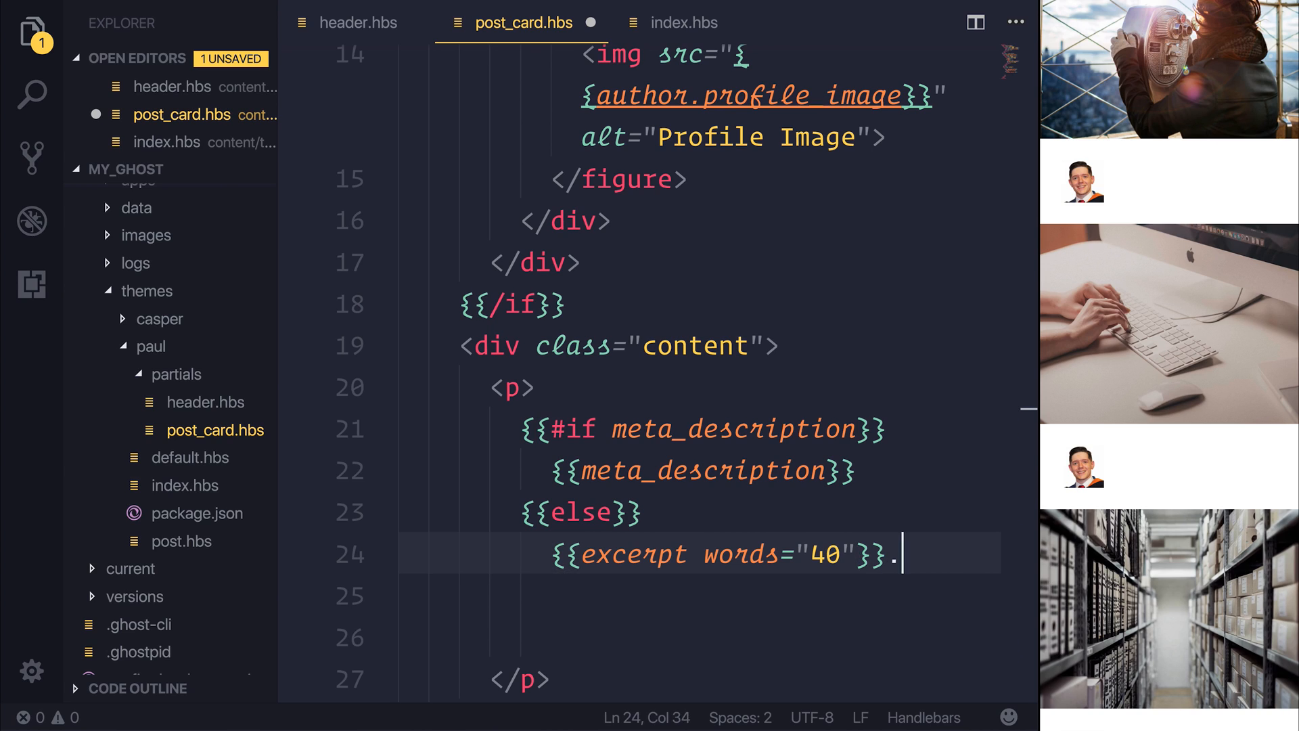
type("..")
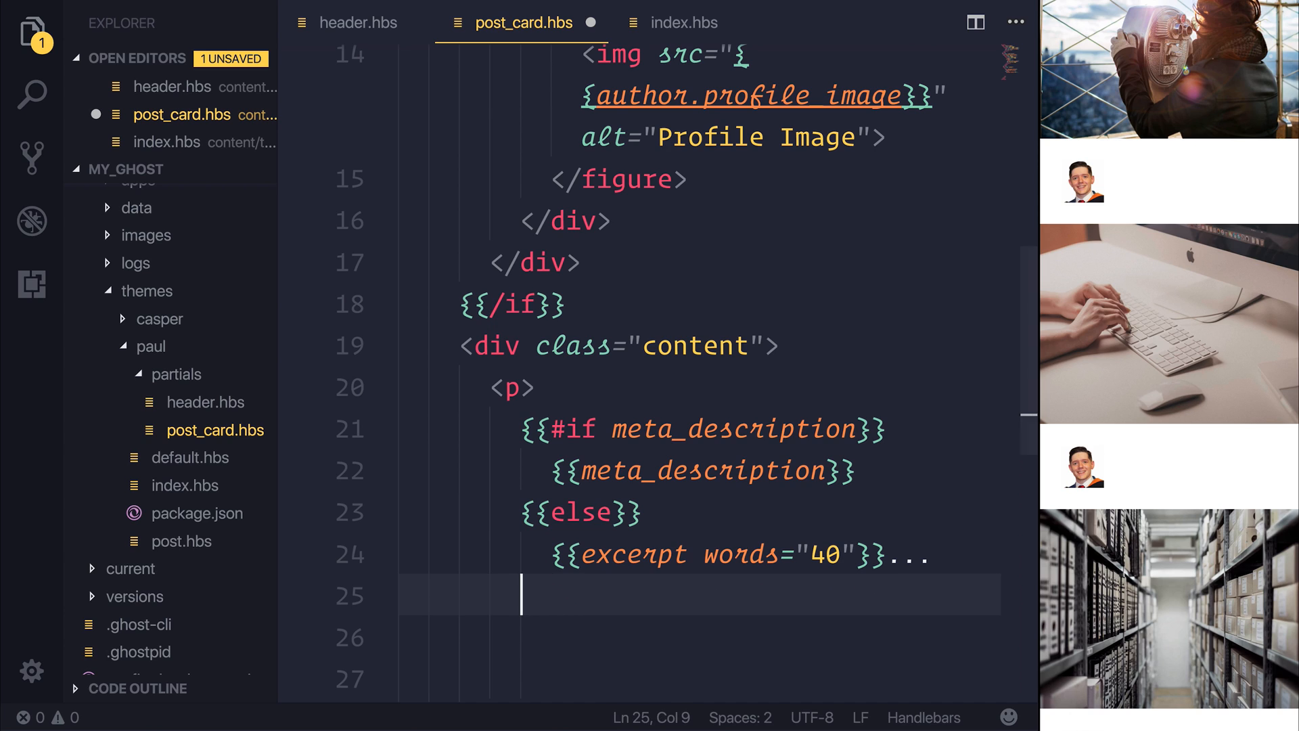
type("{{/if}}")
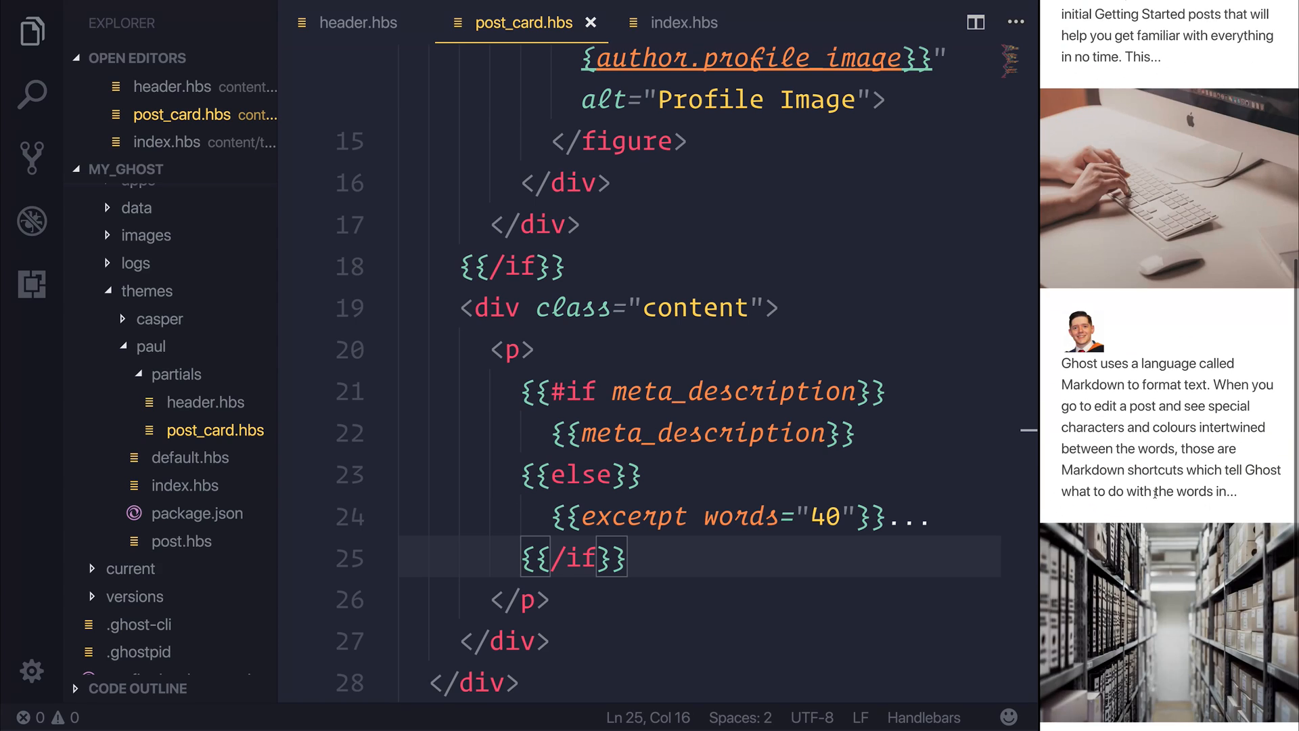
Step: Save the partial, then give the h1 title class="title is-4"
scroll("down", 3)
type("<h1>{{title}}</h1>")
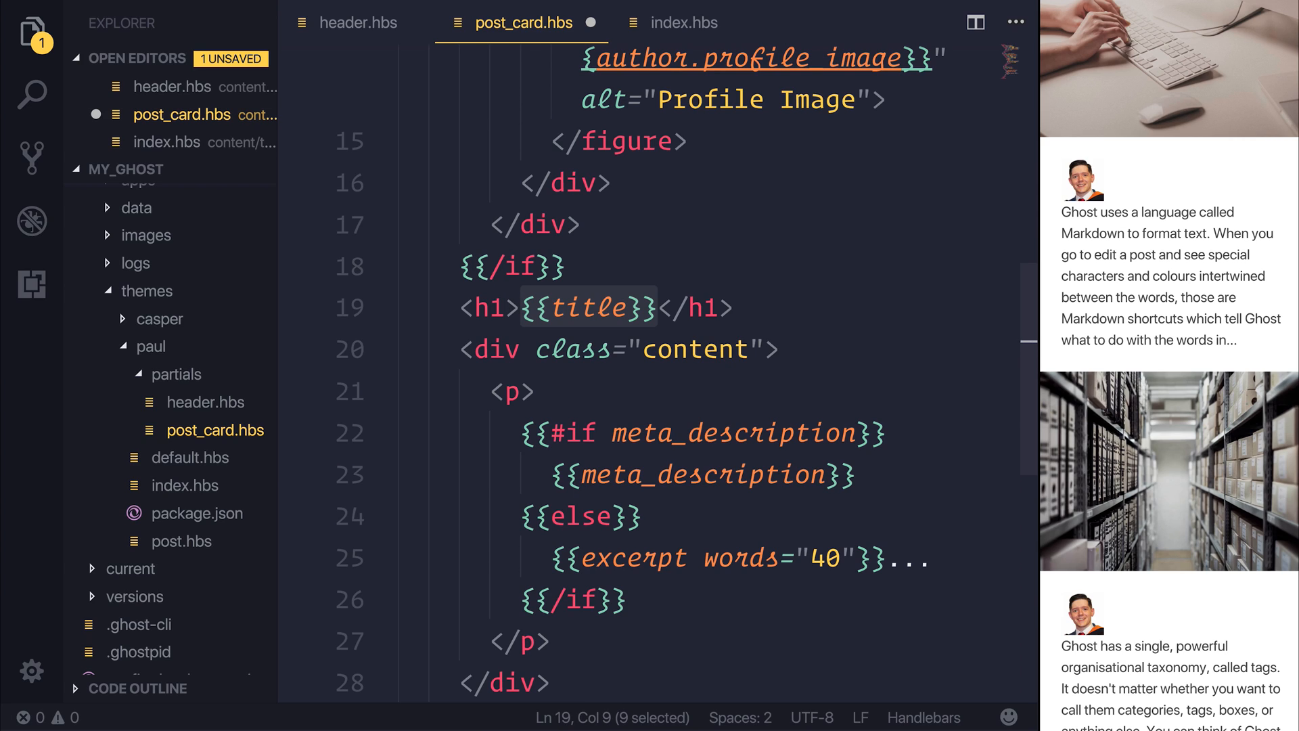
key("ctrl+s")
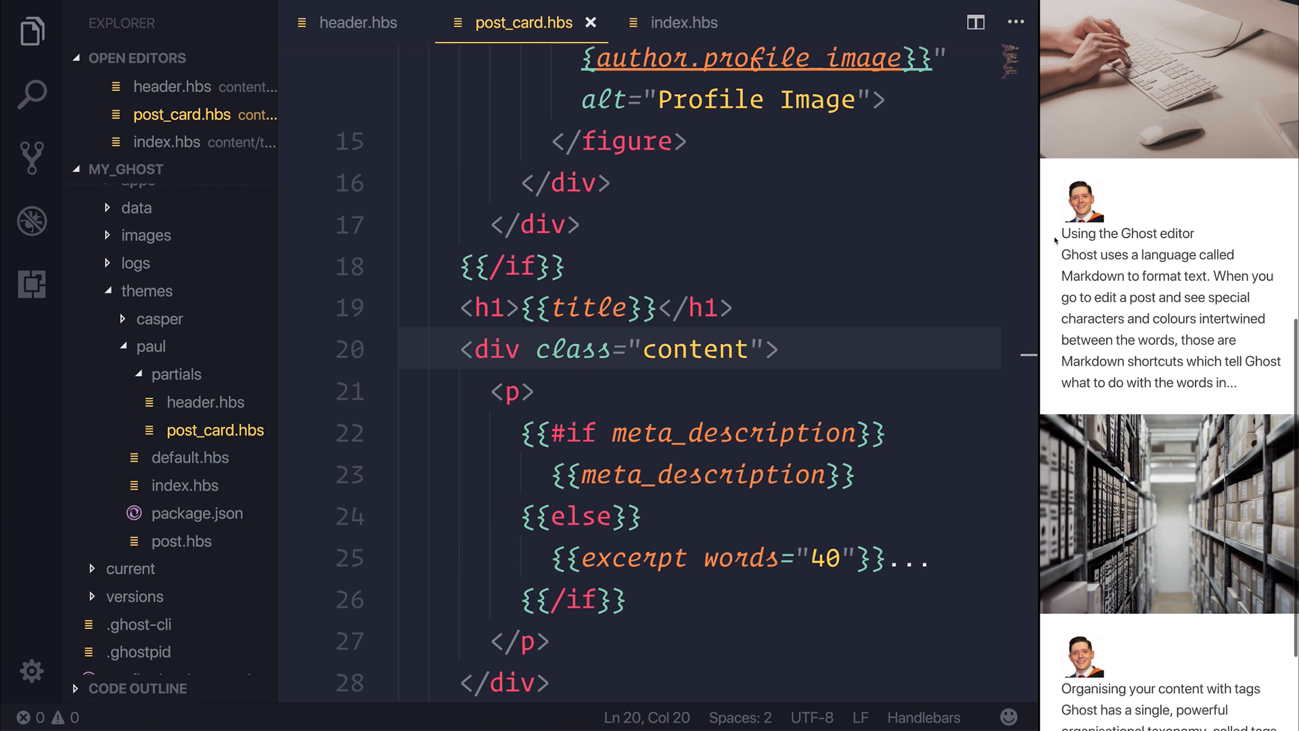
scroll("down", 3)
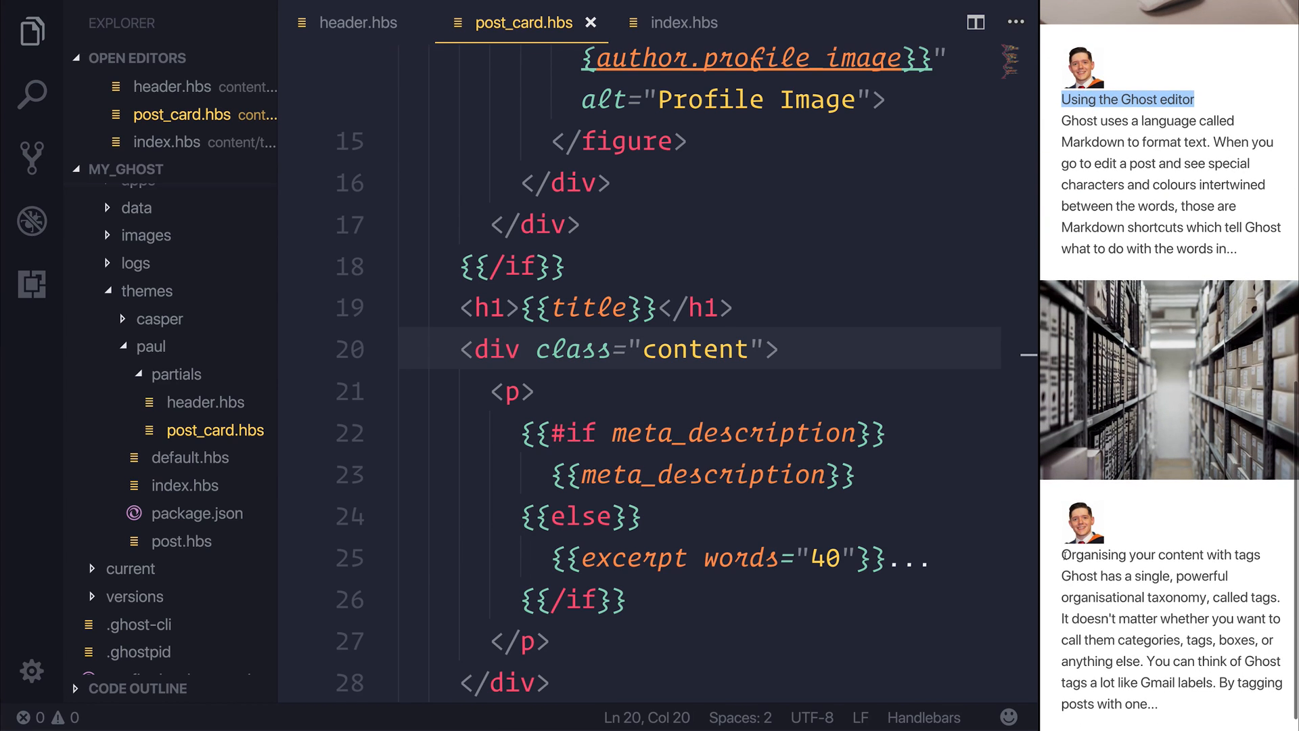
type("class=\"\"")
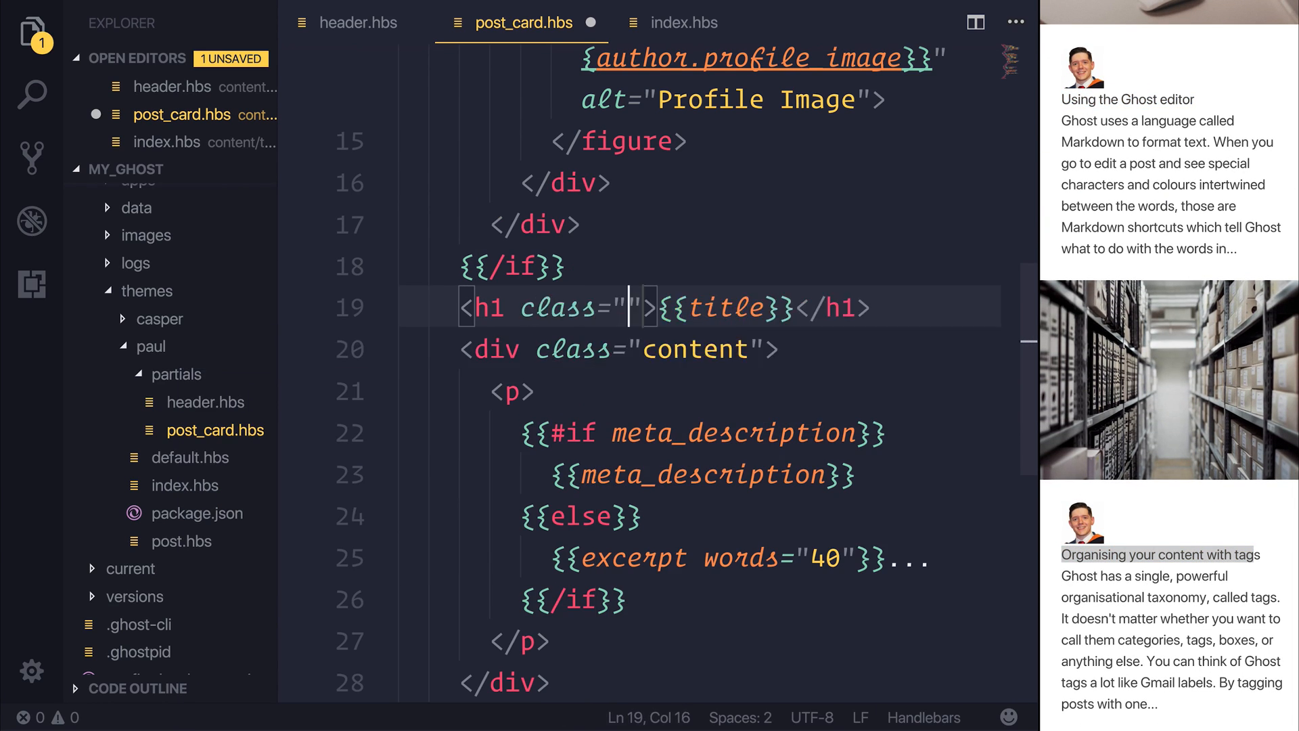
type("title")
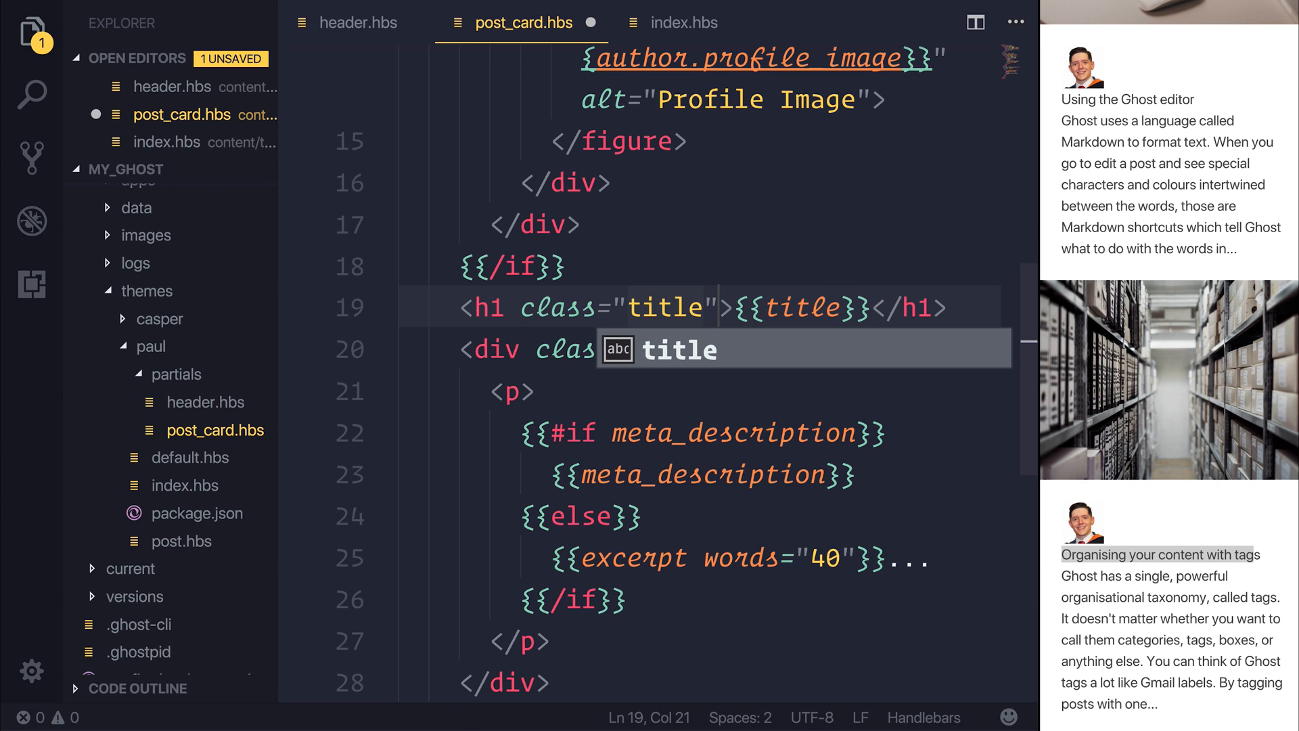
type("is-4")
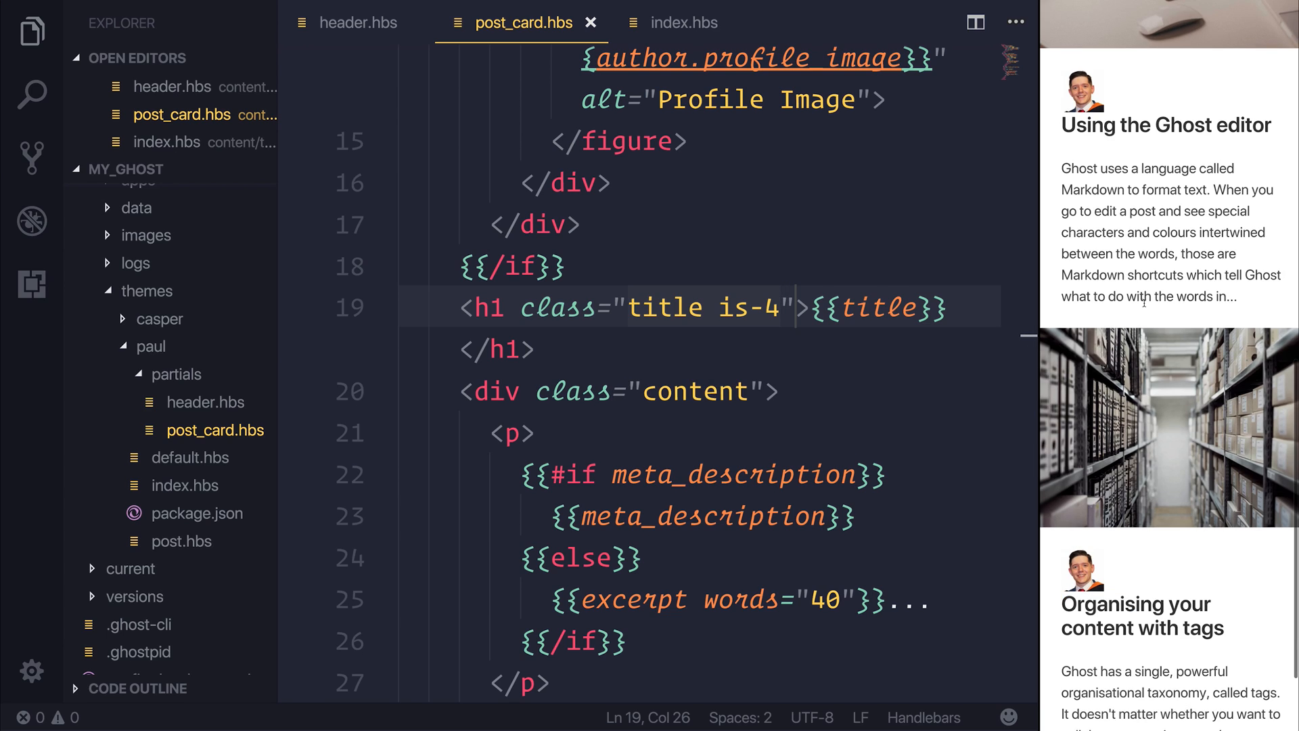
scroll("down", 3)
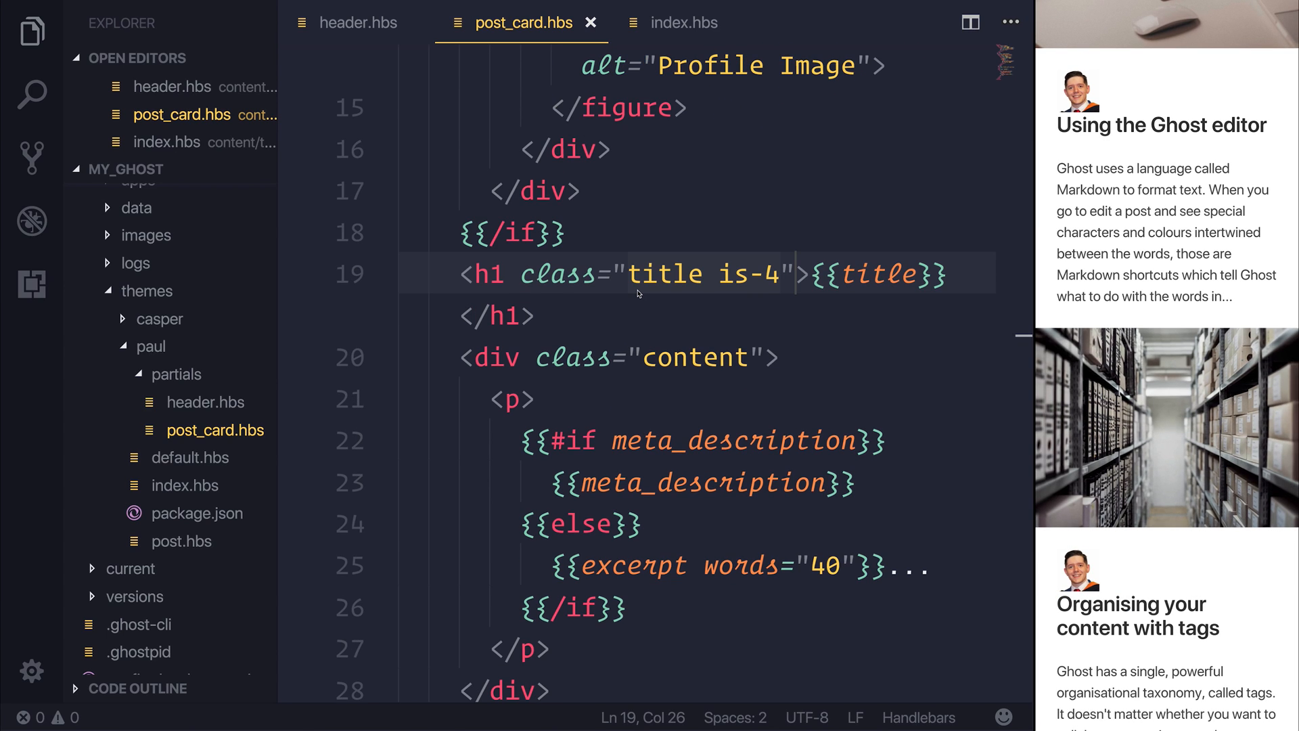
scroll("down", 3)
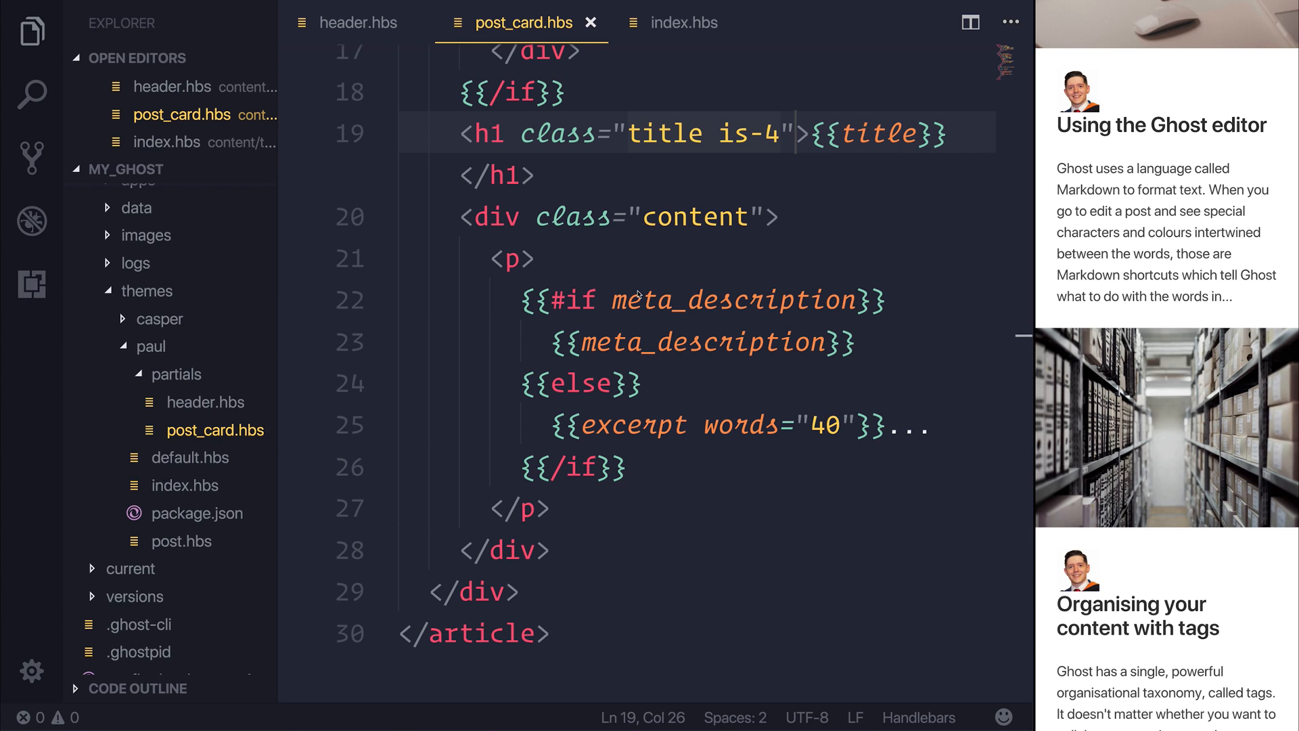
scroll("down", 3)
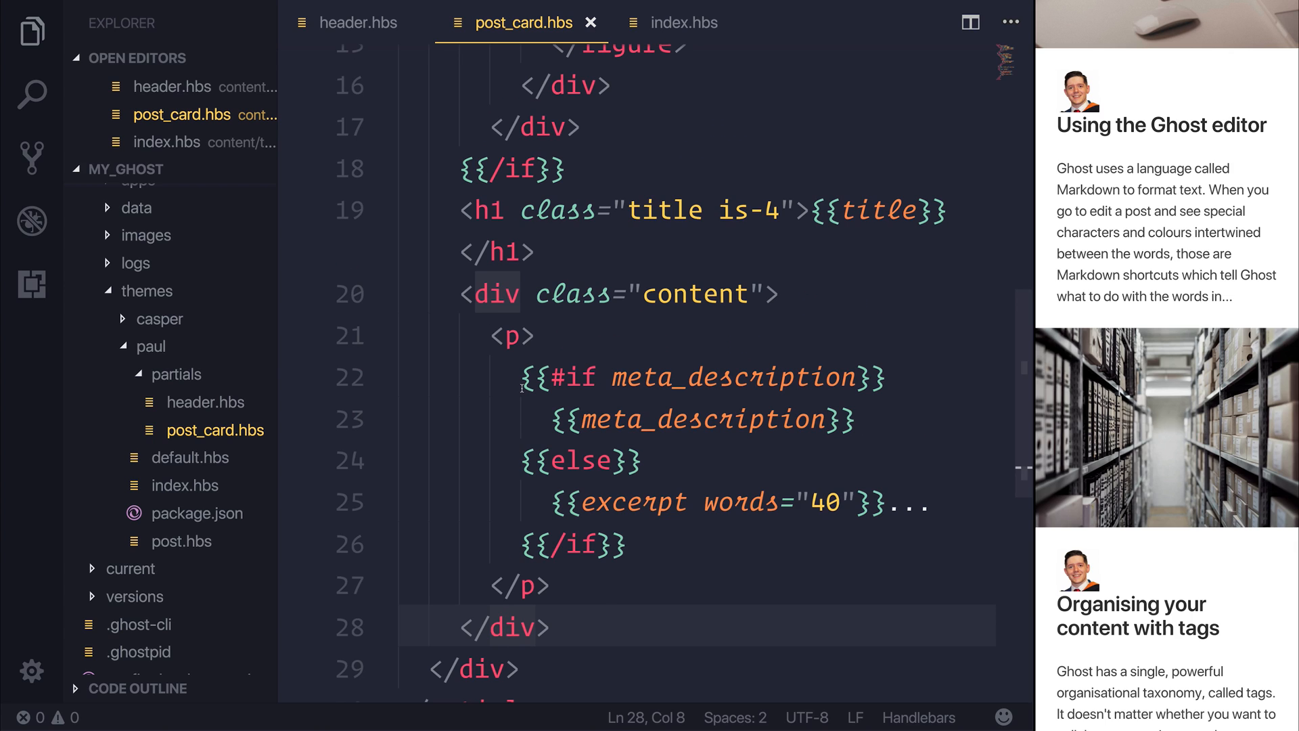
Step: Add a paragraph under the excerpt containing {{author}} {{tags}}
type("p>")
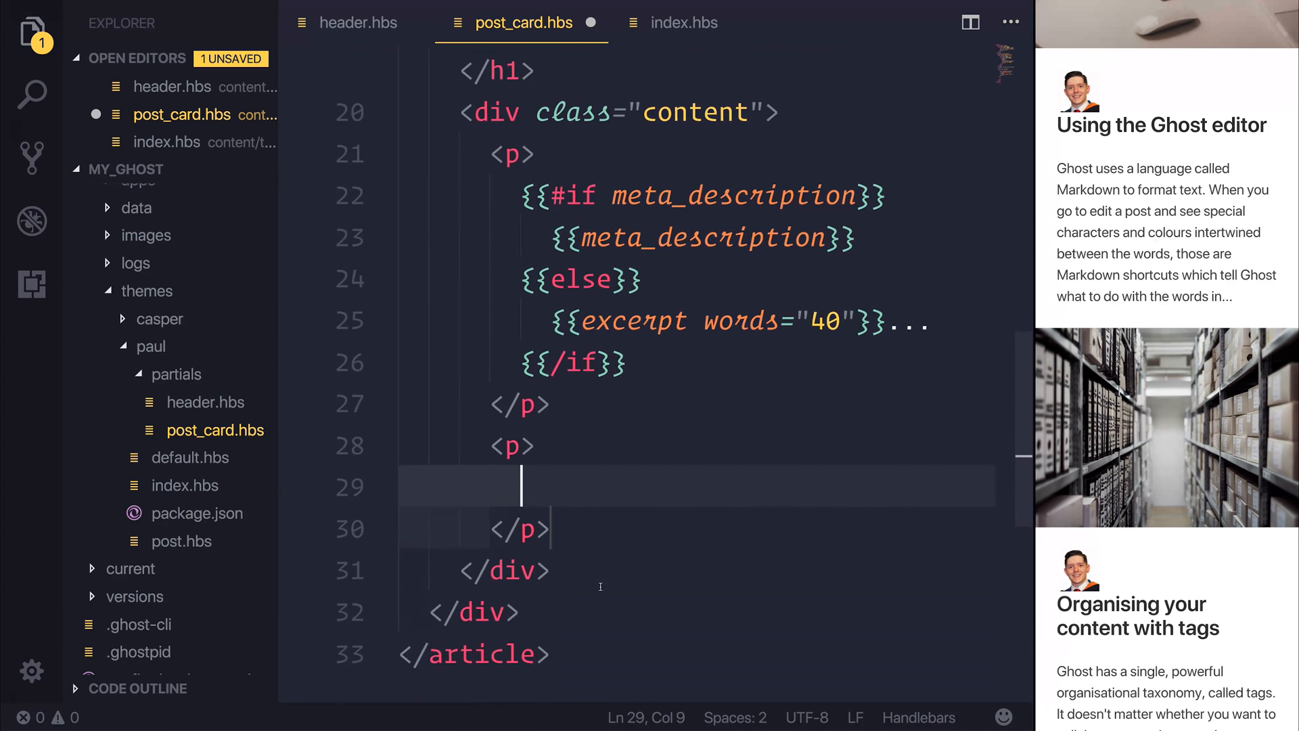
type("P")
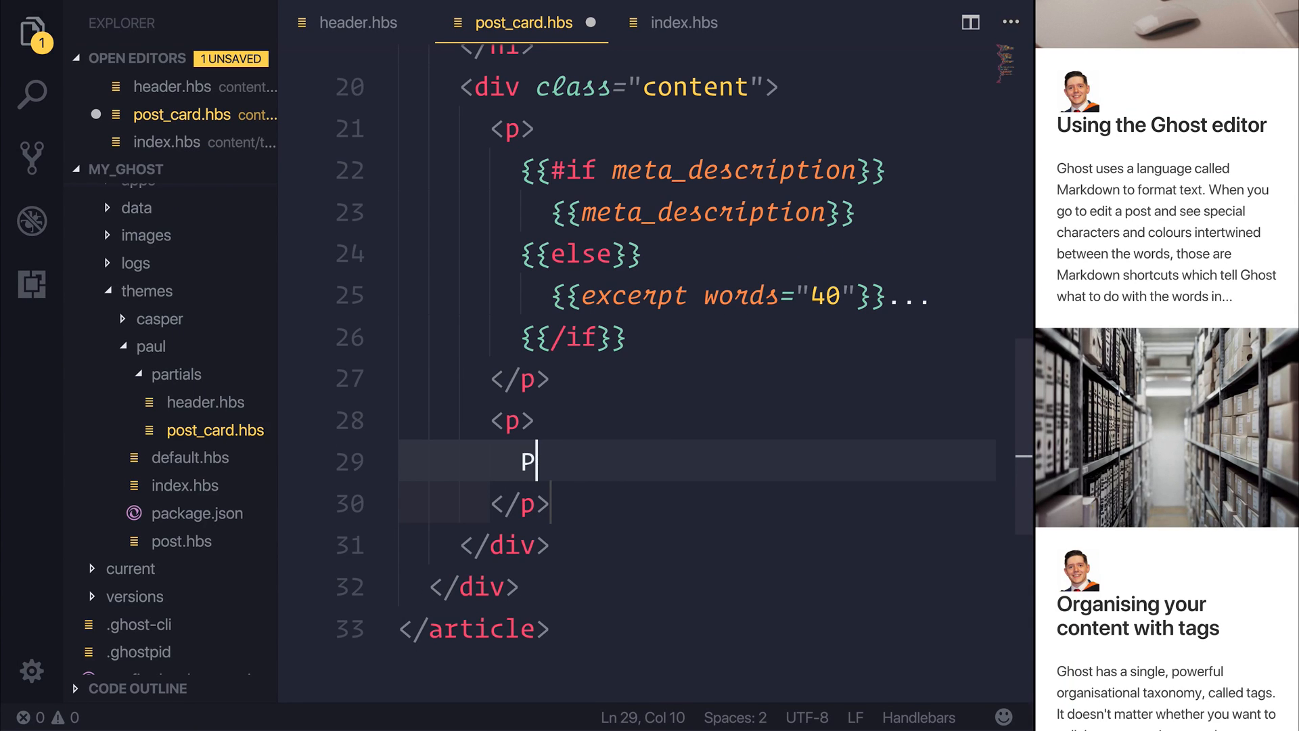
type("{{author}} {{t")
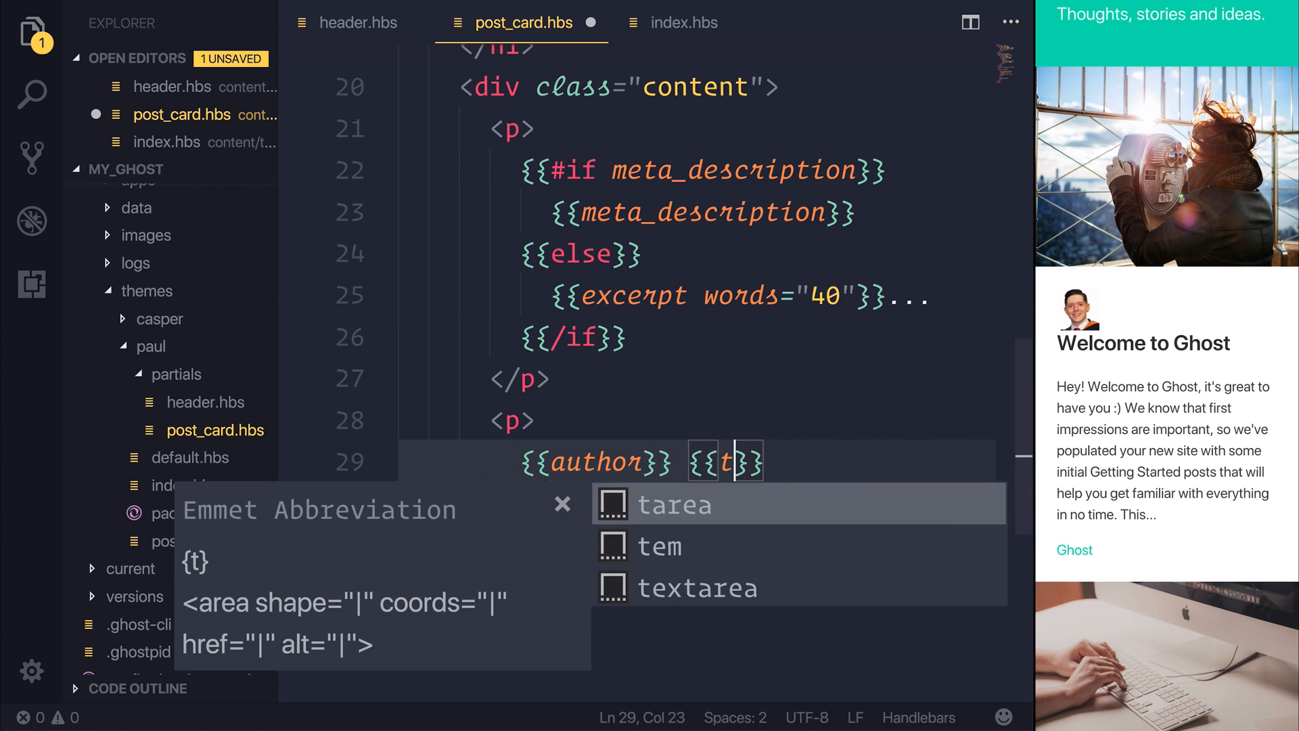
type("ags")
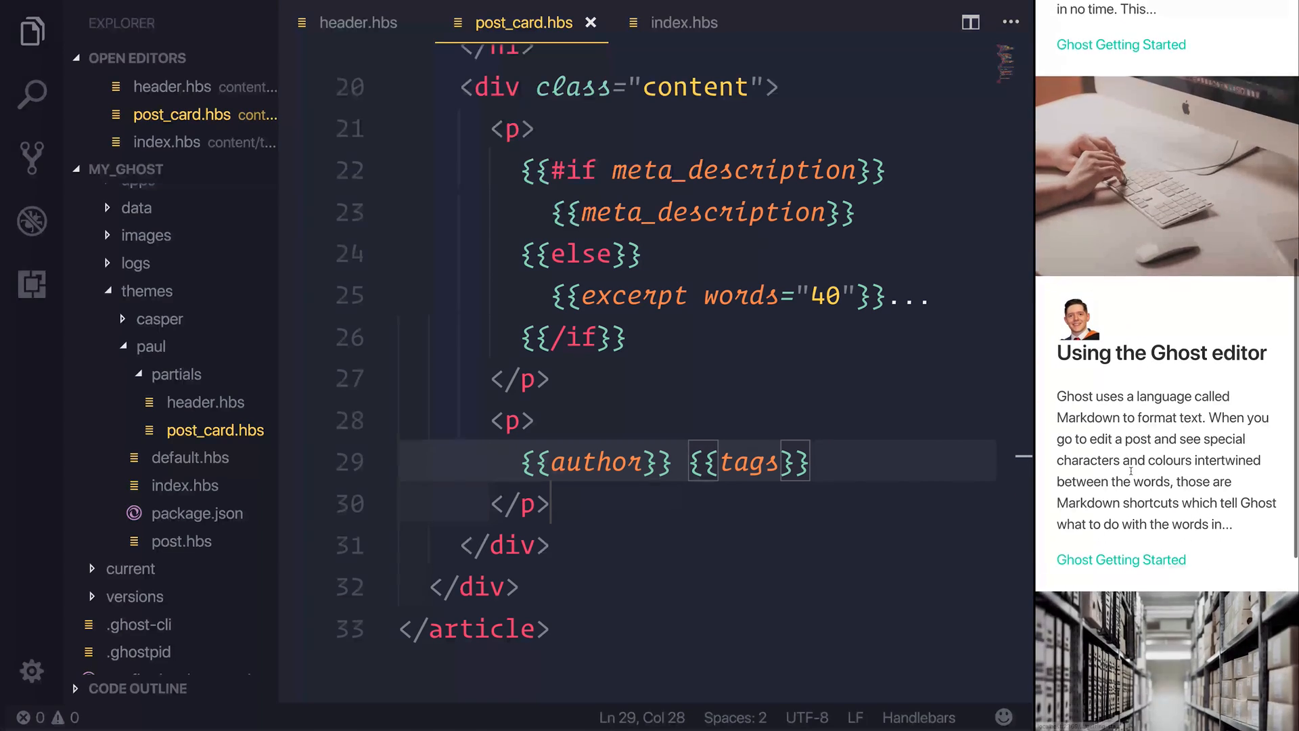
scroll("down", 3)
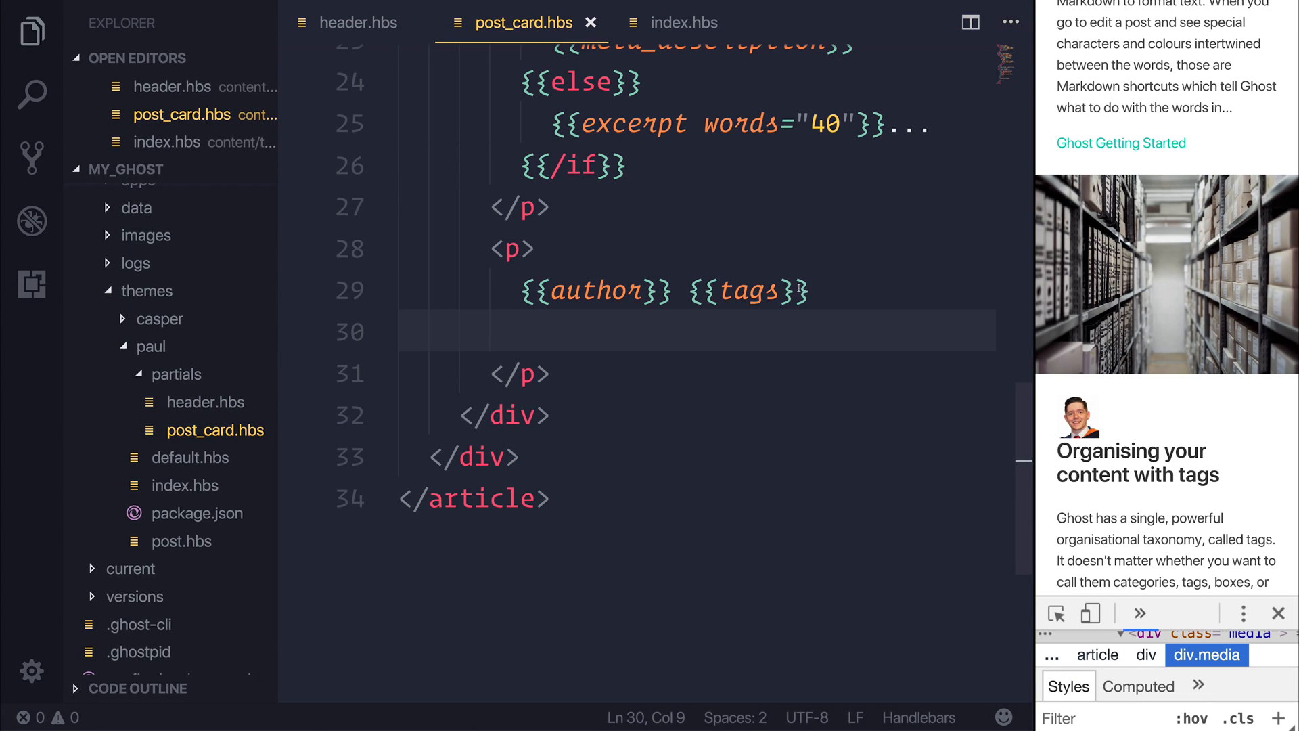
Step: Add <time>{{date}}</time> to the byline and join with "in" and "on"
type("time")
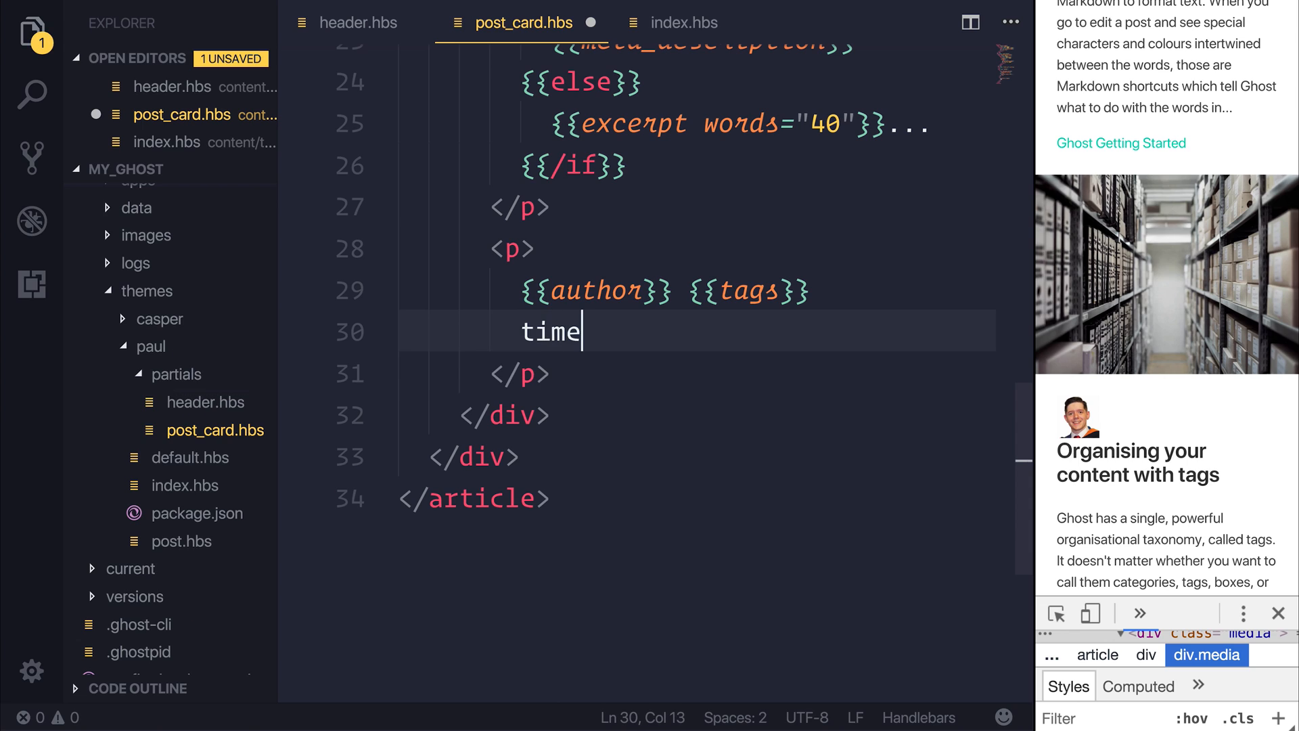
type("></time>")
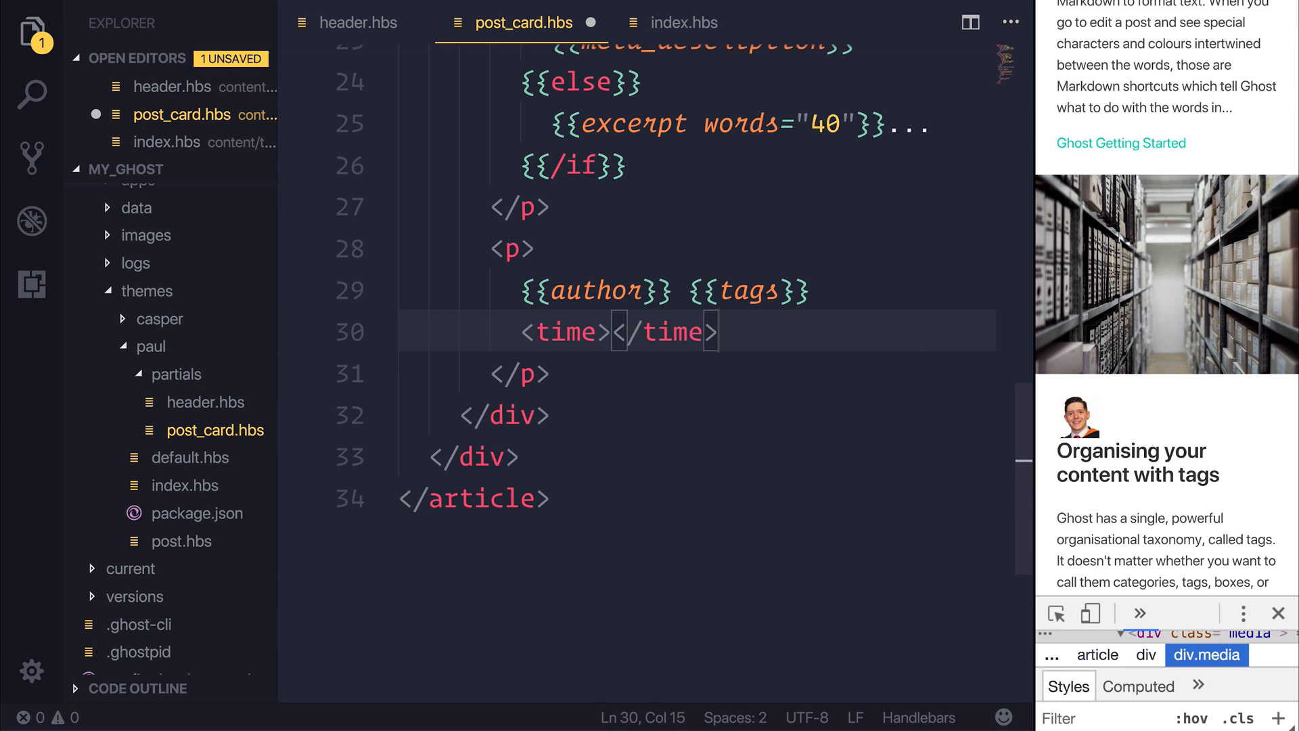
type("{{")
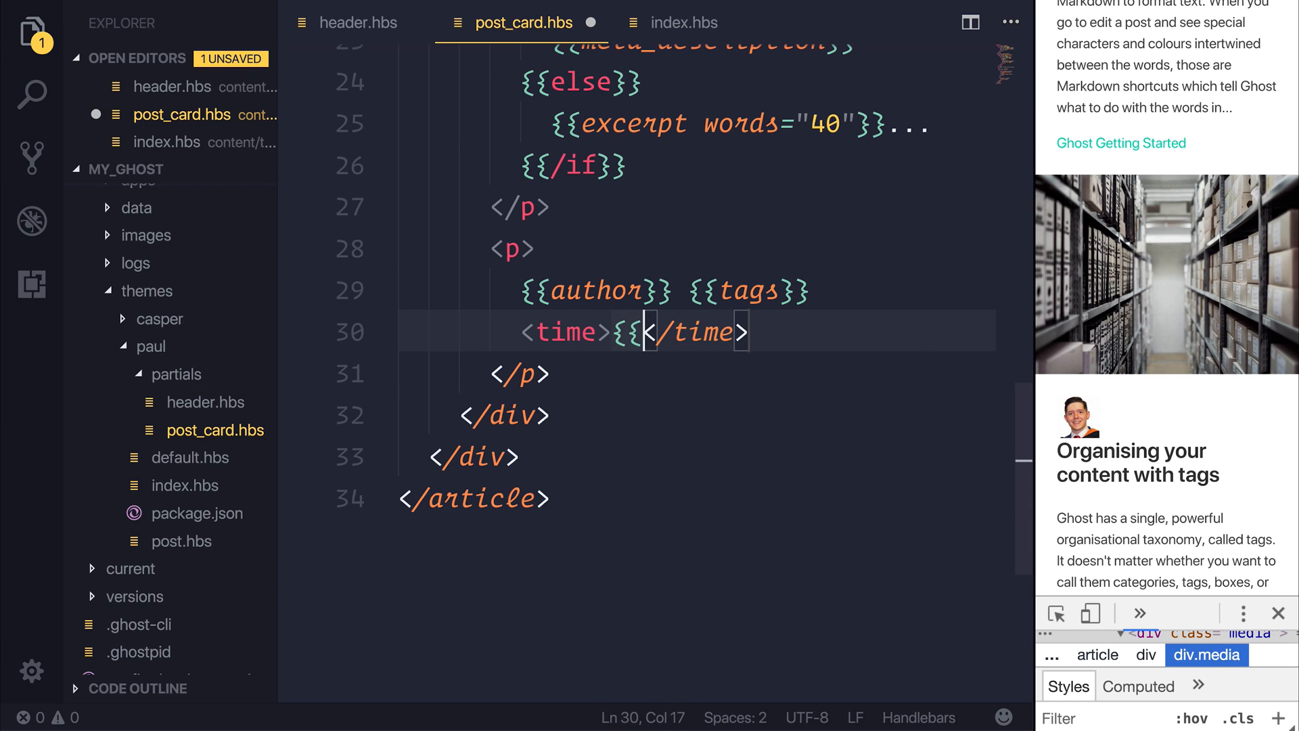
type("time")
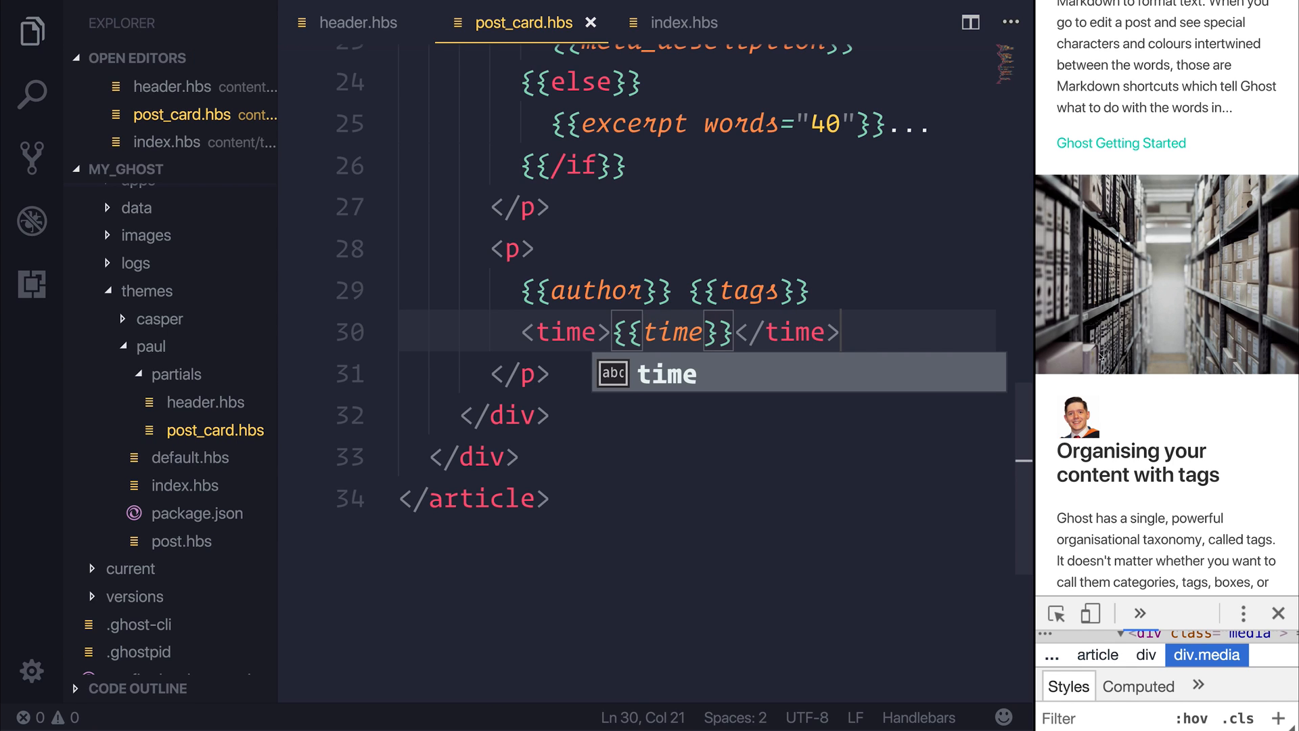
type("date")
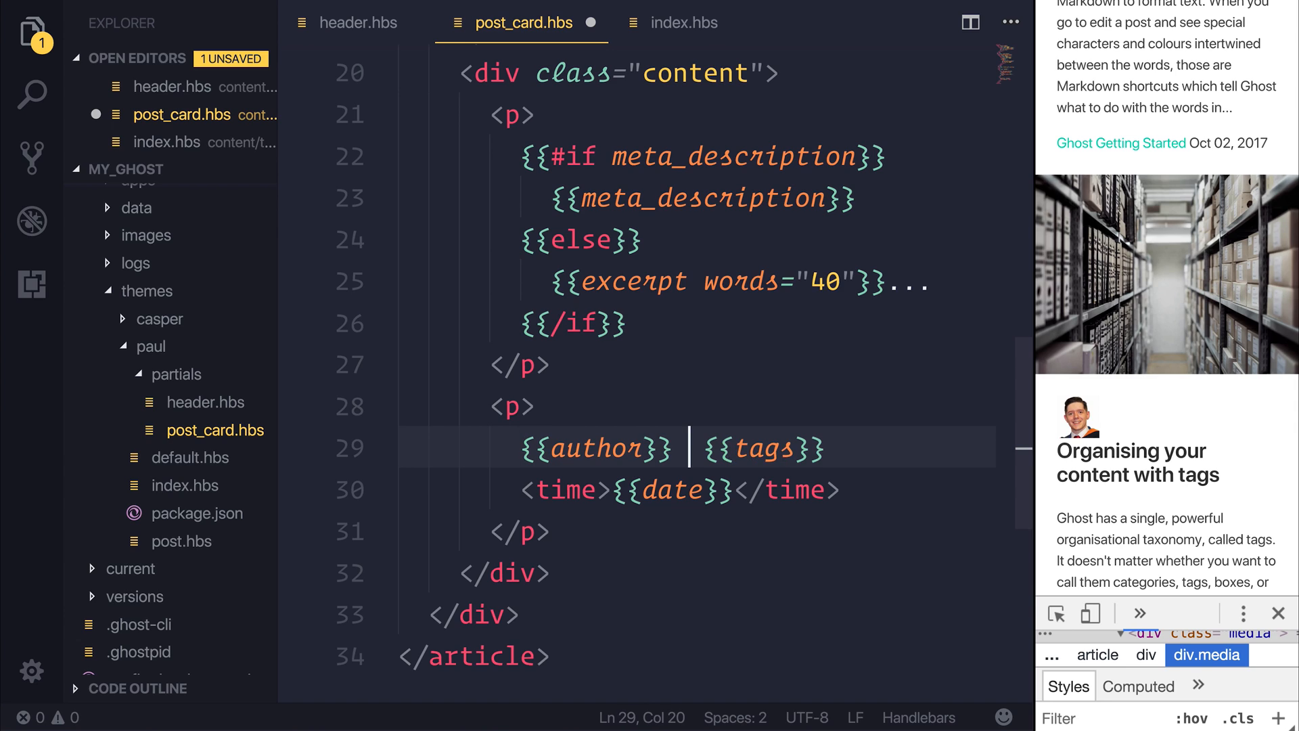
type("in")
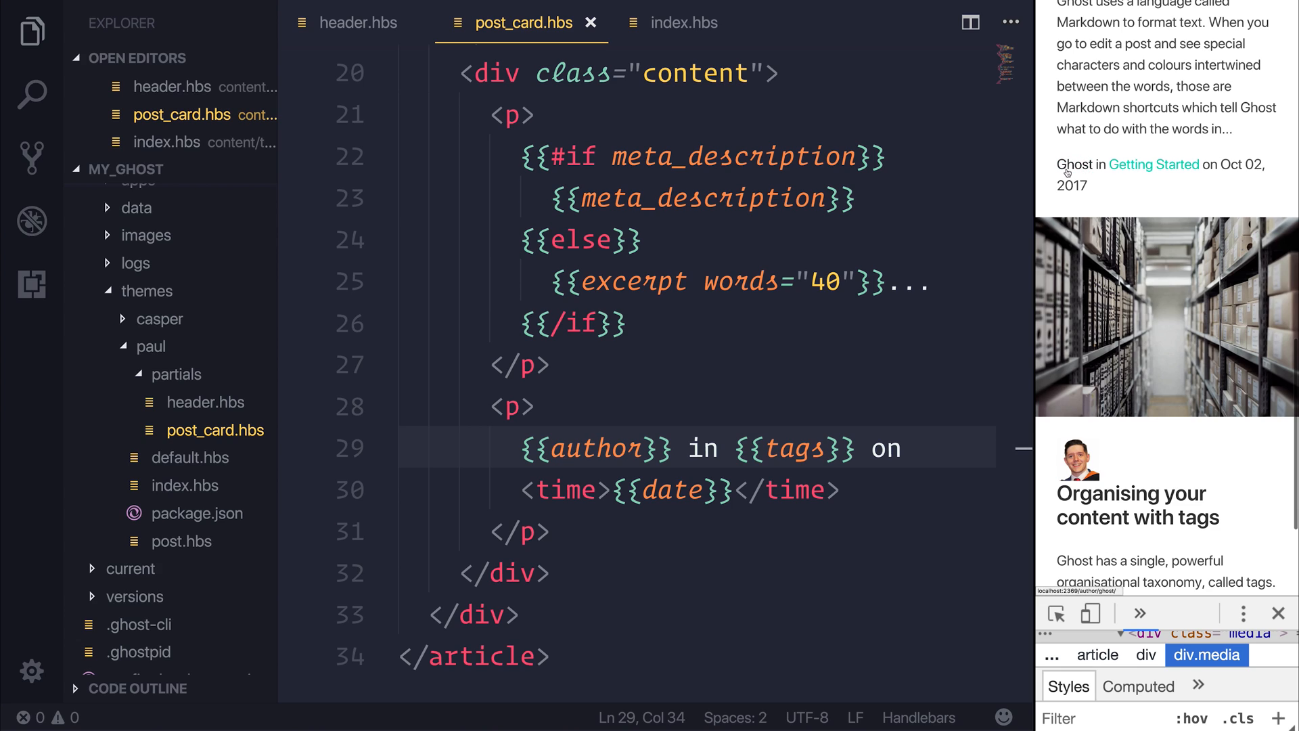
mouse_move(1094, 170)
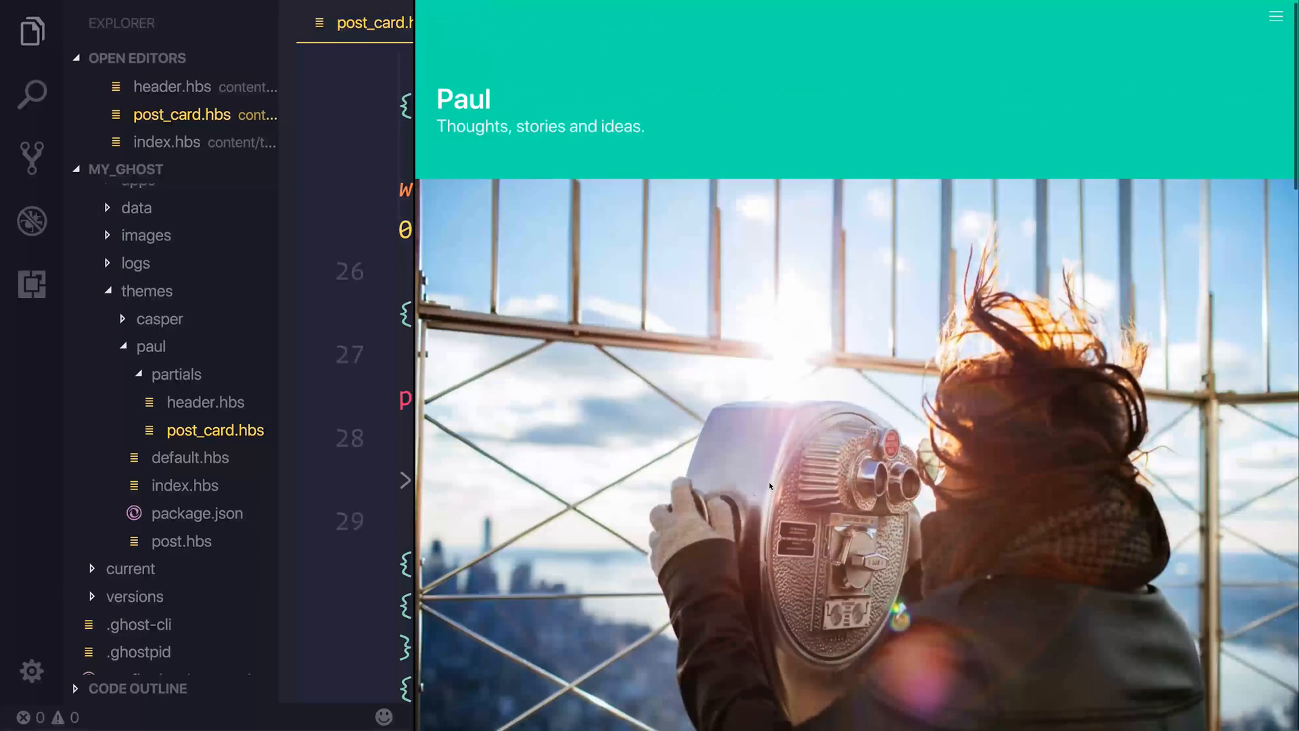
Step: Scroll down the homepage checking each post card's image, avatar, title, excerpt and byline
scroll("down", 3)
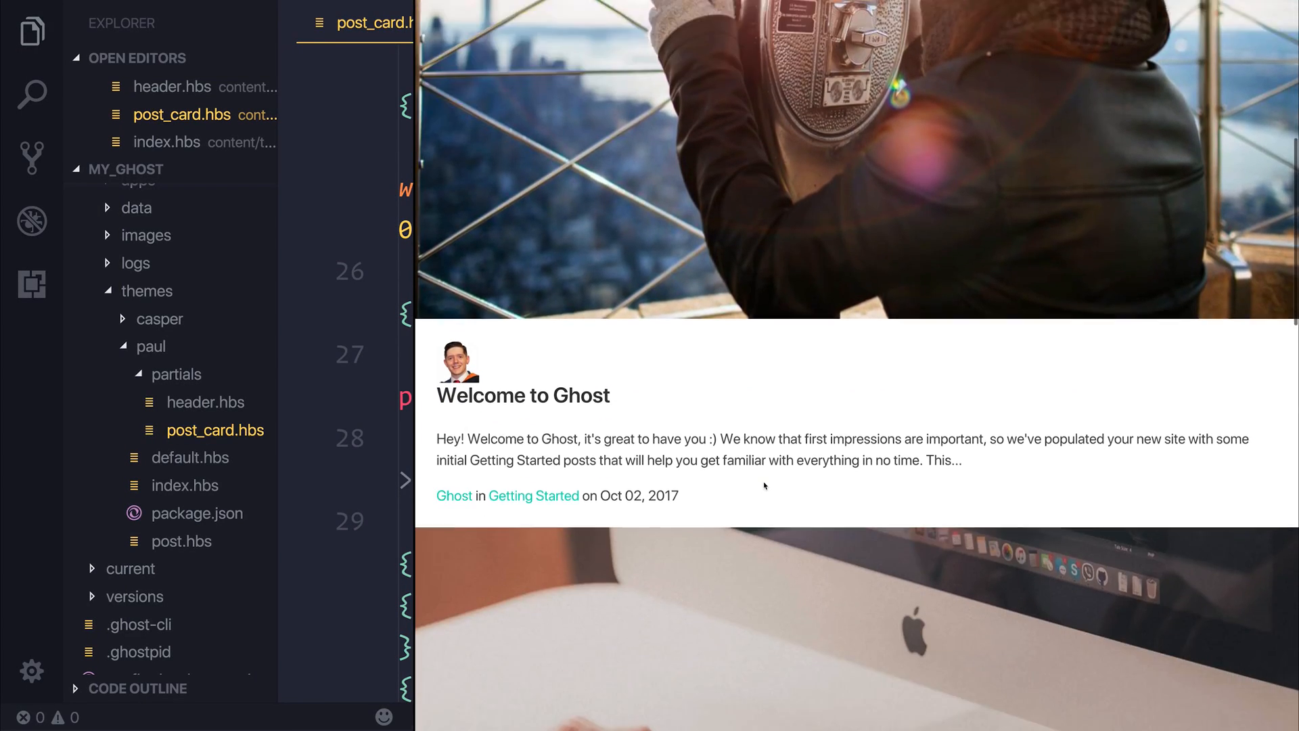
scroll("down", 3)
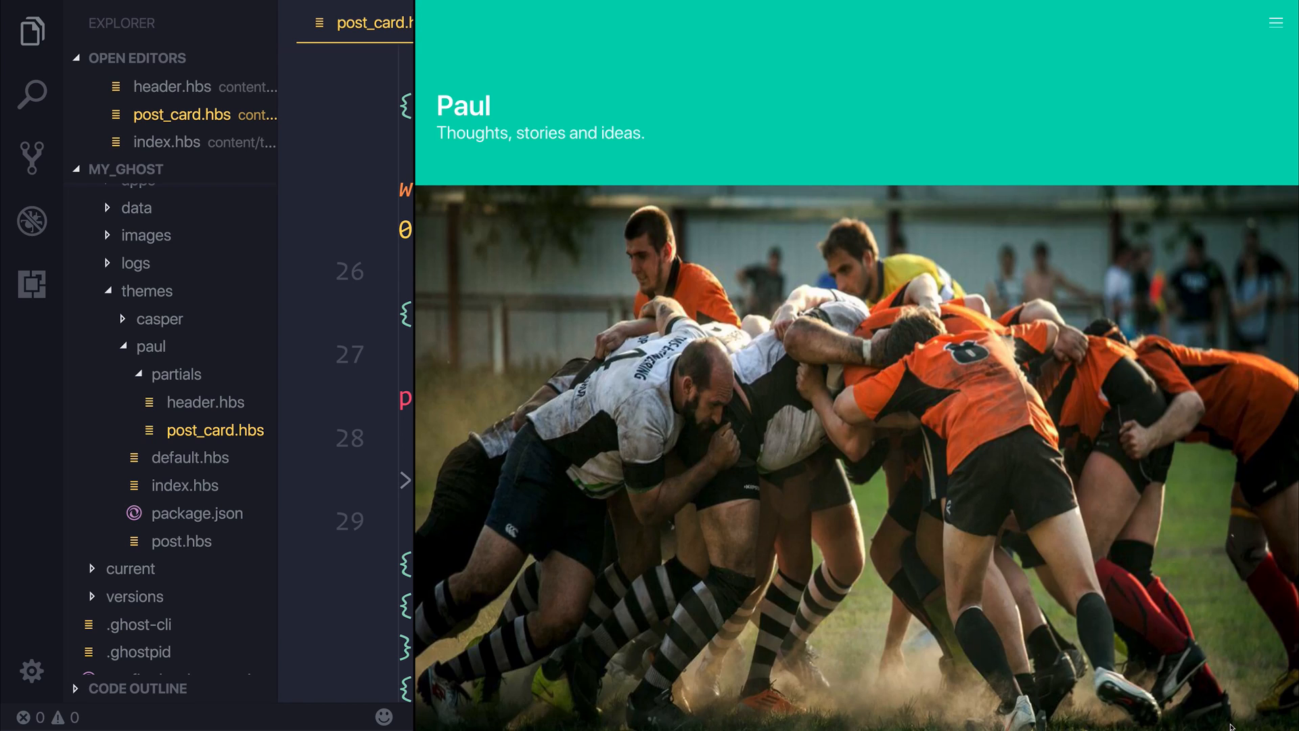
scroll("down", 3)
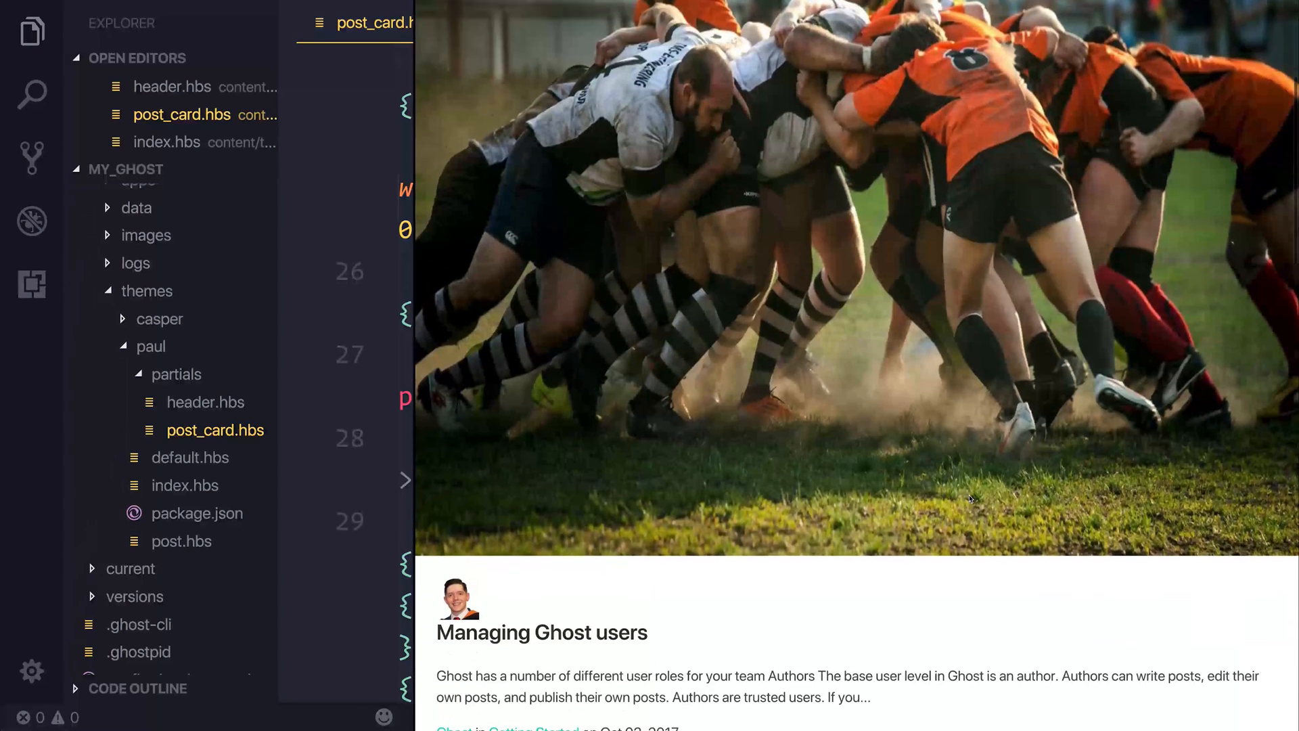
scroll("down", 3)
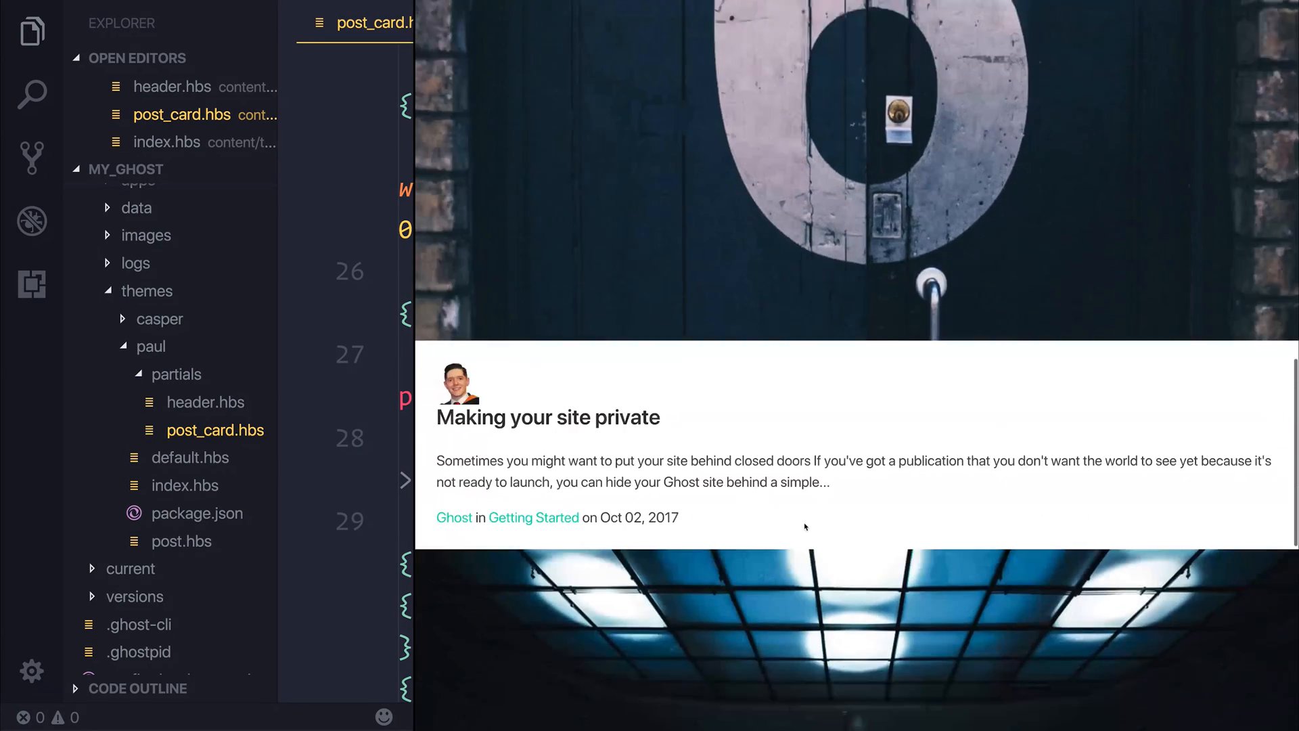
scroll("down", 3)
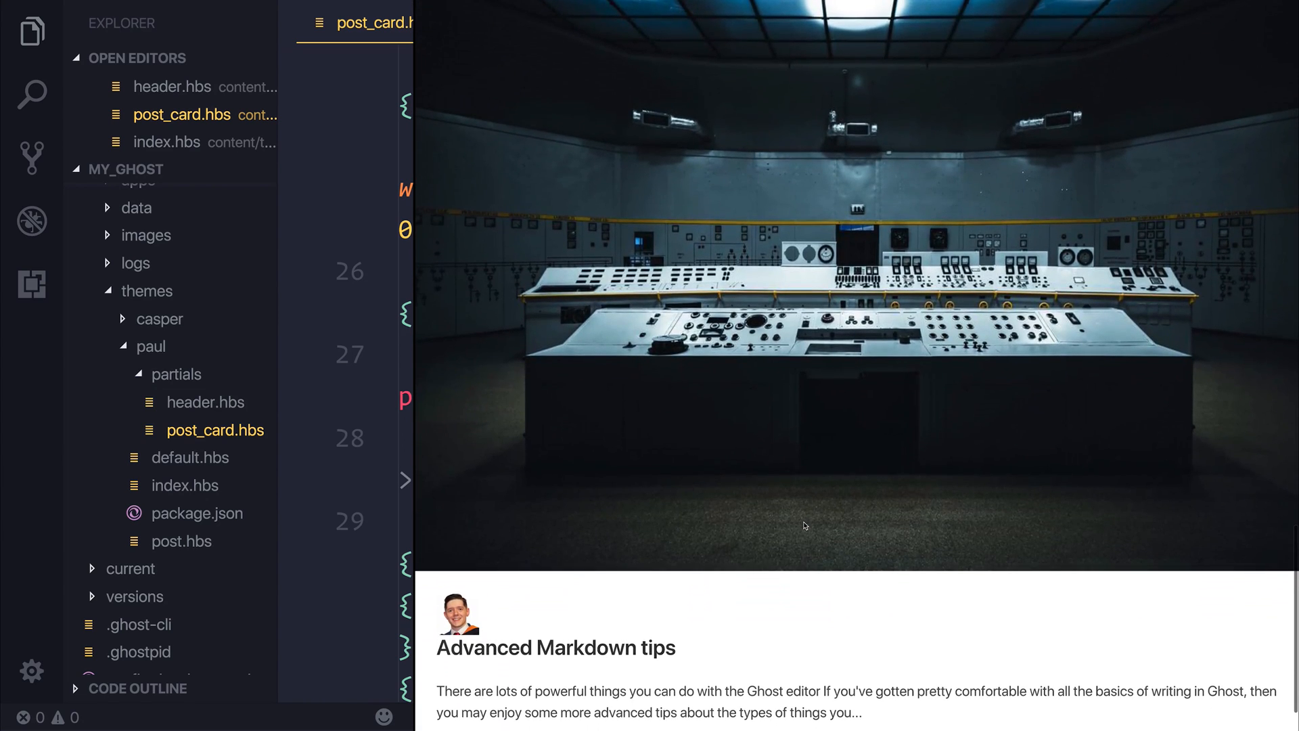
scroll("down", 3)
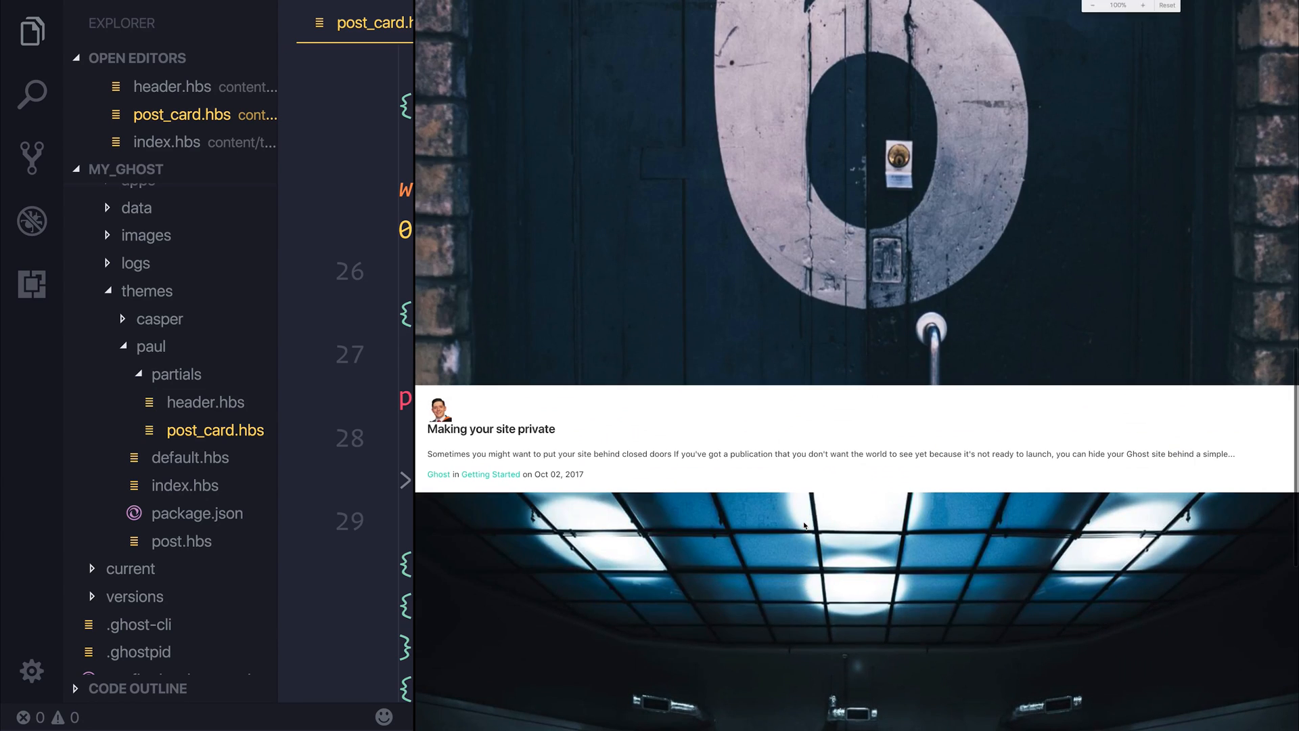